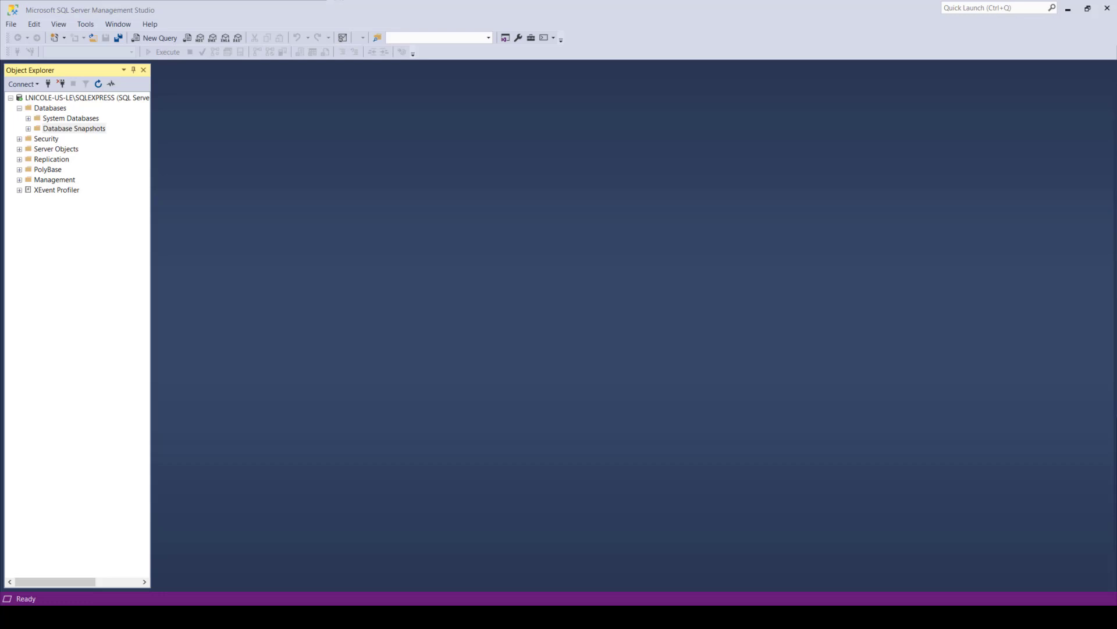
- Add a new database named GIS_Demo under Databases on the SQL Express server
left_click(50, 107)
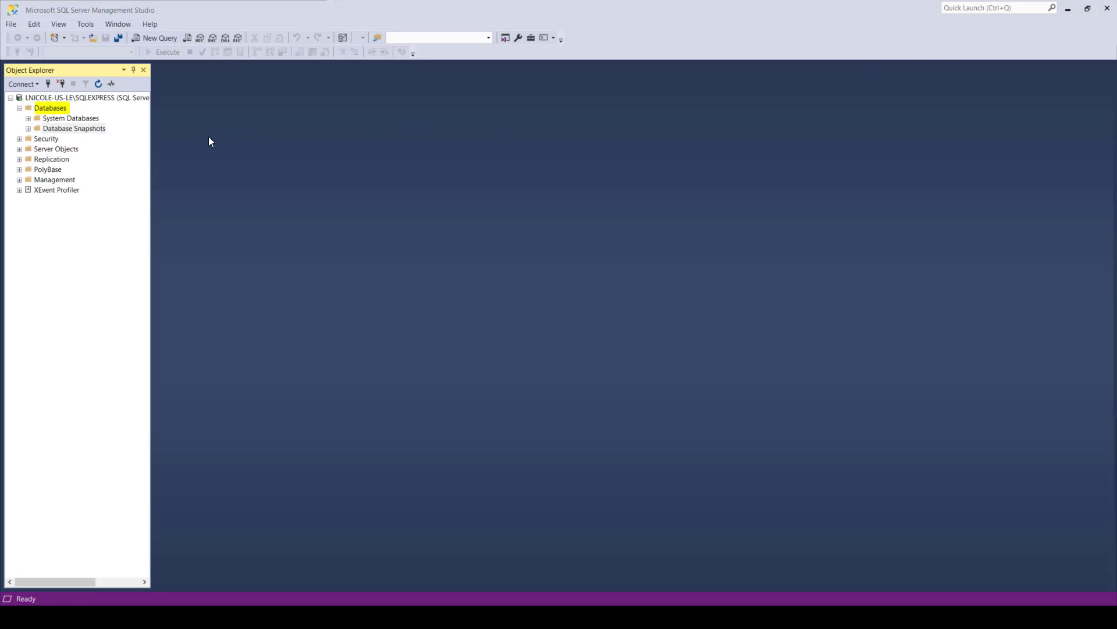
right_click(50, 108)
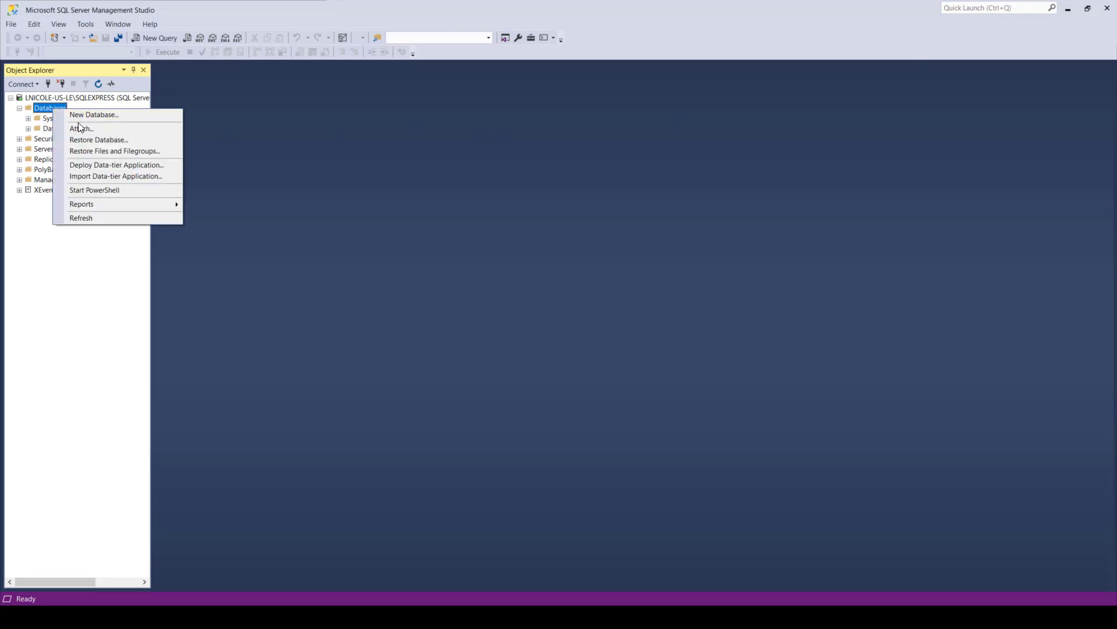
left_click(93, 114)
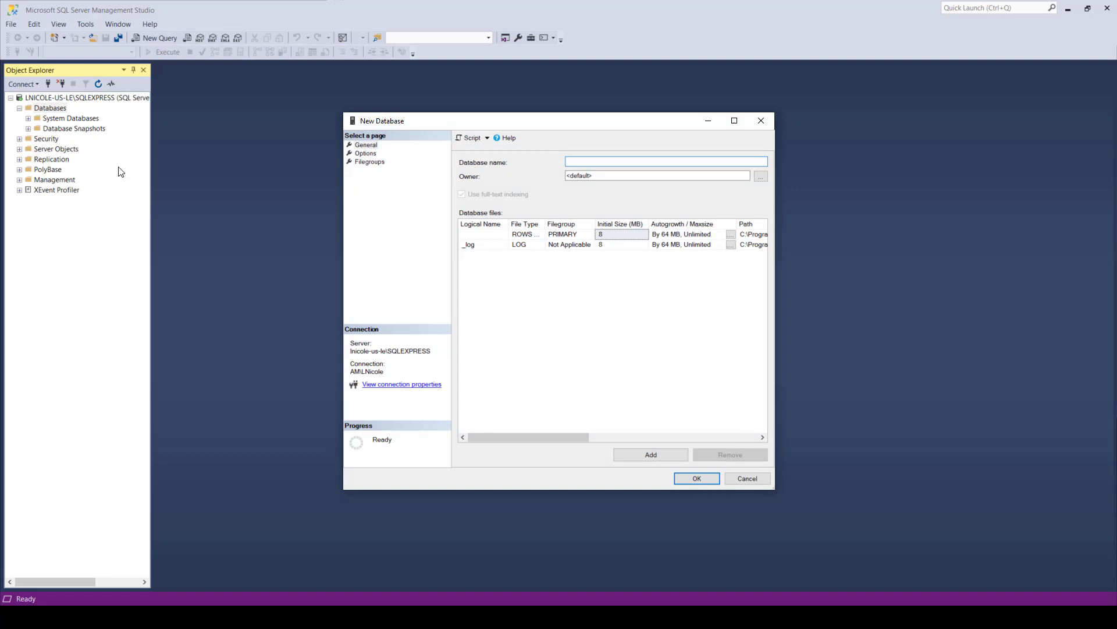
type("GIS_Demo")
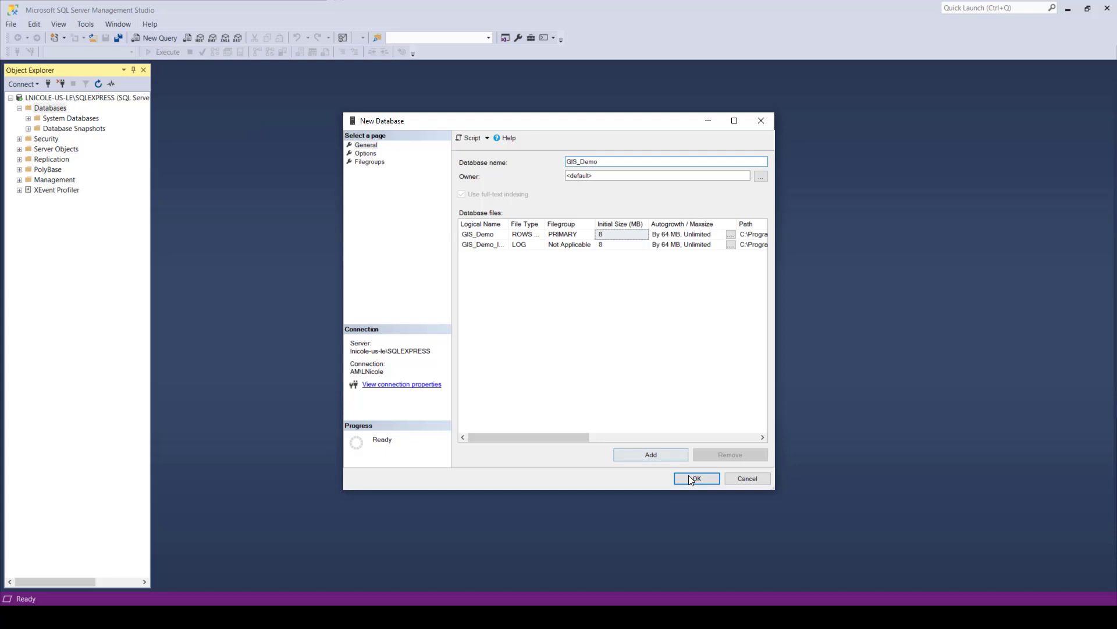
left_click(697, 479)
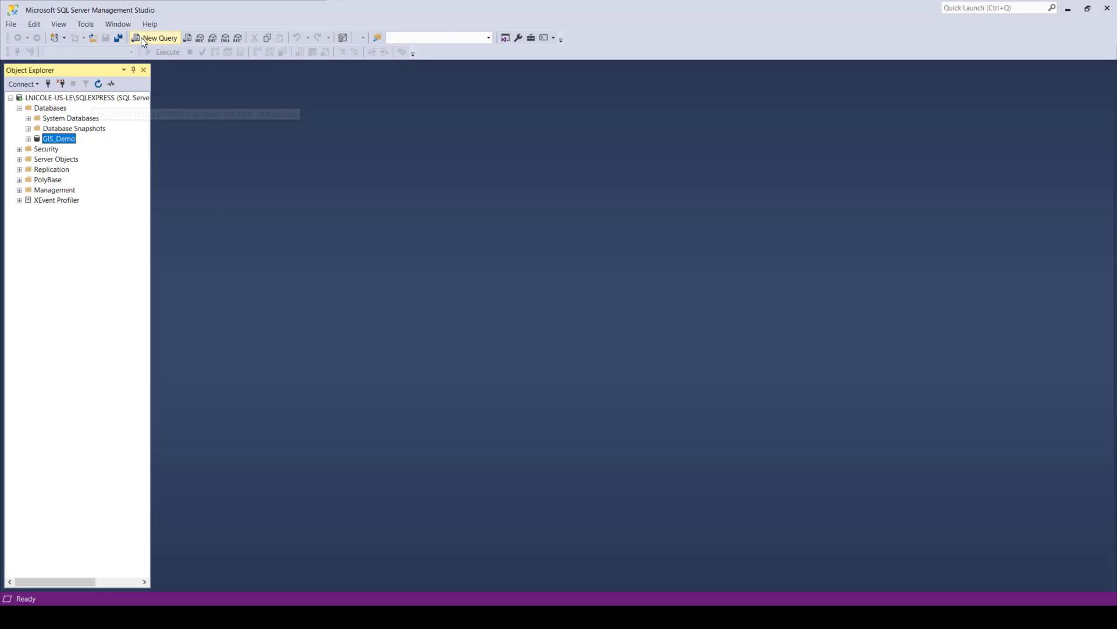
- Run a new USE/ALTER DATABASE query on GIS_Demo enabling read-committed snapshot isolation
left_click(160, 37)
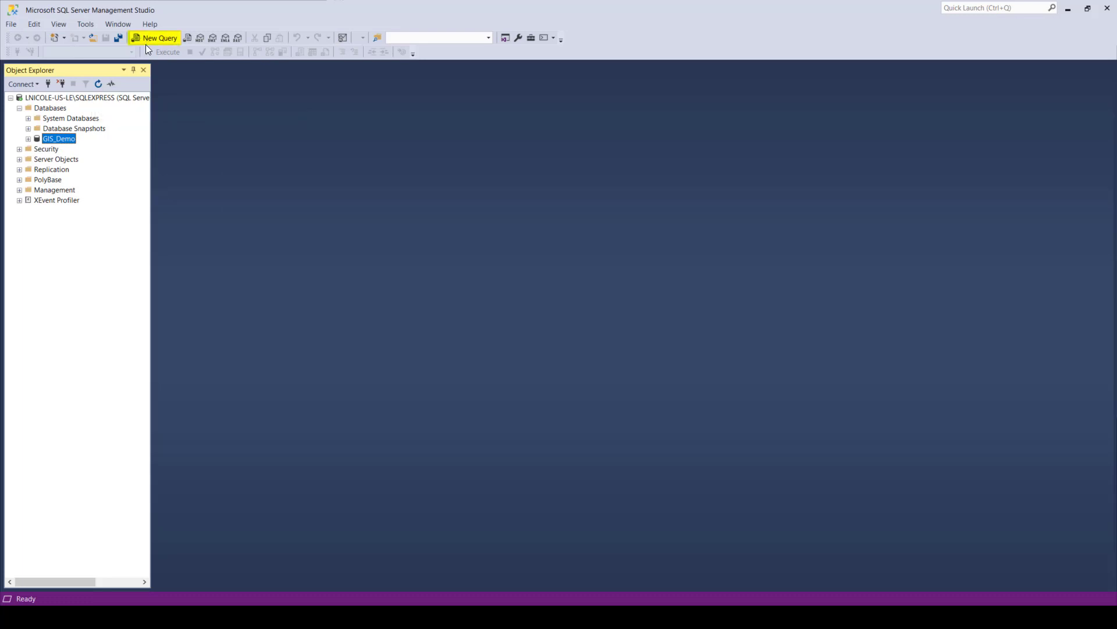
left_click(155, 38)
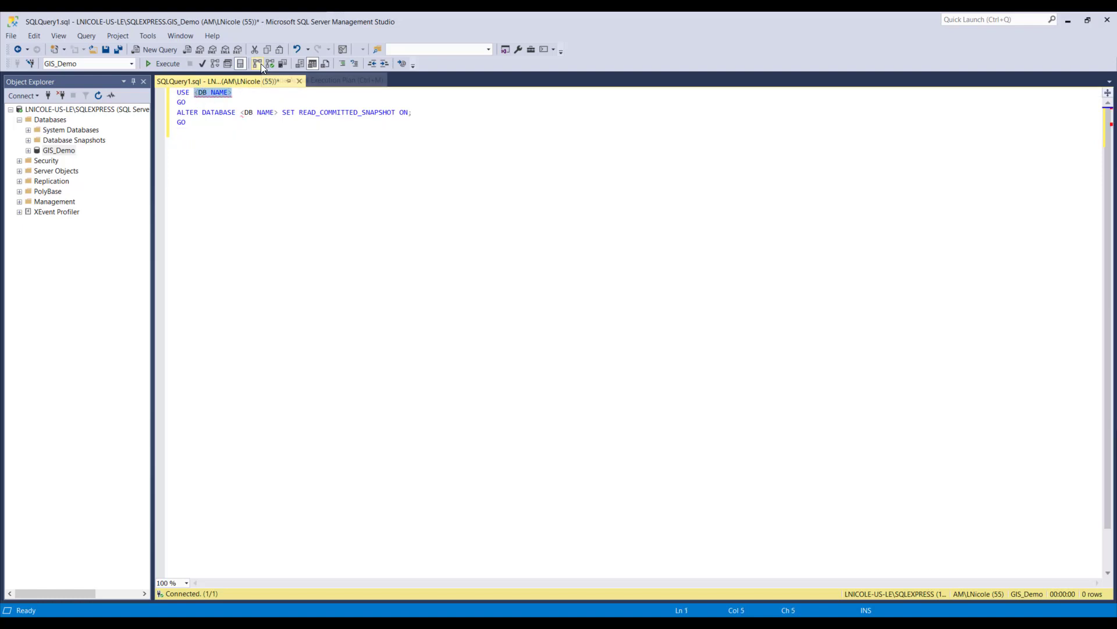
type("GIS")
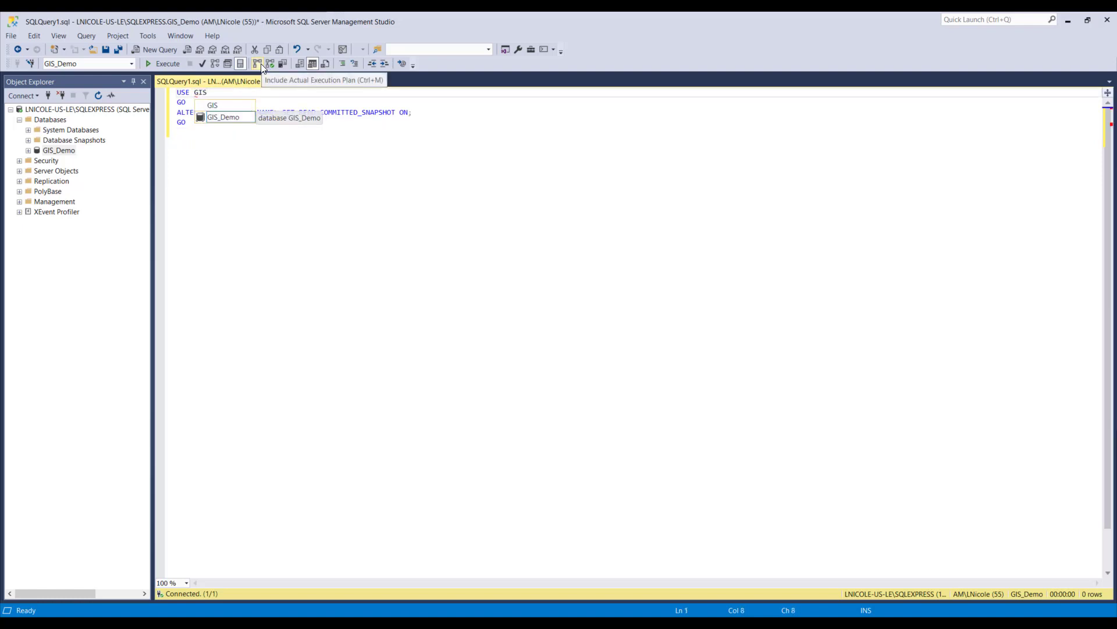
type("_Demo")
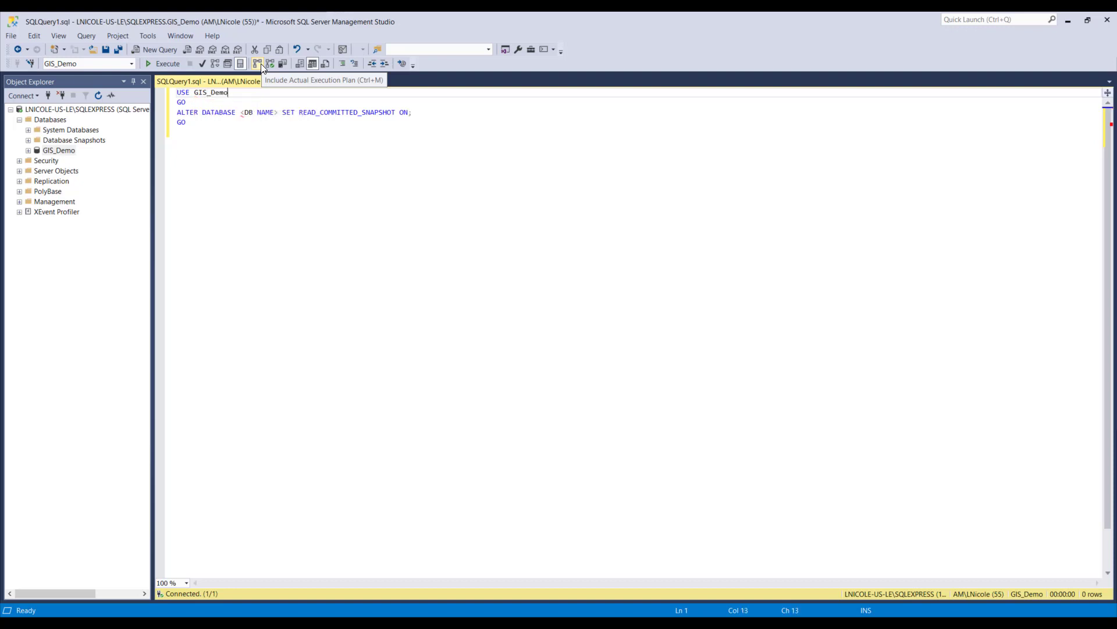
double_click(258, 112)
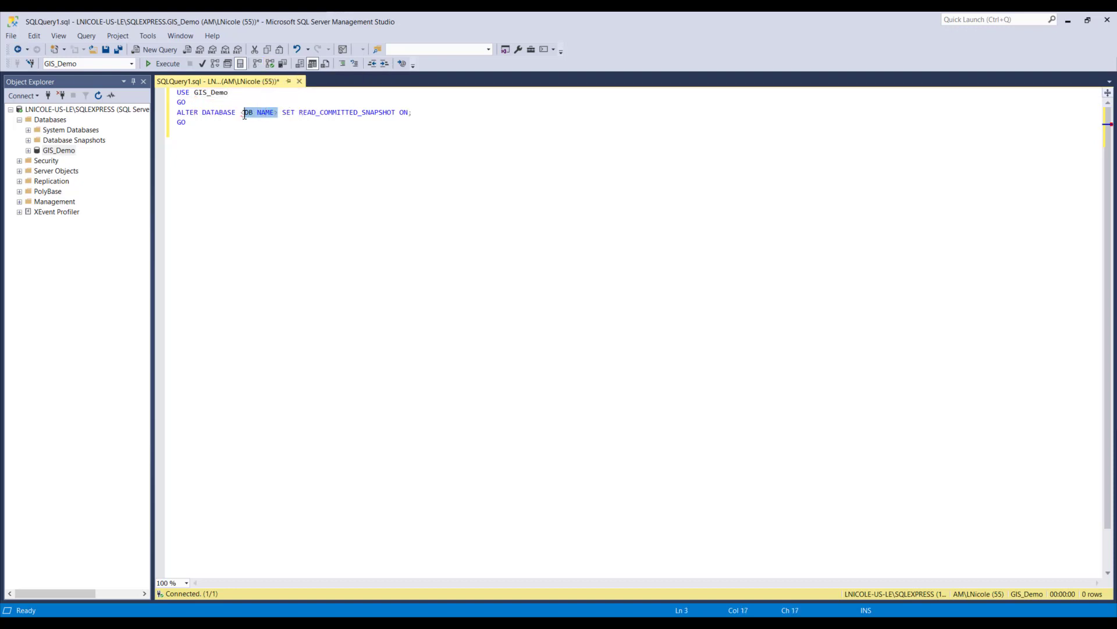
type("GIS")
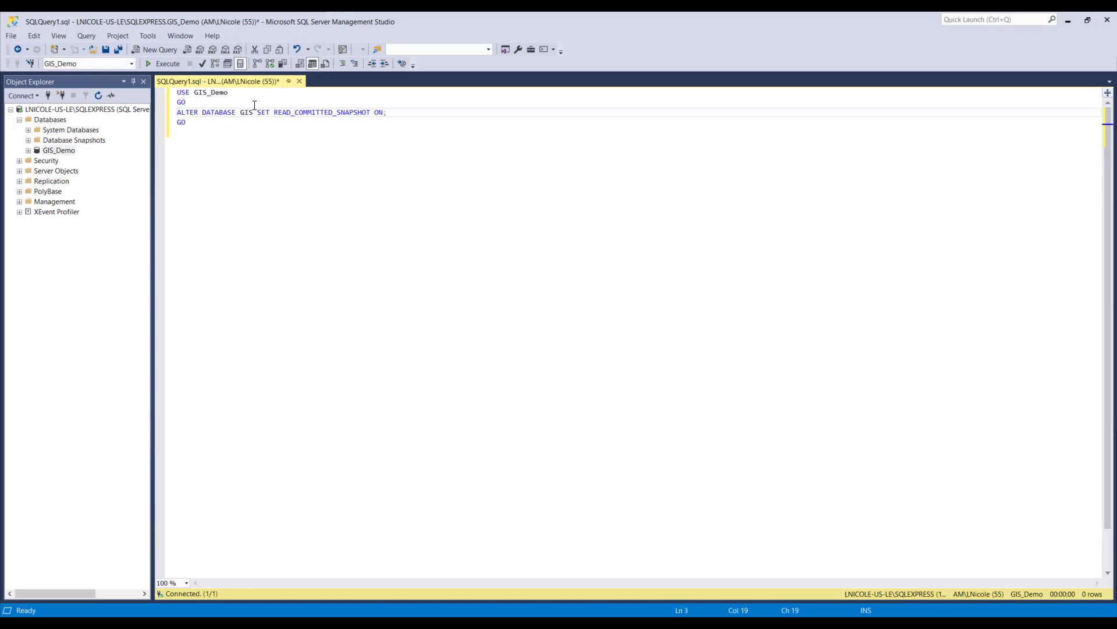
type("_Demo")
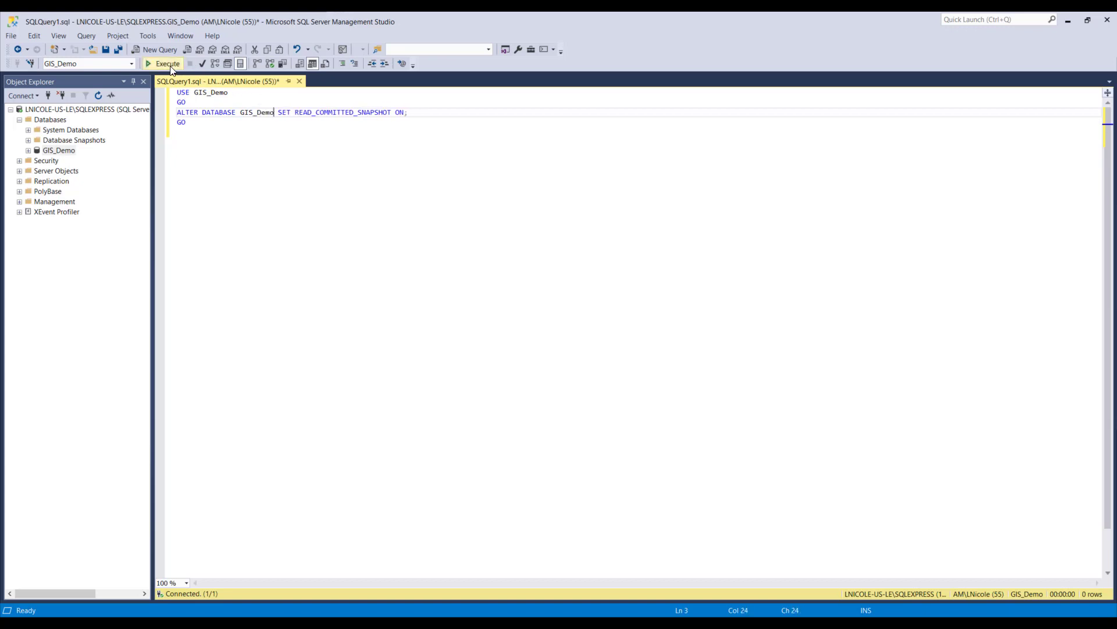
left_click(167, 63)
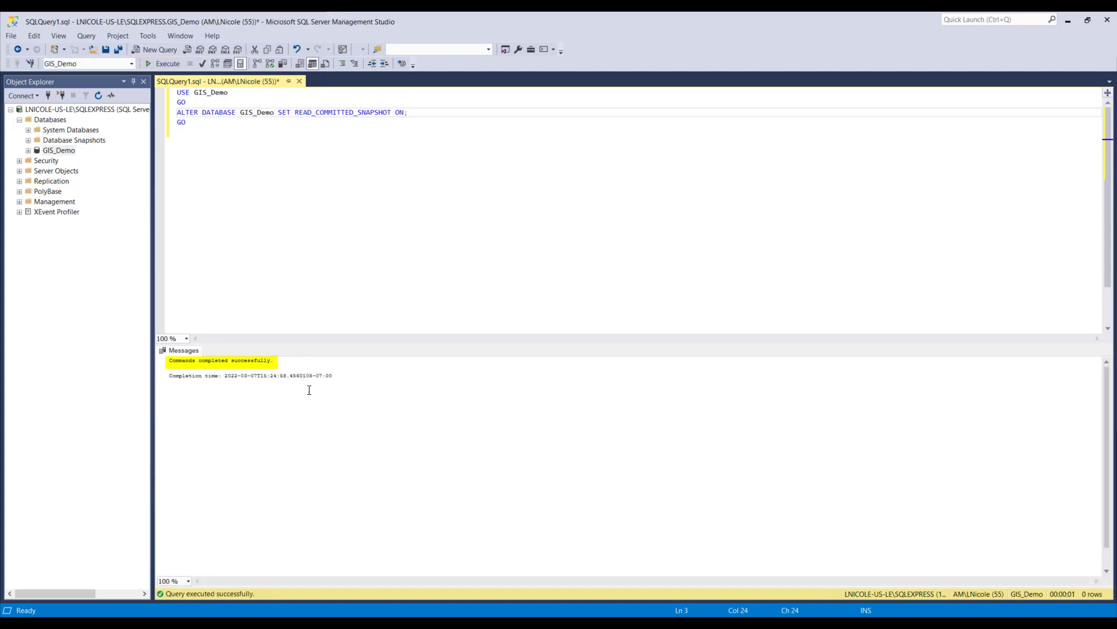
mouse_move(328, 462)
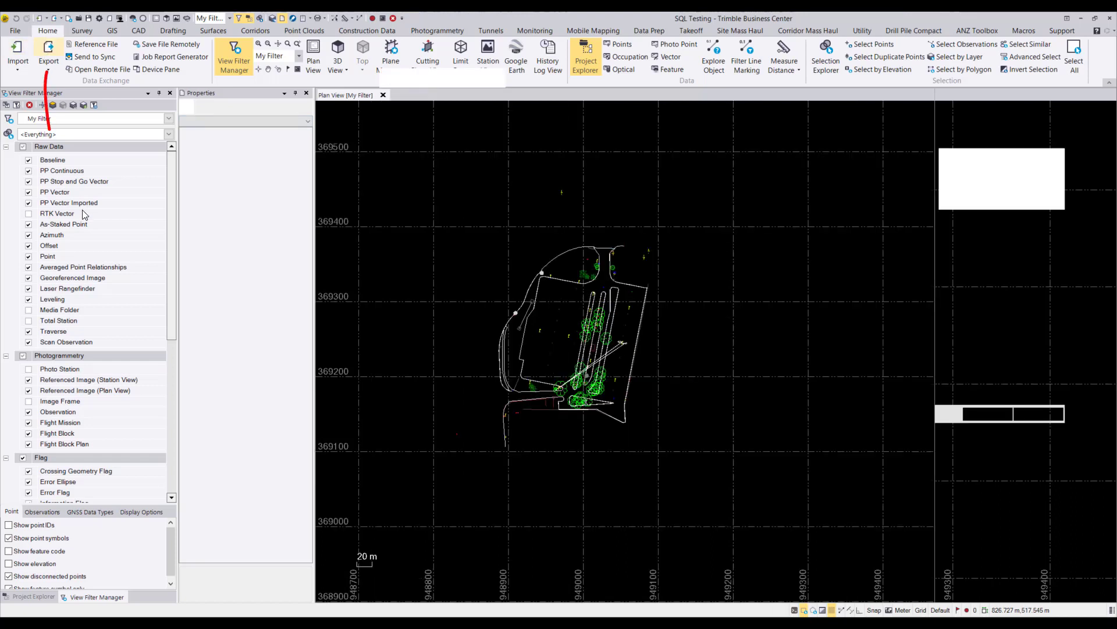
- Open the Export settings for SQL Testing using the Geodatabase XML exporter
left_click(47, 48)
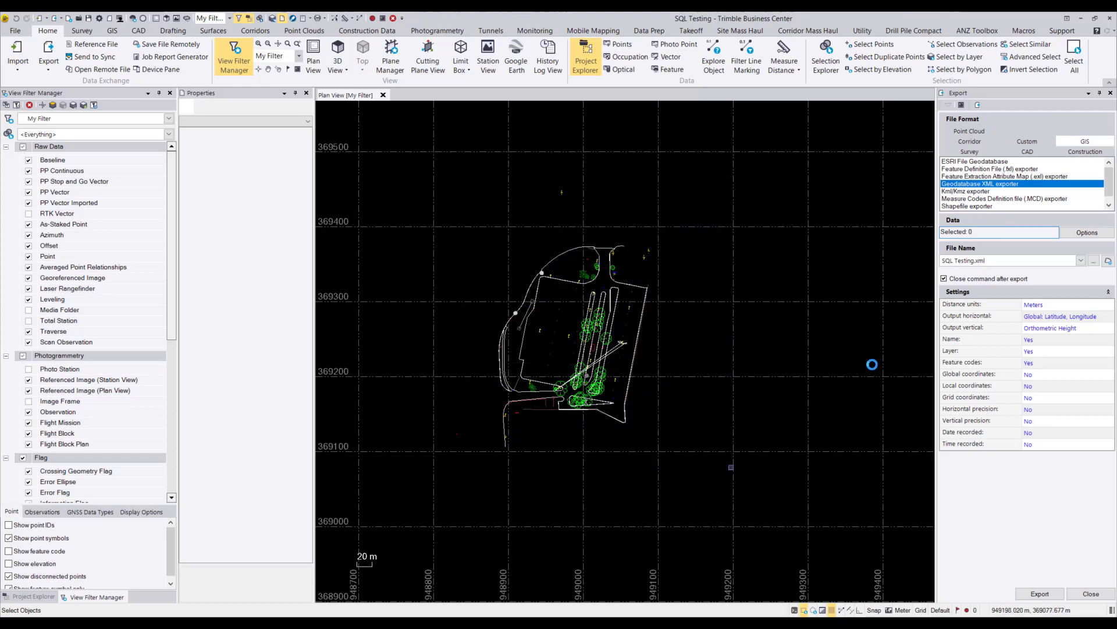
- Select all 186 objects and export them to SQL Testing.xml
left_click(1074, 60)
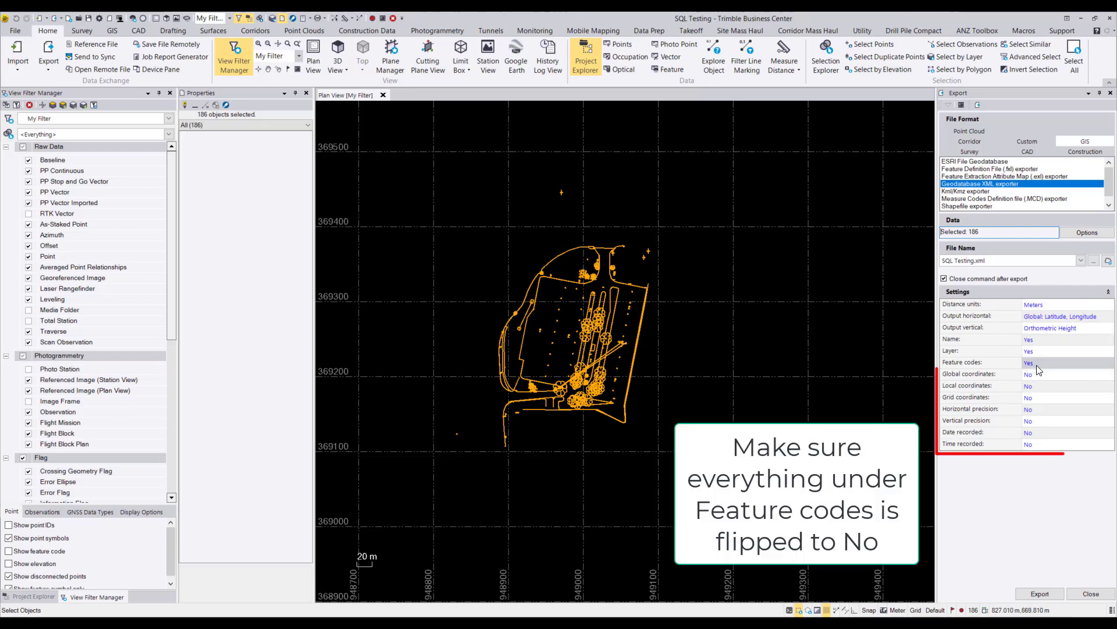
left_click(1041, 374)
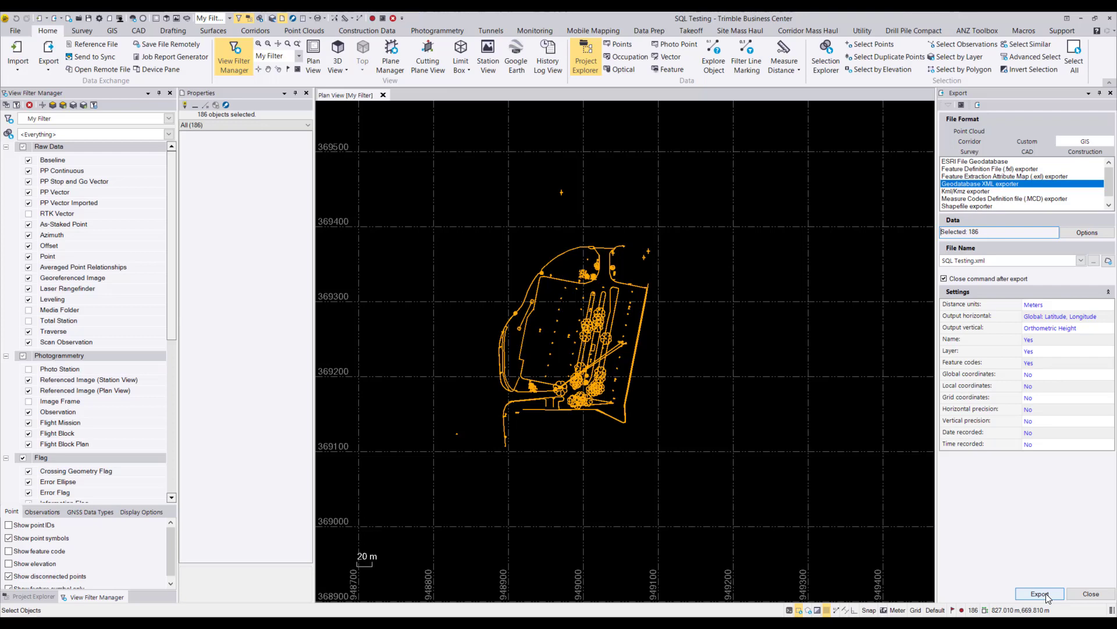
left_click(1040, 594)
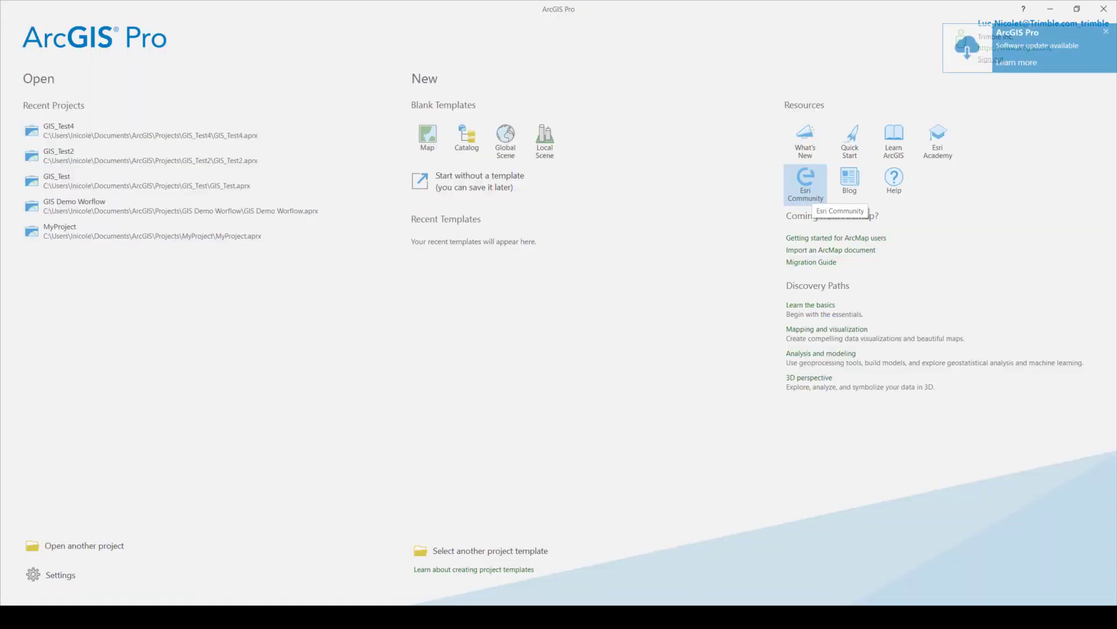
mouse_move(466, 140)
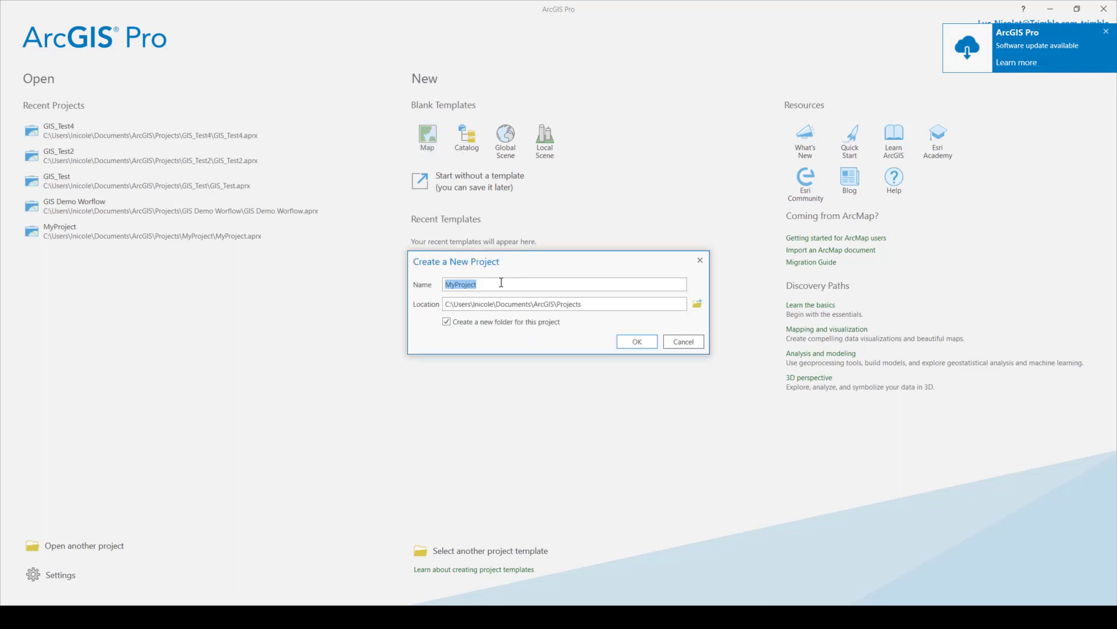
- Name the new Map project GIS_Demo and create it
type("GIS_")
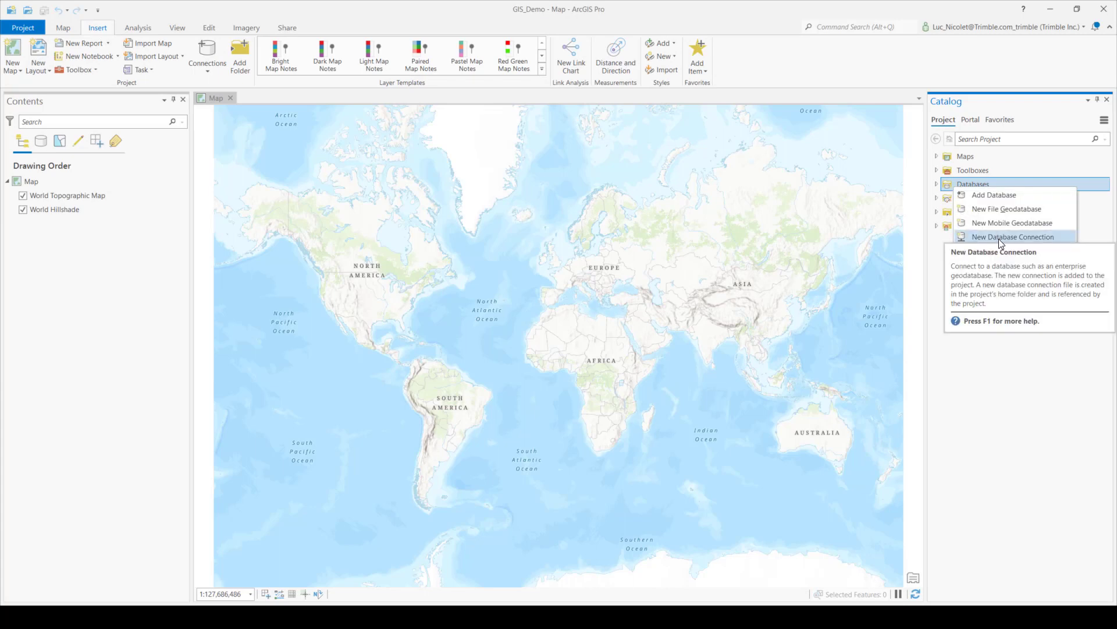
- Connect to the GIS_Demo SQL Server database and rename the connection GIS_Demo.sde
left_click(1012, 236)
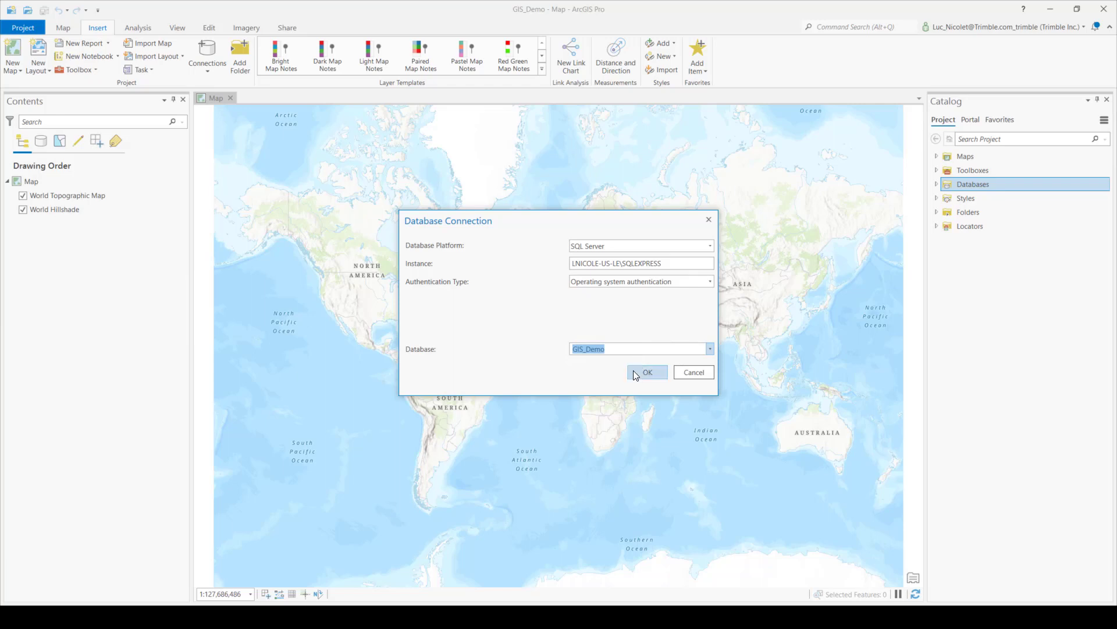
left_click(647, 372)
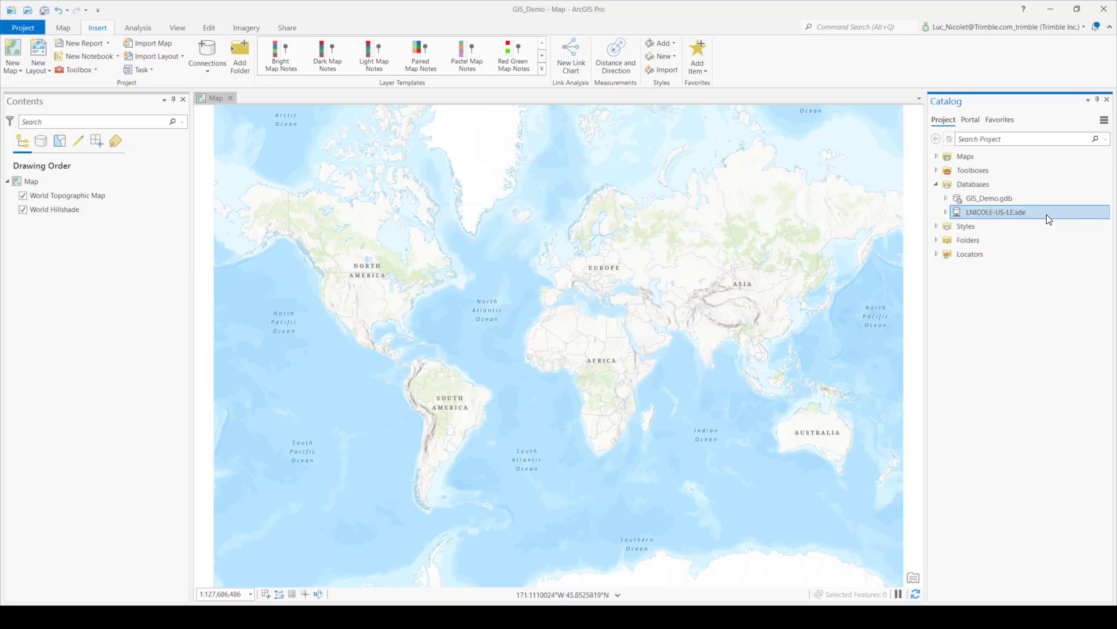
right_click(997, 211)
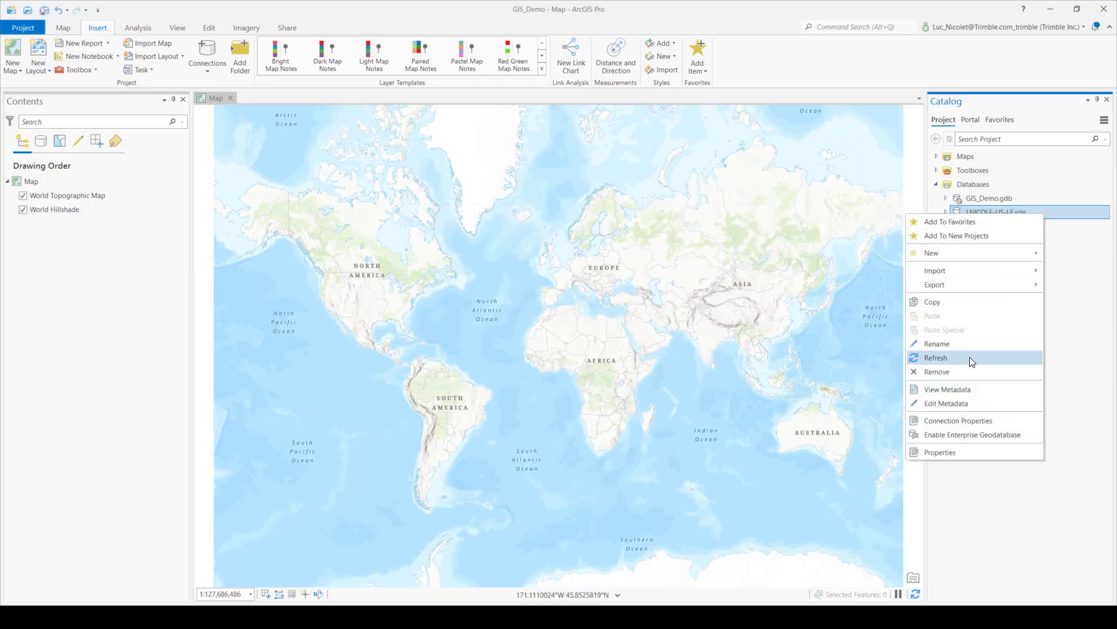
left_click(937, 344)
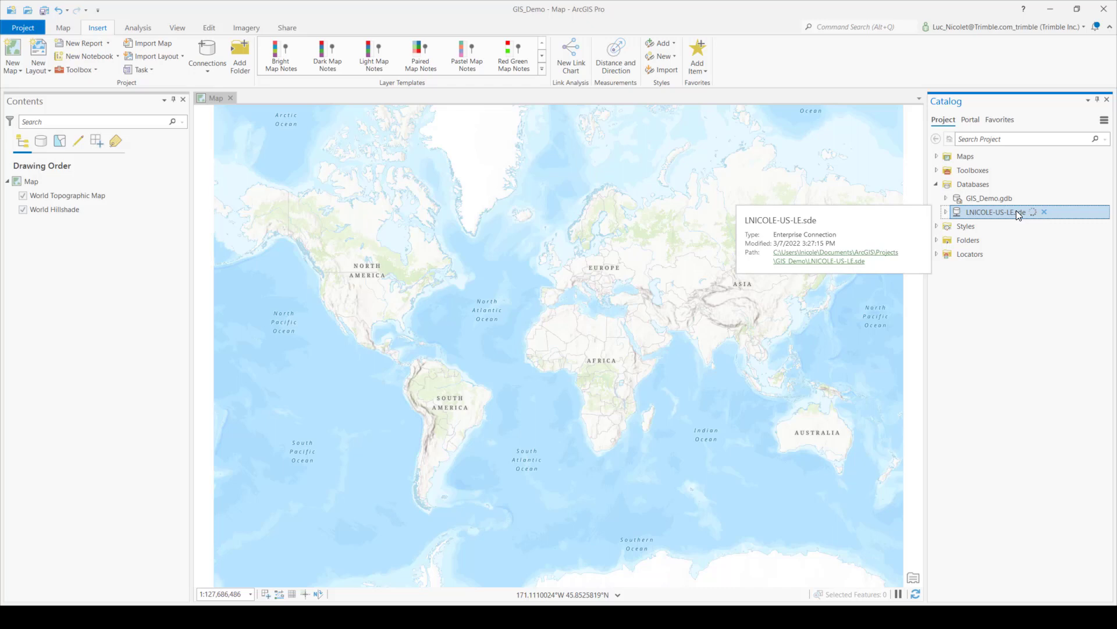
left_click(988, 212)
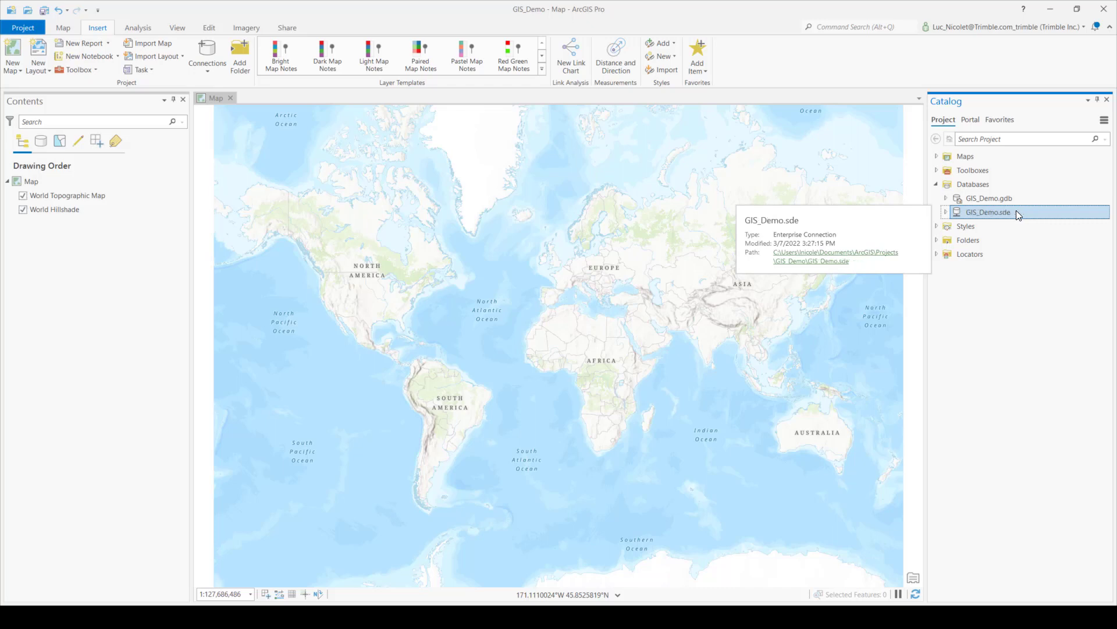
- Run Enable Enterprise Geodatabase on GIS_Demo.sde, then go back to the Catalog
right_click(987, 212)
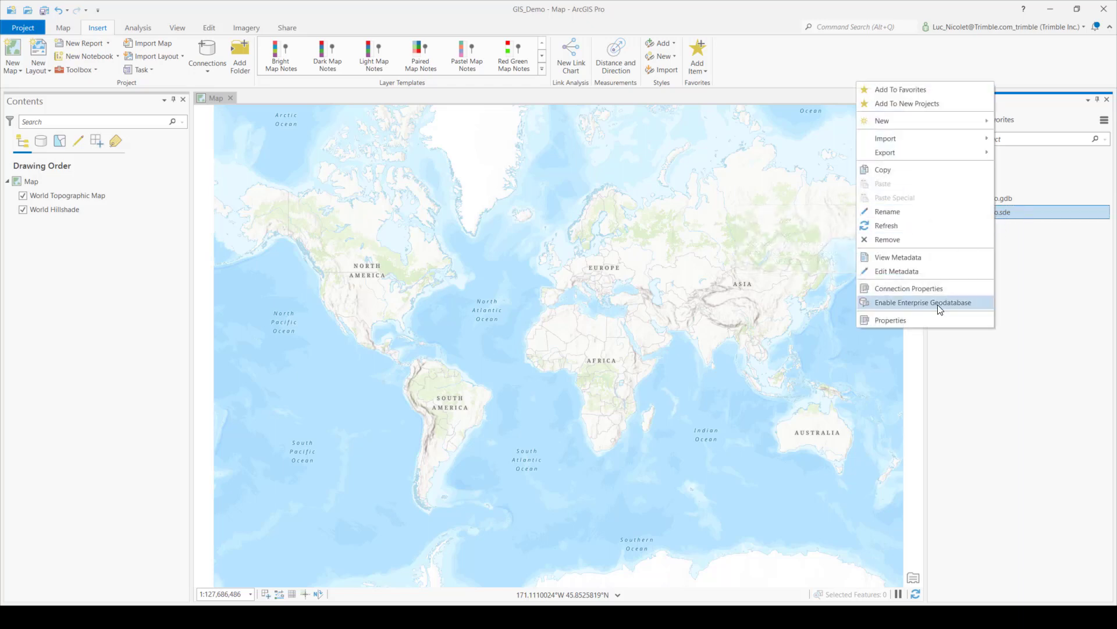
left_click(923, 302)
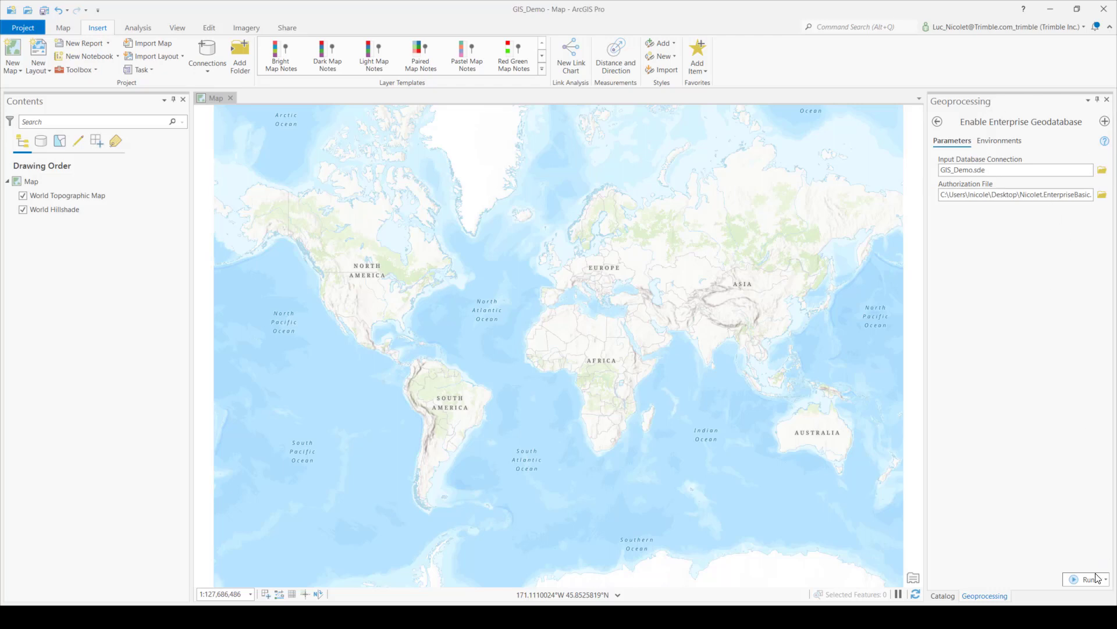
left_click(1089, 579)
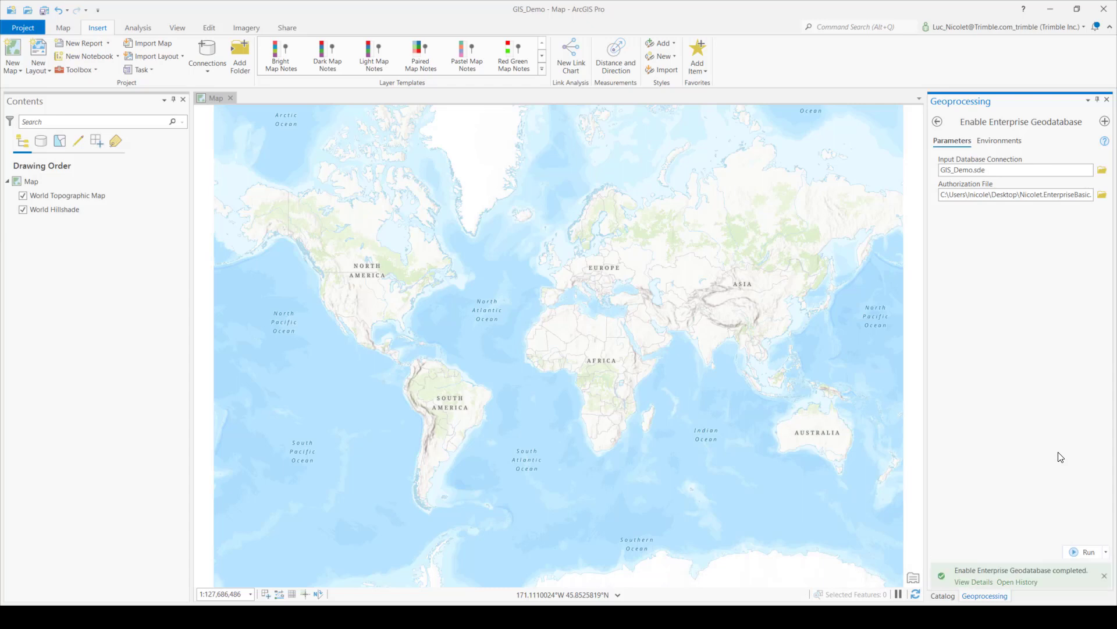
mouse_move(1055, 424)
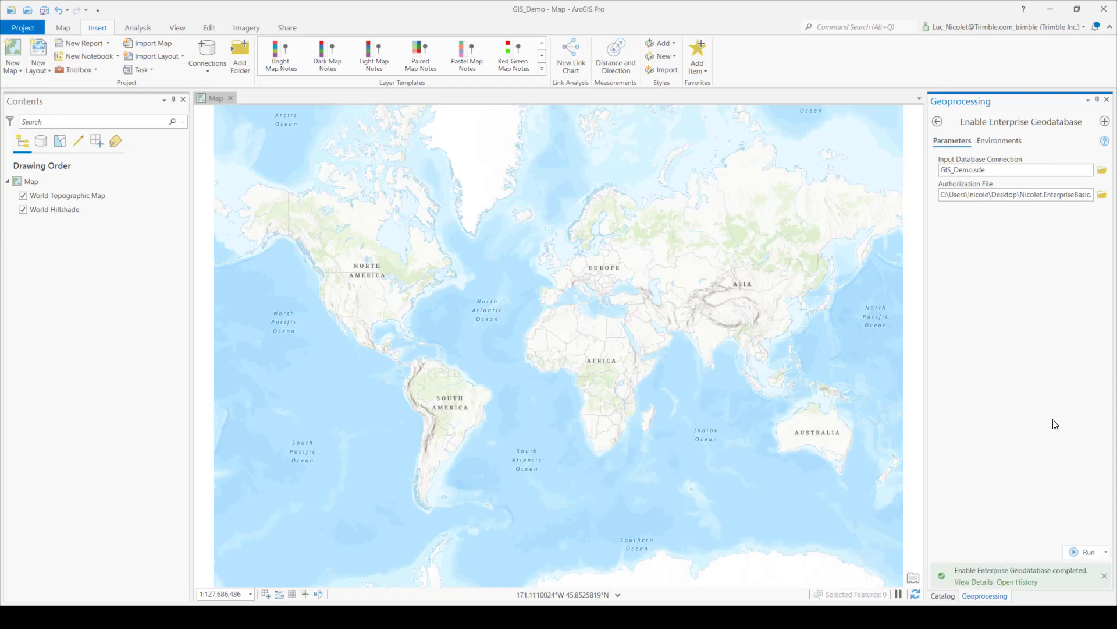
left_click(942, 595)
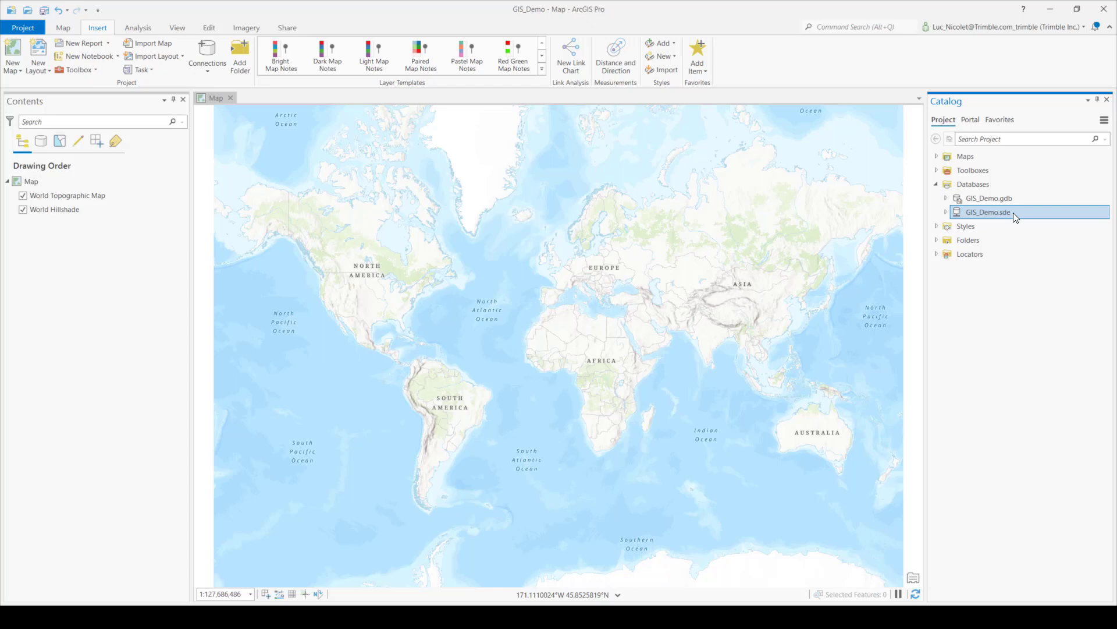
- Import SQL Testing.xml into GIS_Demo.sde as an XML workspace document, schema only
right_click(988, 212)
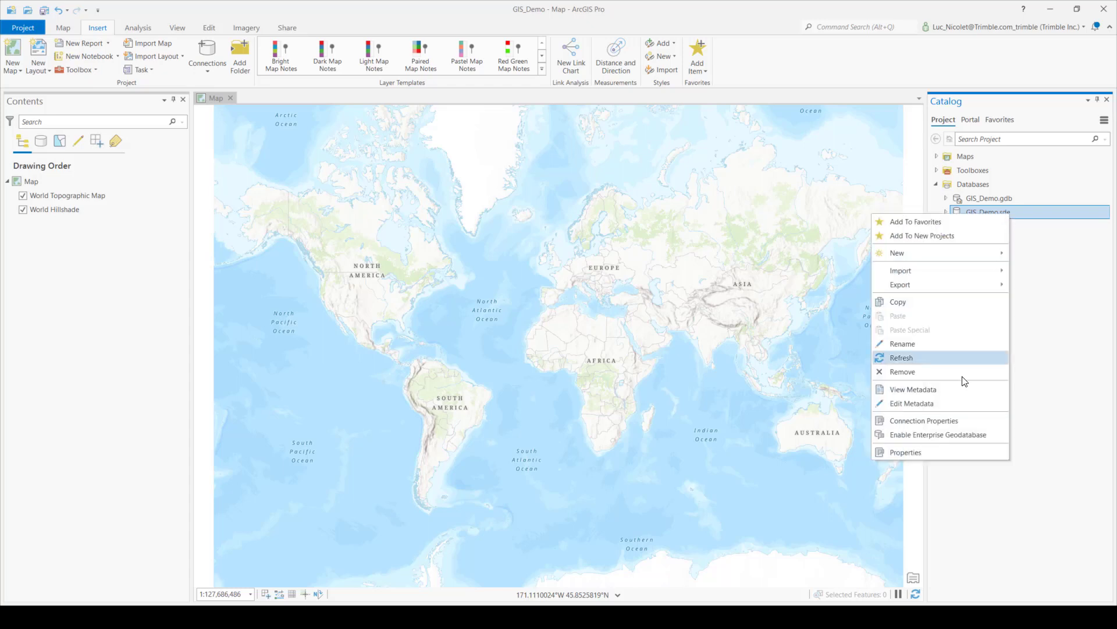
mouse_move(941, 270)
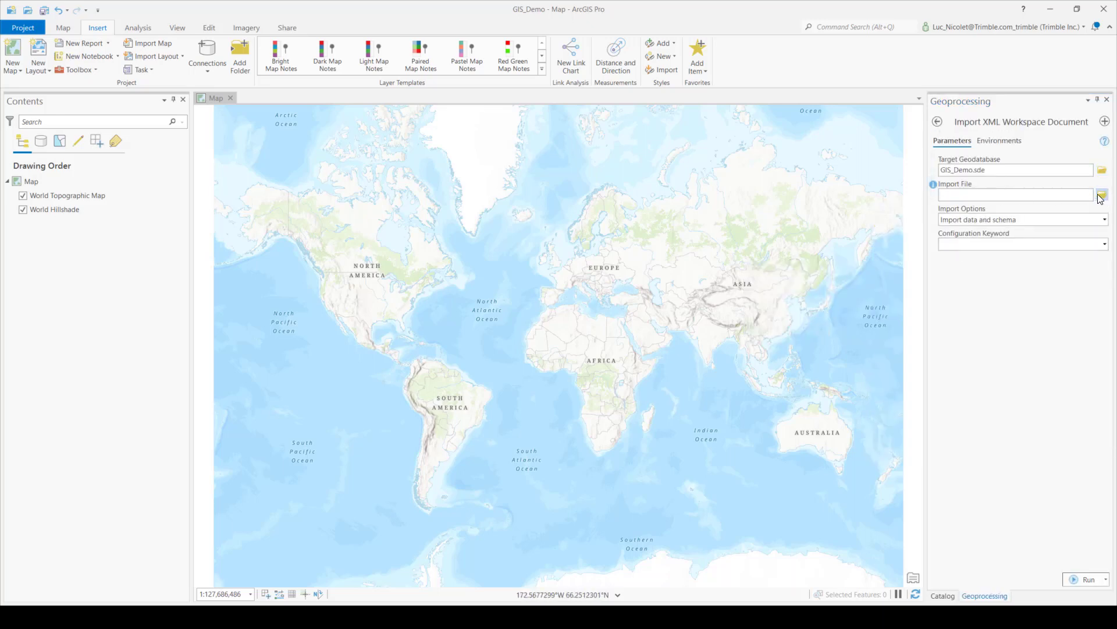
left_click(1101, 193)
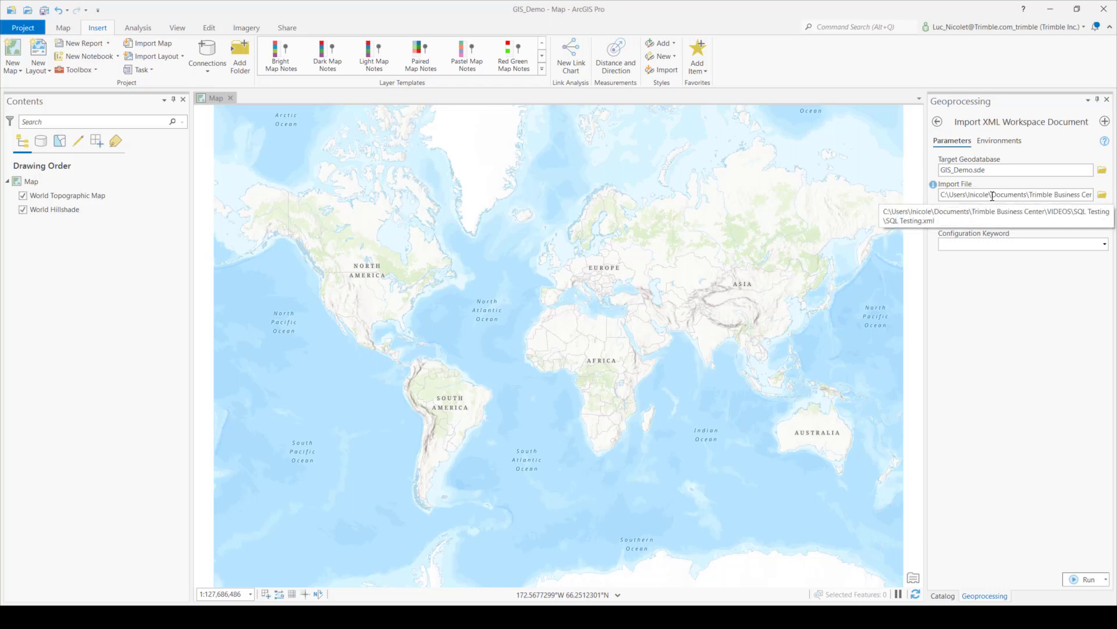
mouse_move(1048, 195)
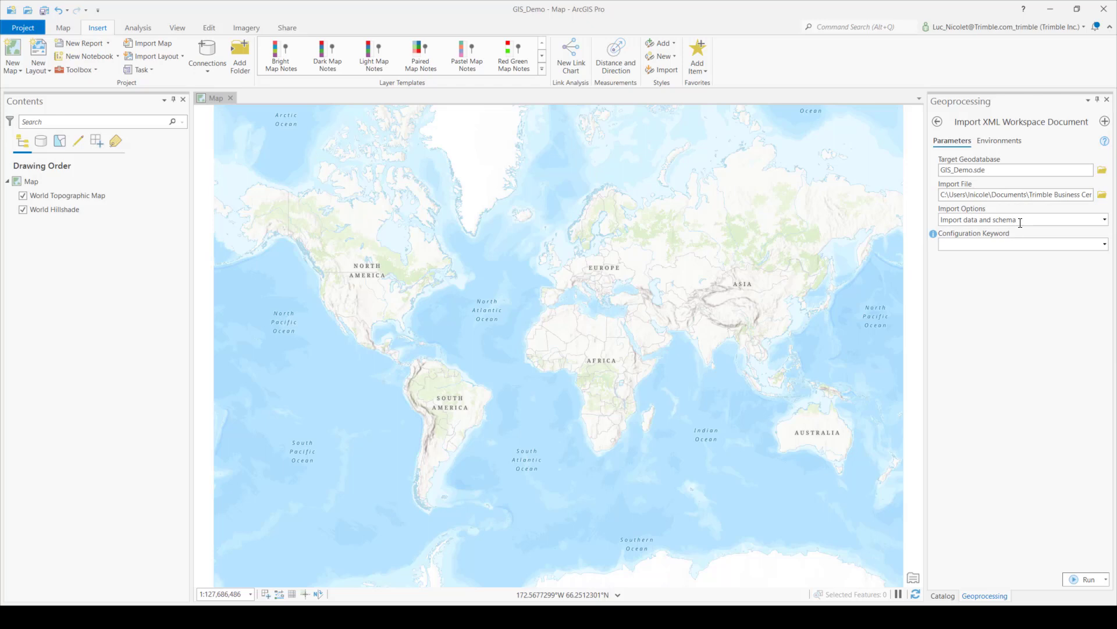
left_click(1104, 220)
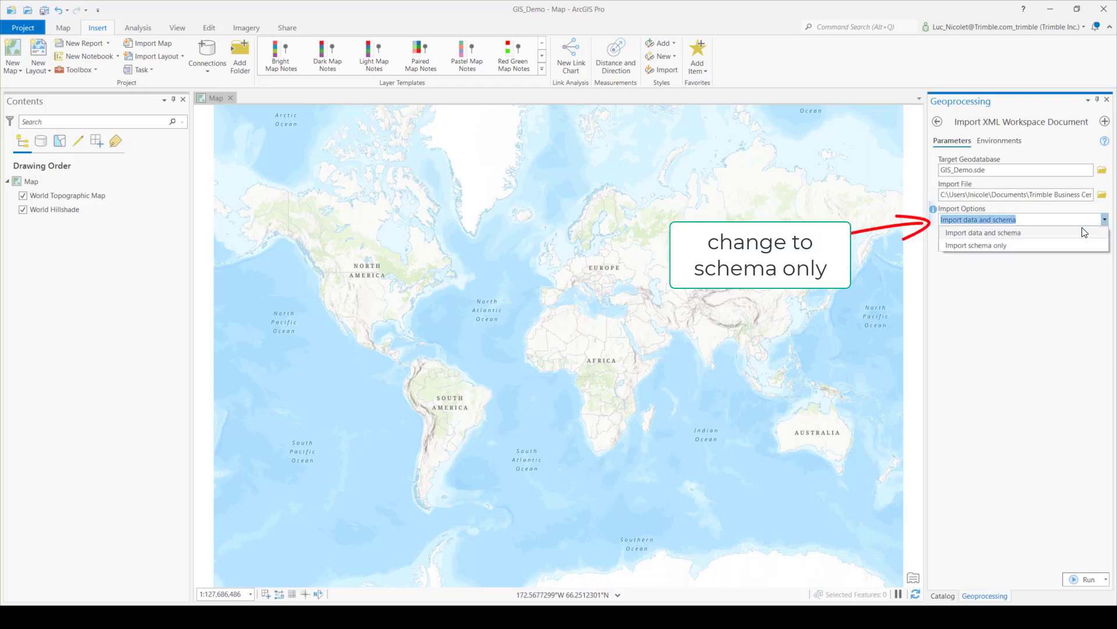
left_click(975, 245)
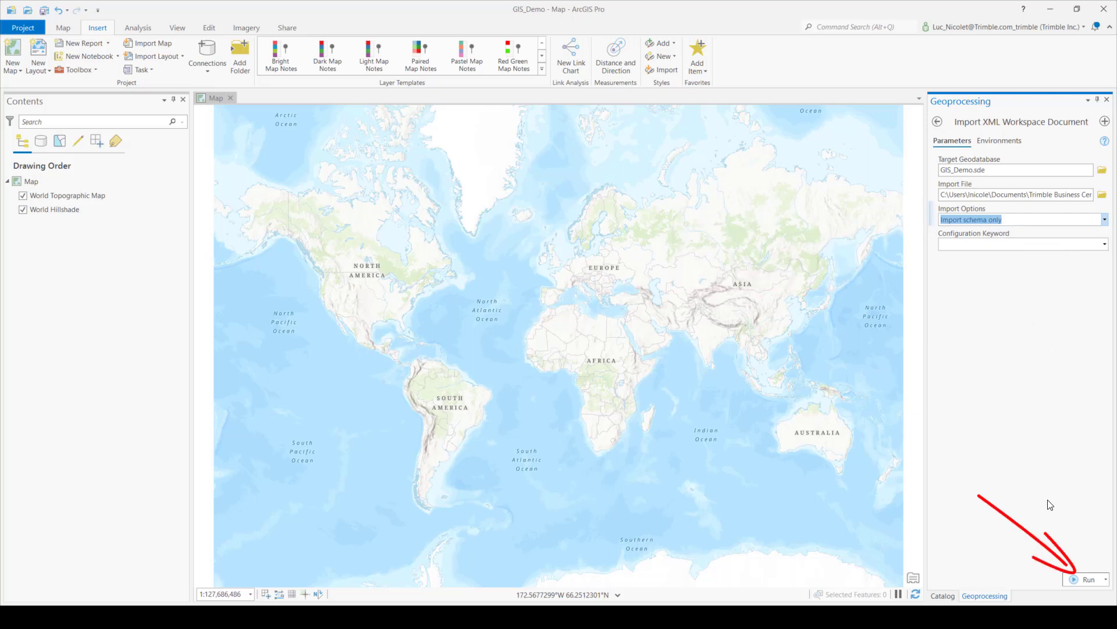
left_click(1088, 579)
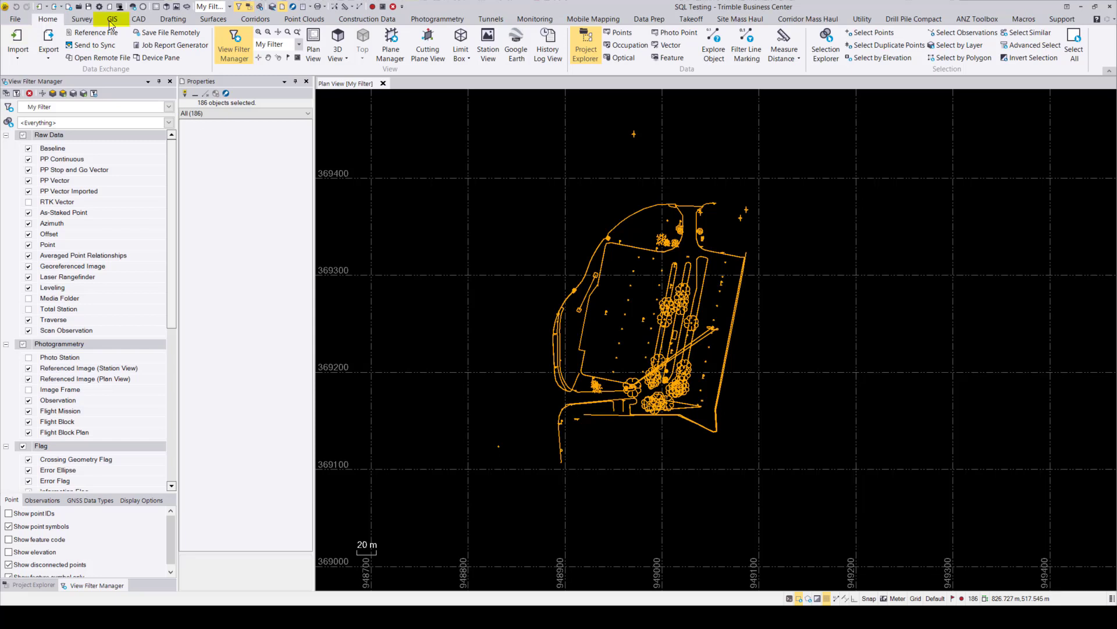
- Create a GIS_Demo enterprise geodatabase connection with Use feature name unchecked, and connect
left_click(112, 19)
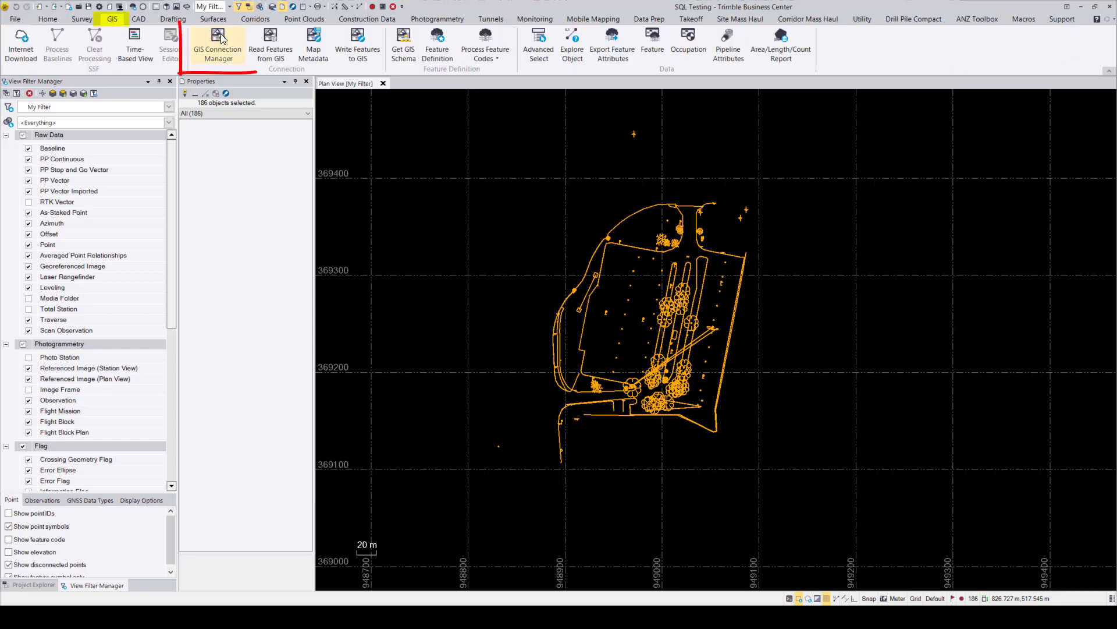
left_click(217, 47)
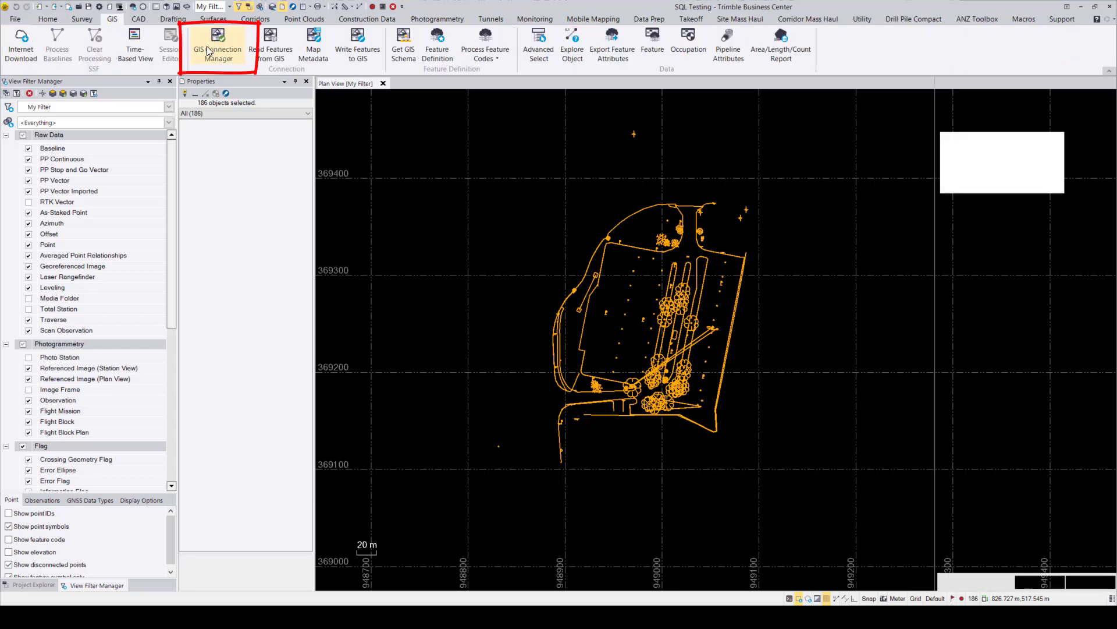
left_click(216, 45)
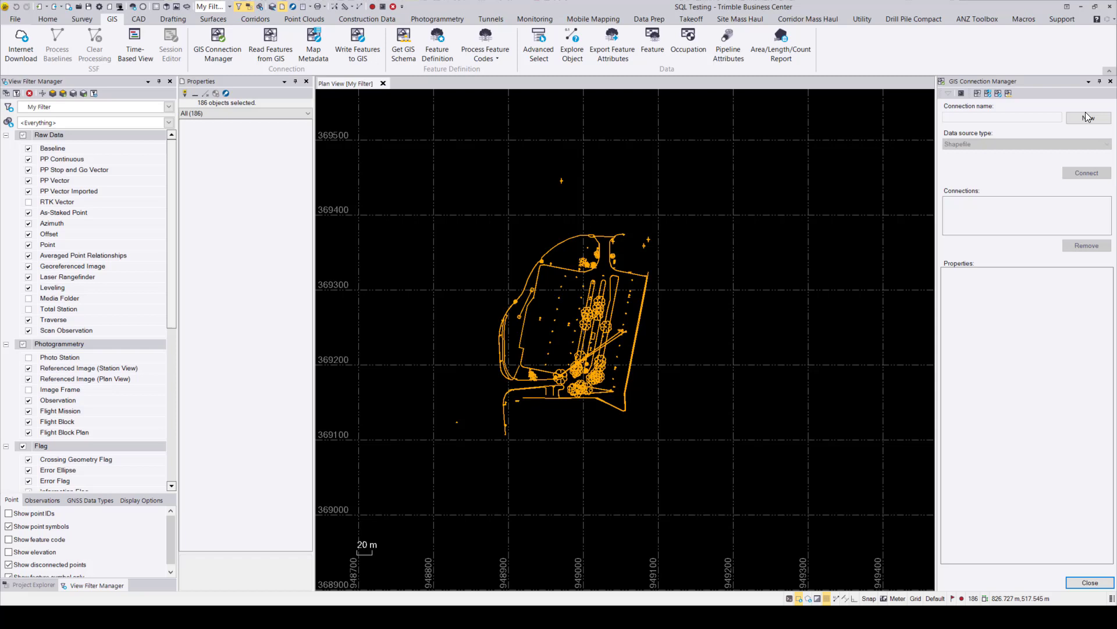
type("GIS_Demo")
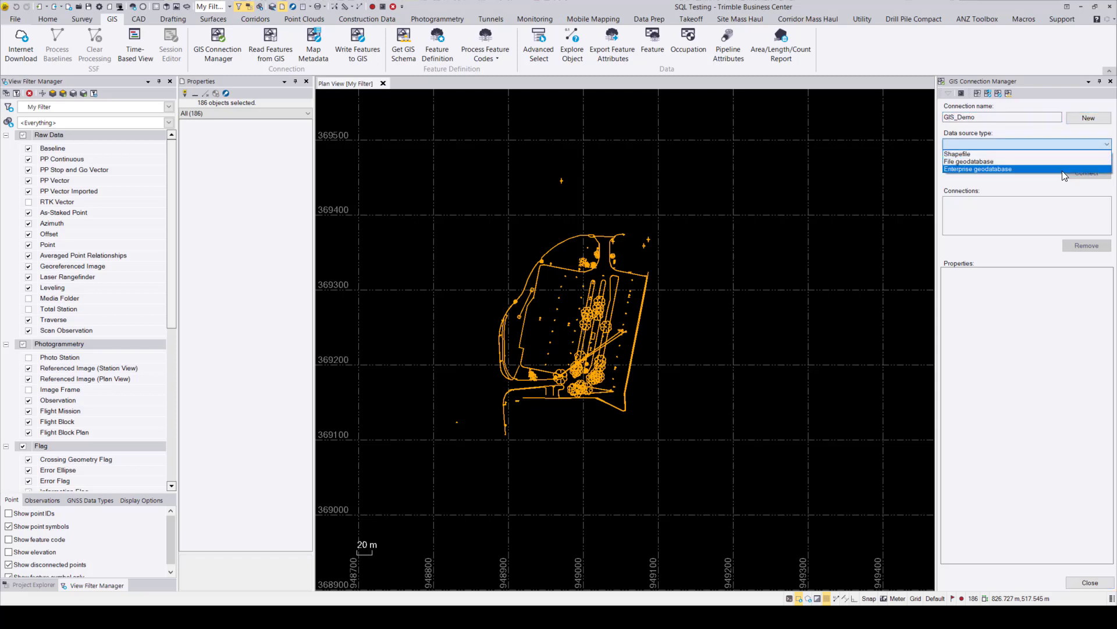
left_click(978, 168)
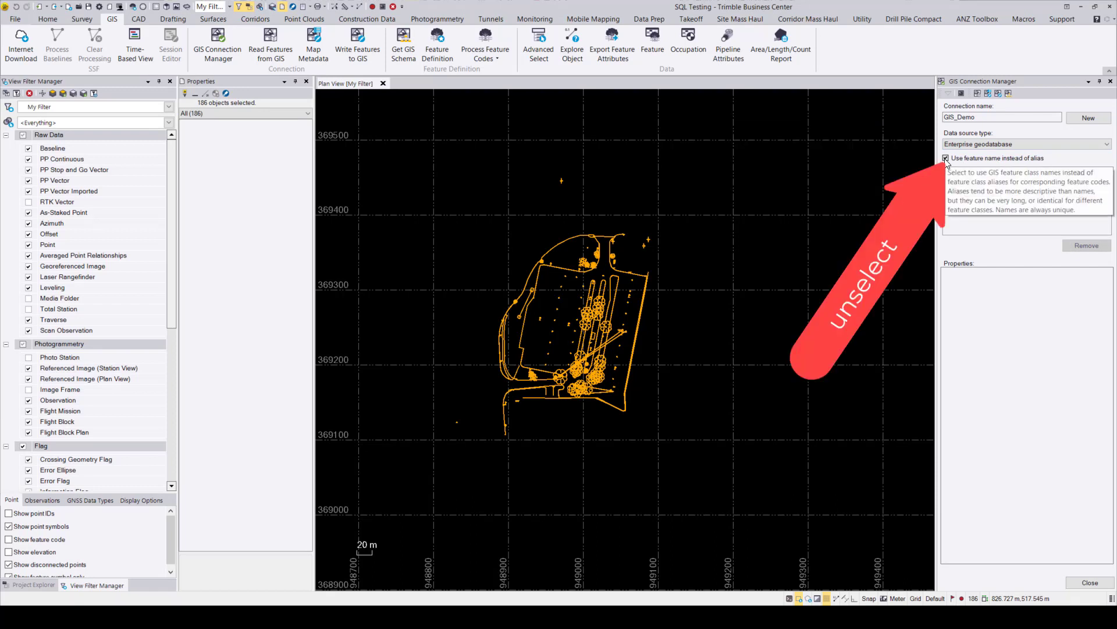
left_click(945, 158)
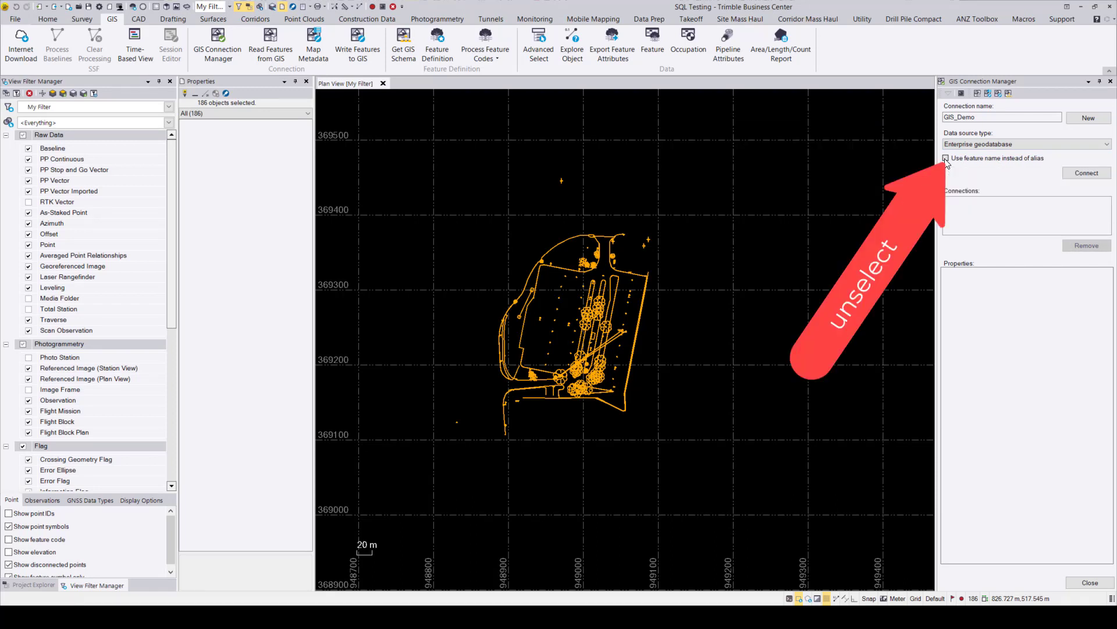
left_click(946, 158)
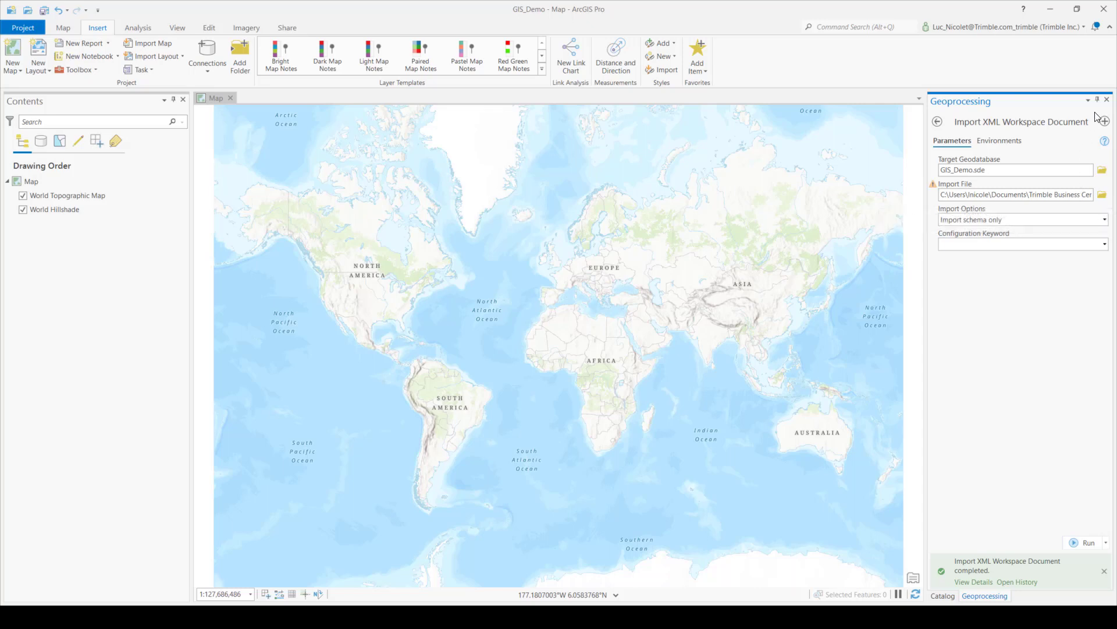
- Go back to the Catalog to view GIS_Demo.sde under Databases
left_click(943, 596)
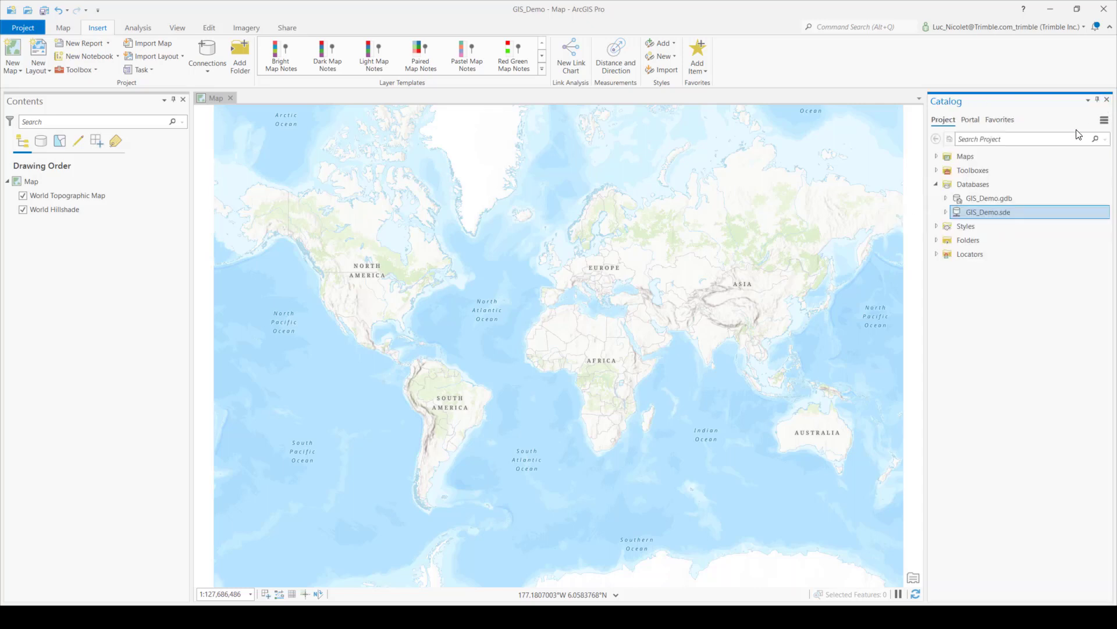
mouse_move(990, 212)
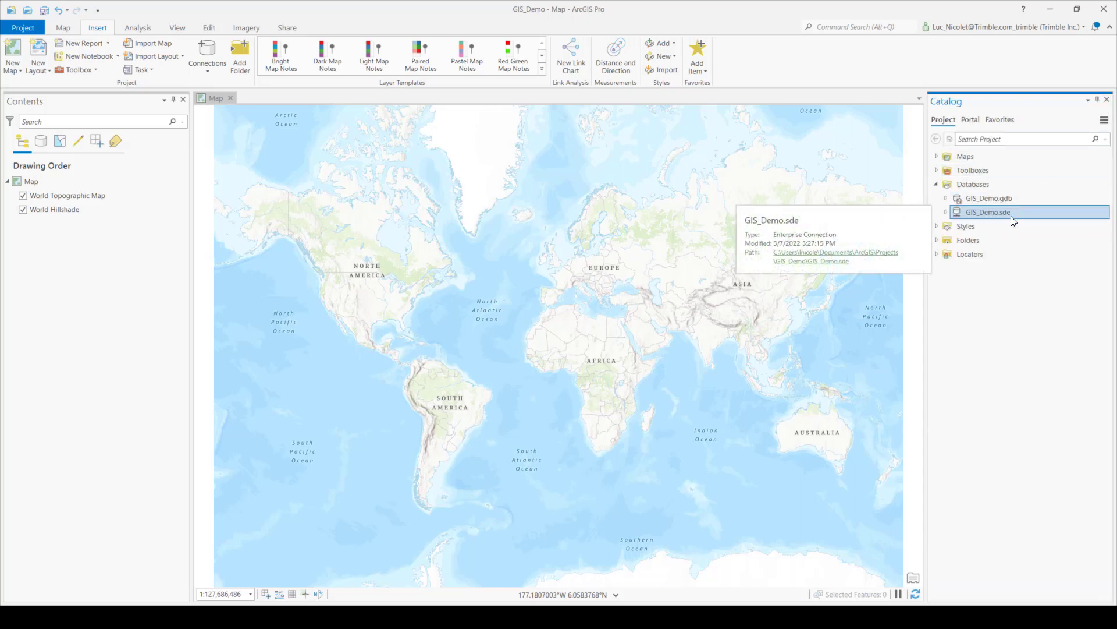
mouse_move(955, 262)
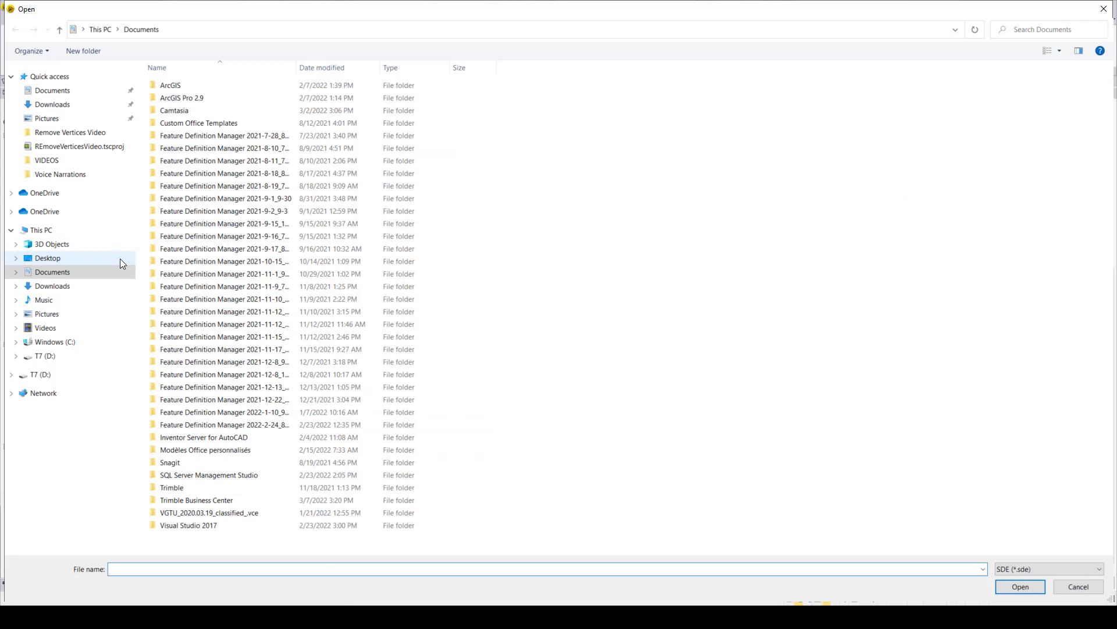
mouse_move(209, 475)
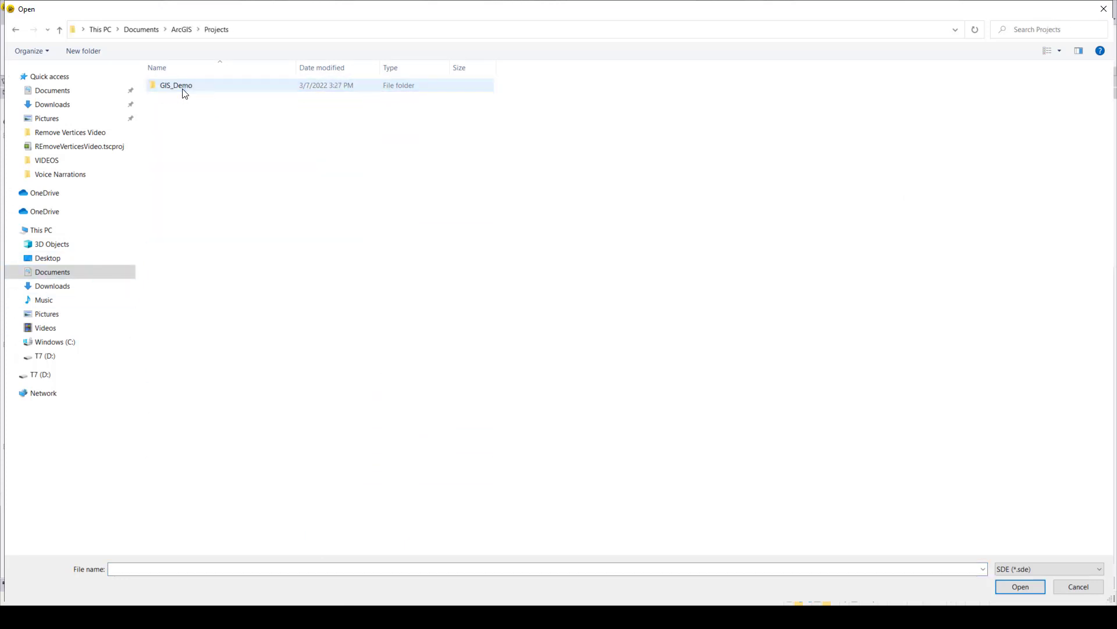
- Open GIS_Demo.sde from the GIS_Demo project folder and accept the coordinate-system warning
double_click(176, 85)
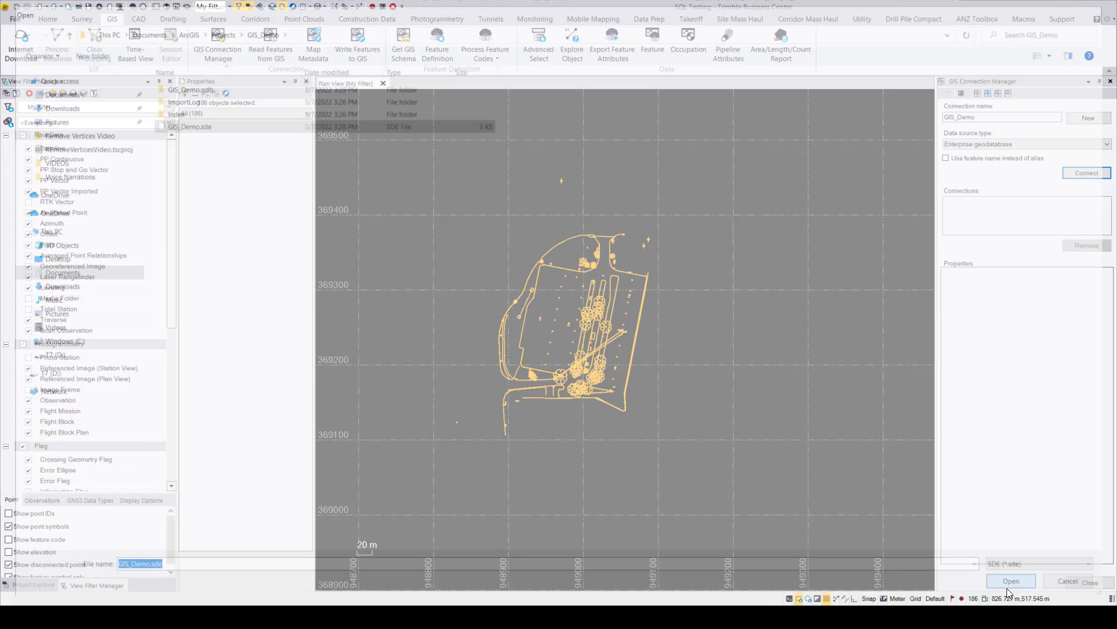
left_click(1010, 581)
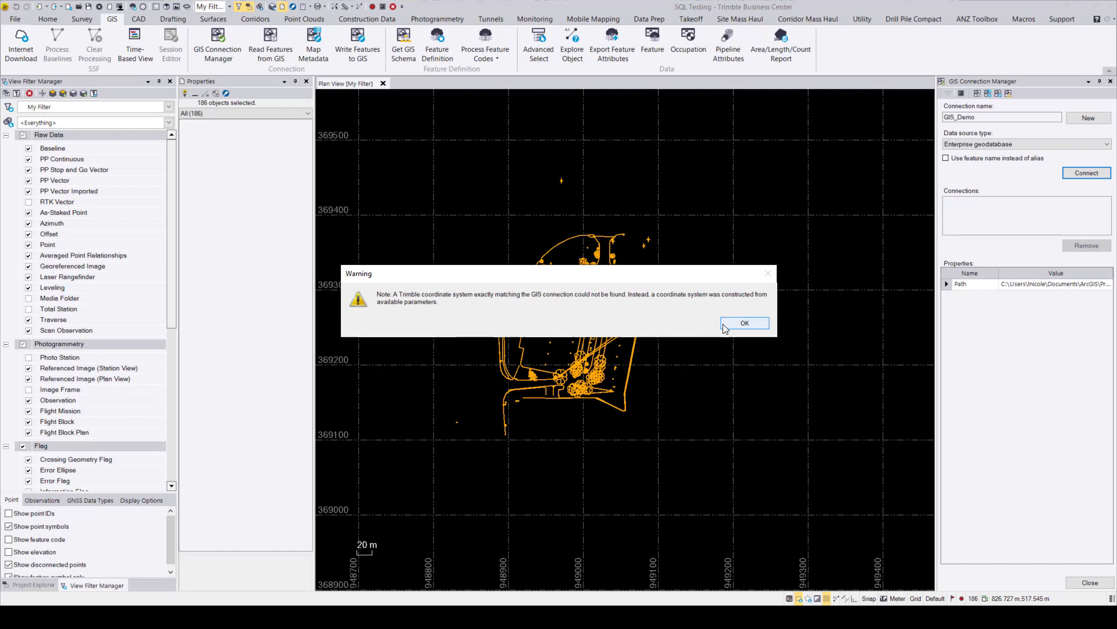
left_click(744, 323)
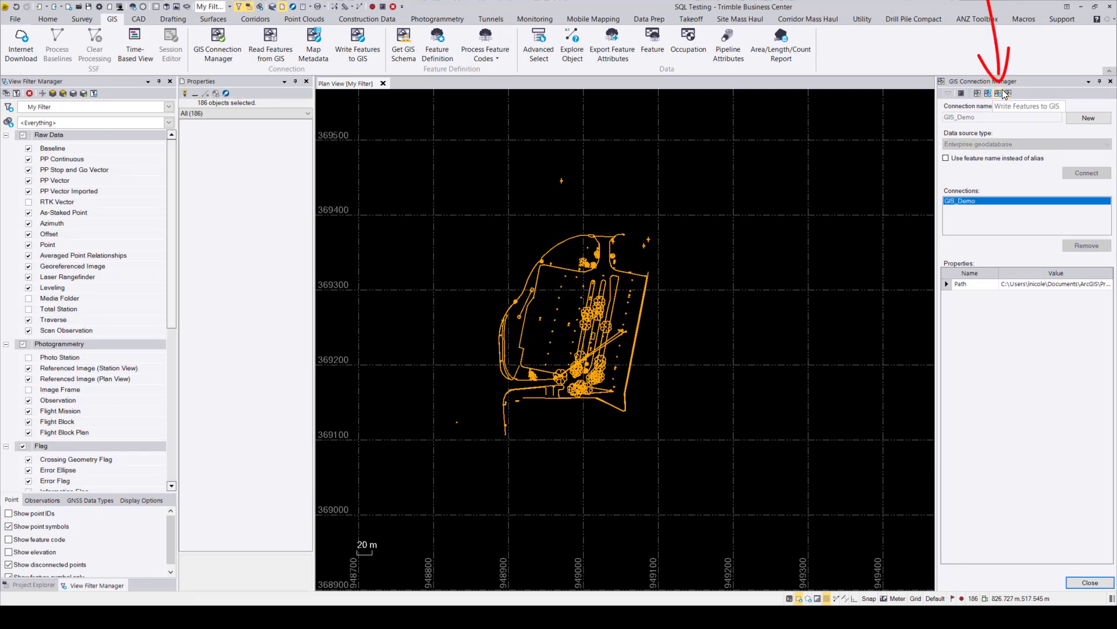
- Write the 186 selected features into the GIS_Demo feature classes via Write Features to GIS
left_click(999, 93)
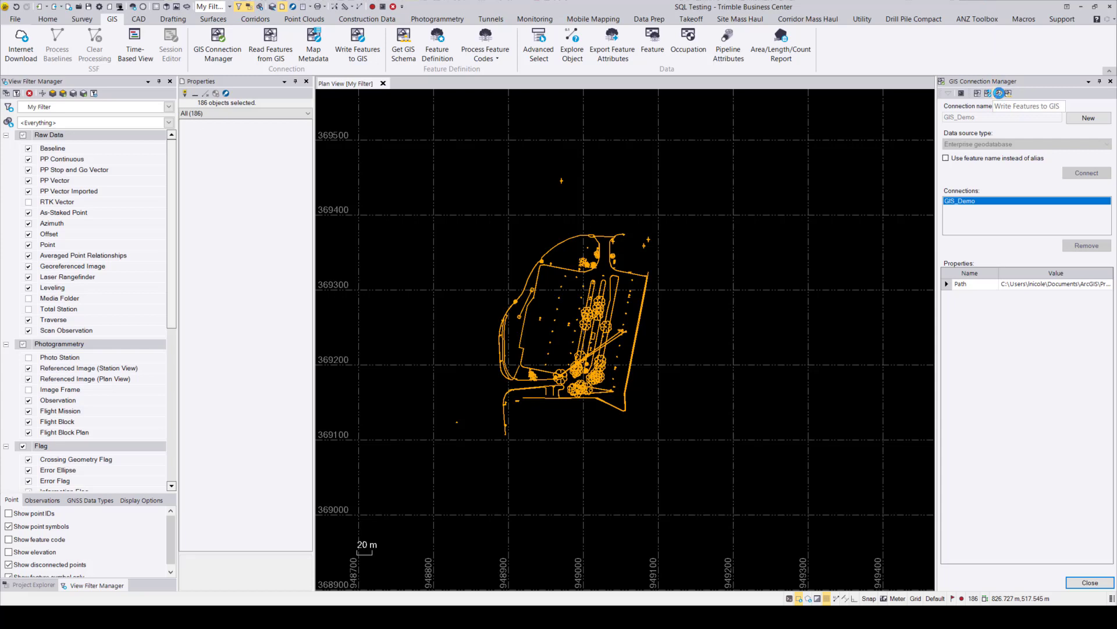
left_click(357, 44)
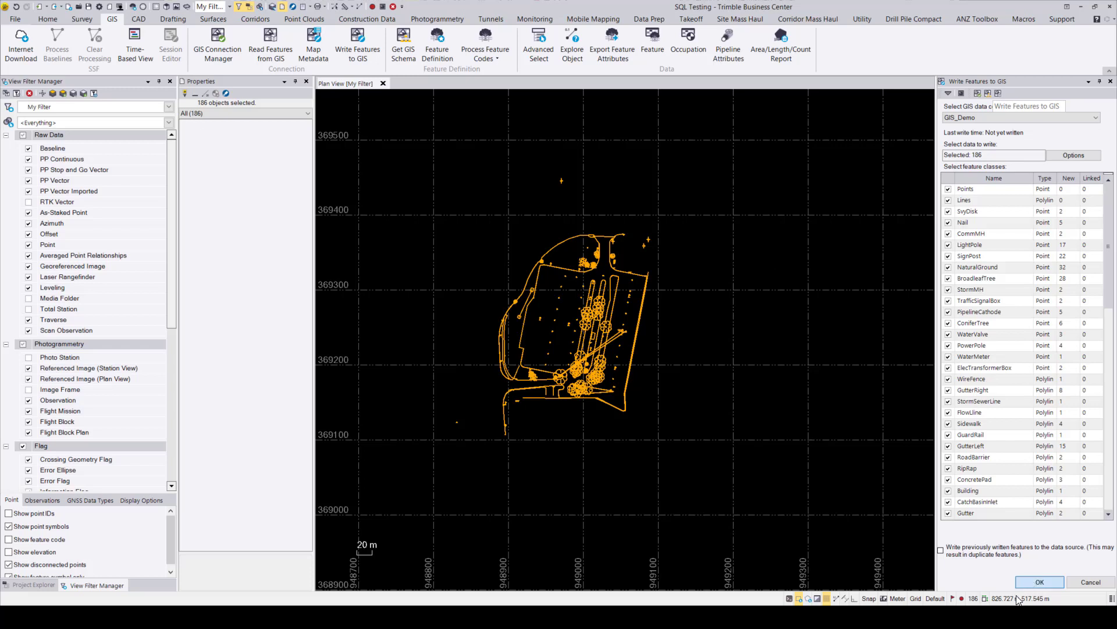
left_click(1038, 582)
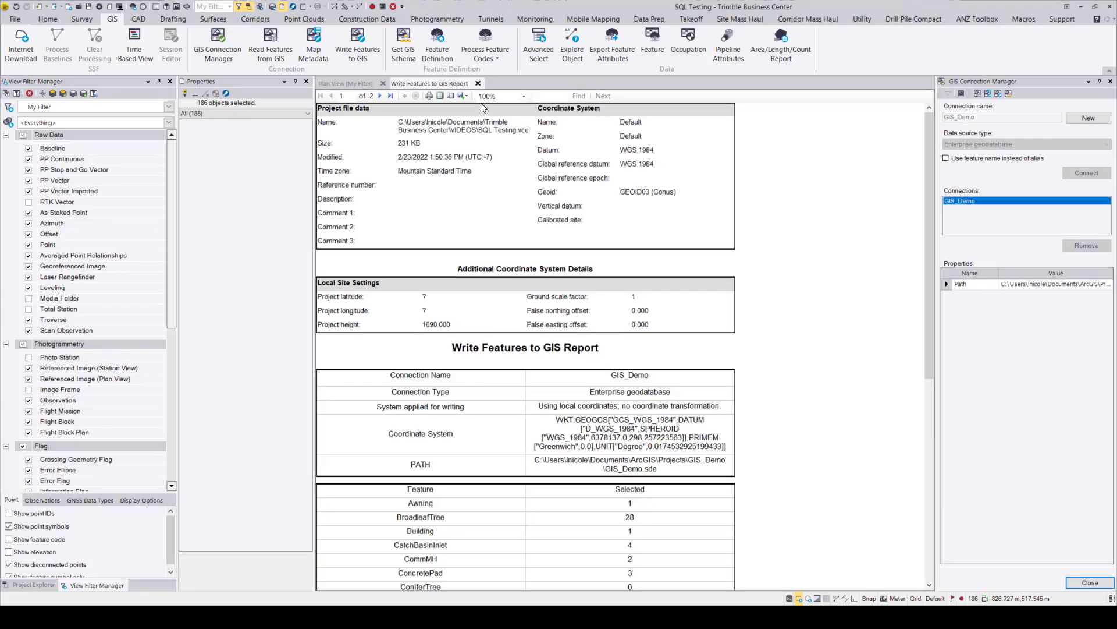
- Scroll the write report to page 2, showing 181 written and 4 failed
scroll("down", 3)
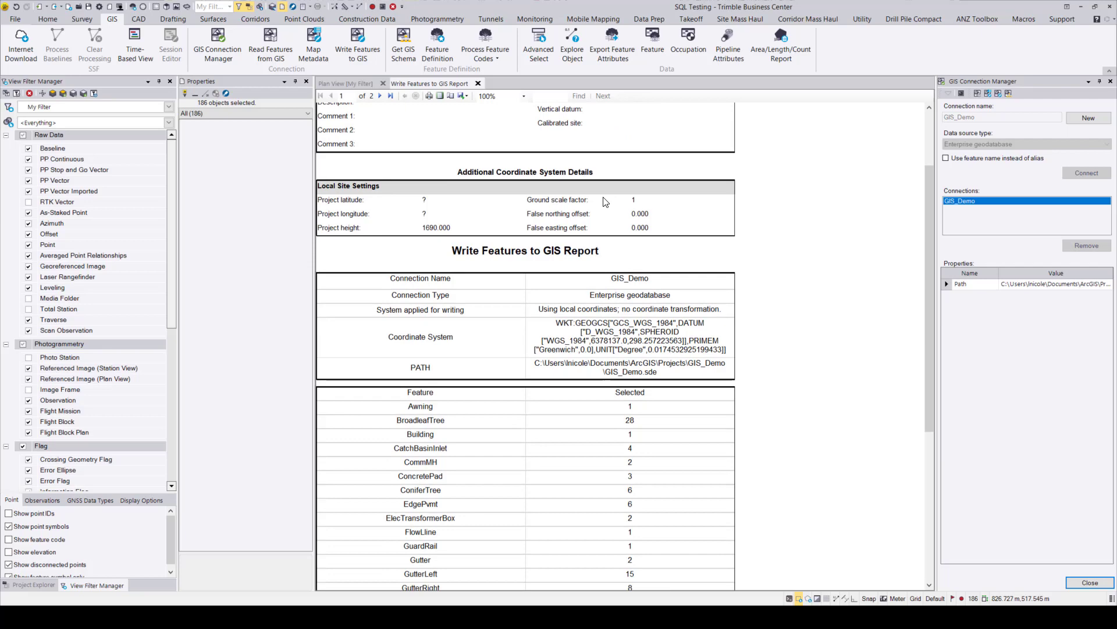
scroll("down", 3)
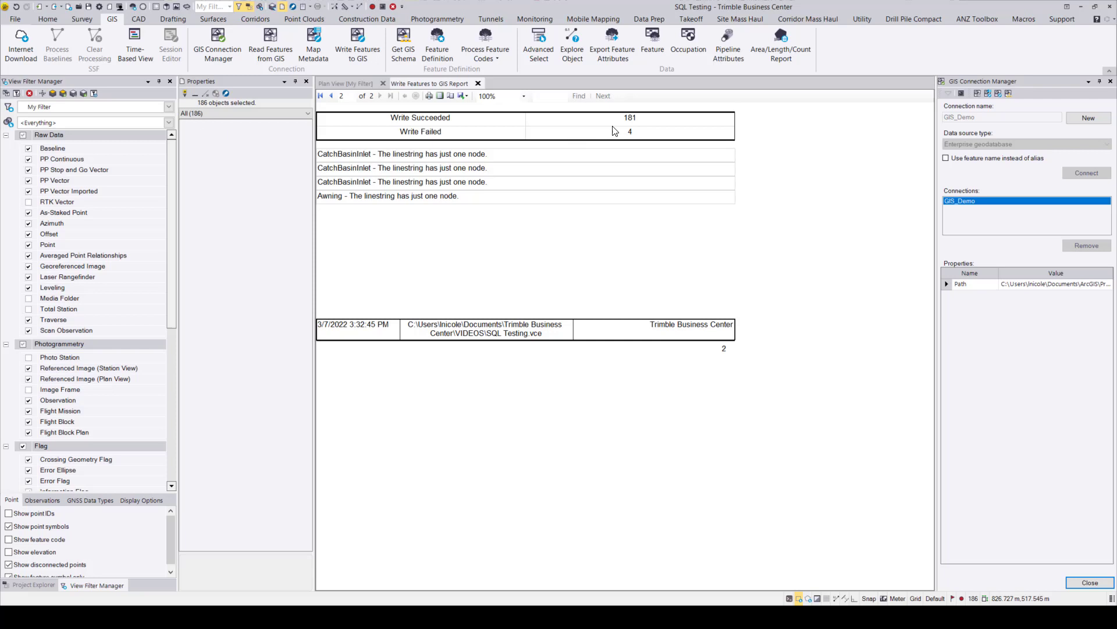
mouse_move(483, 209)
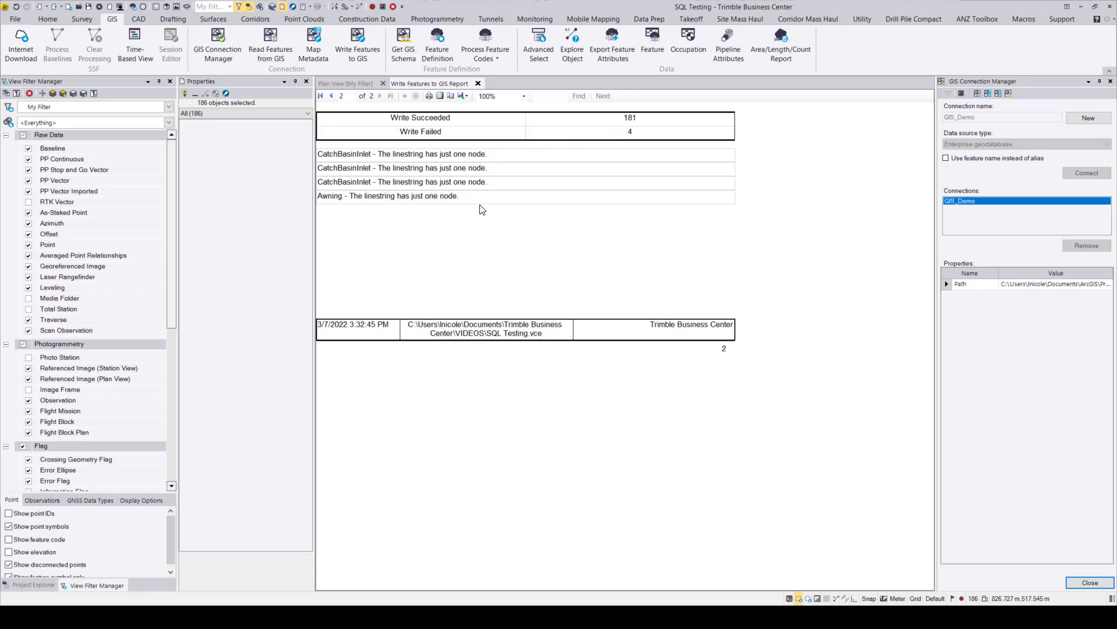
mouse_move(383, 70)
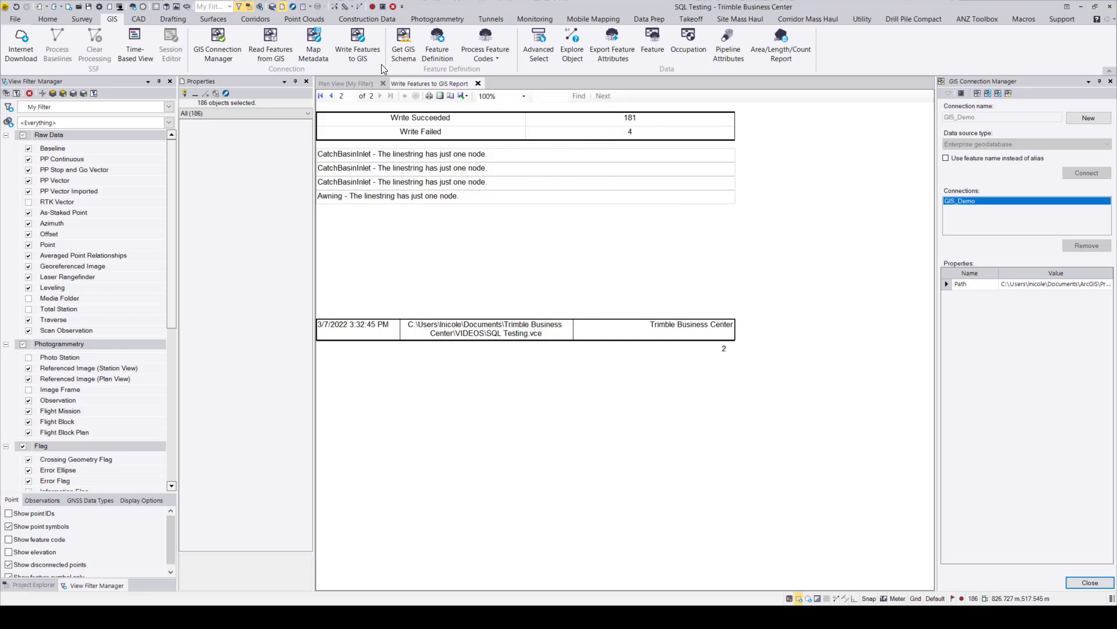
left_click(345, 83)
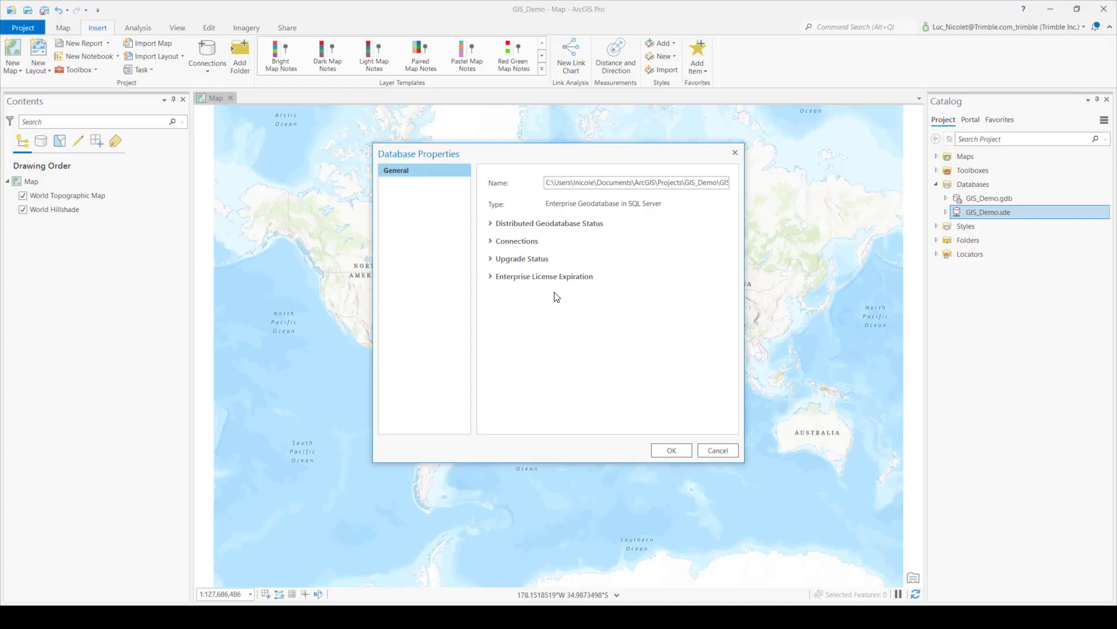
- Close Database Properties and add all GIS_Demo.sde feature classes except Lines and Points to the map
left_click(670, 450)
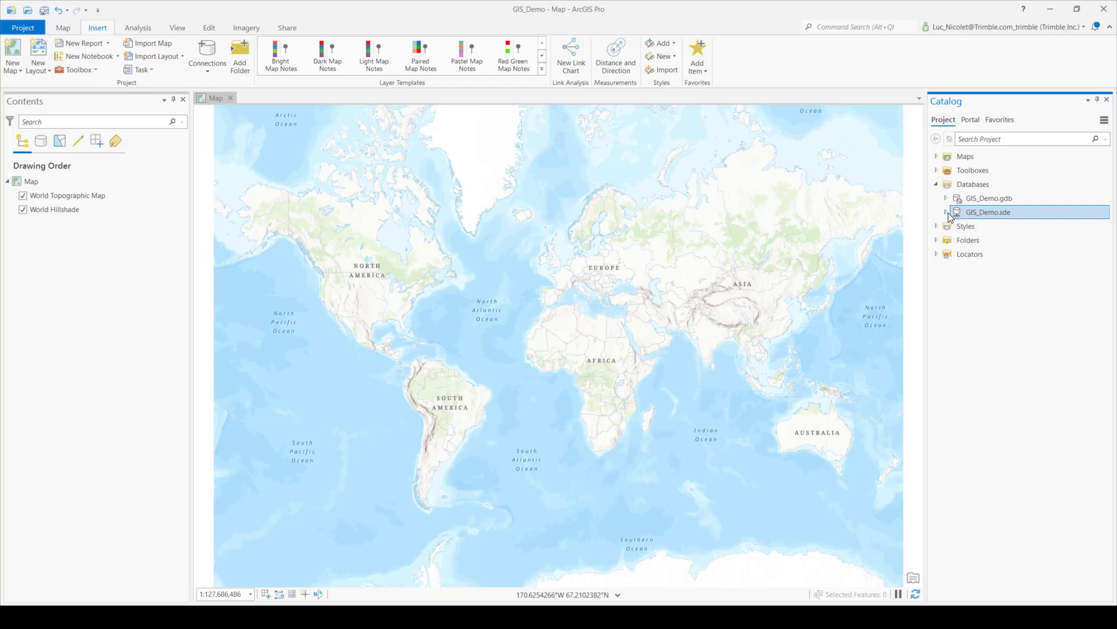
left_click(947, 213)
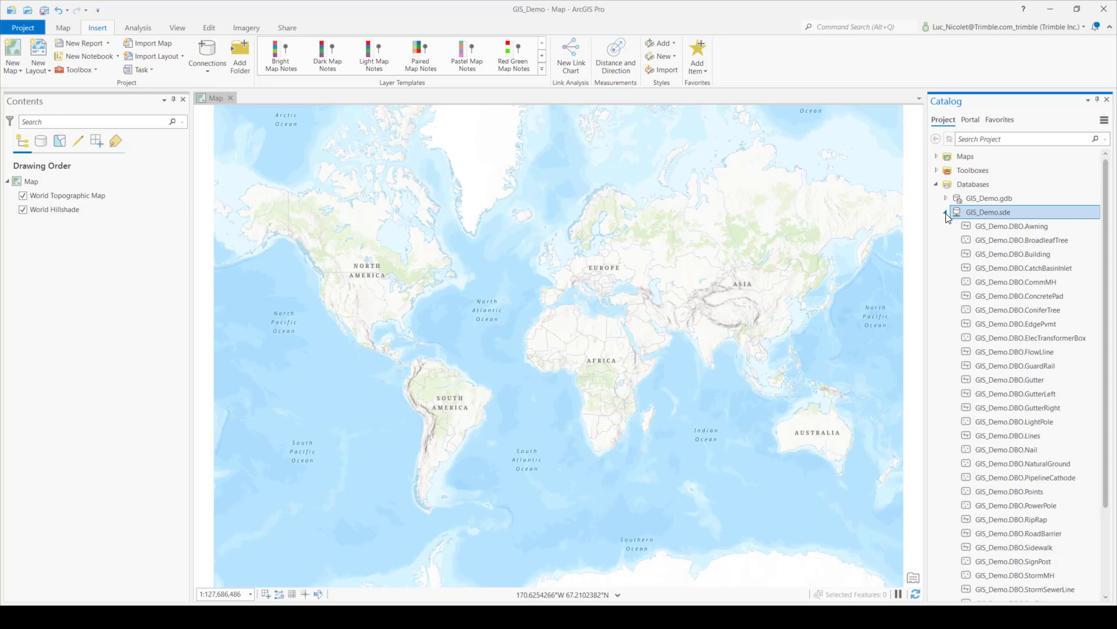
left_click(1020, 240)
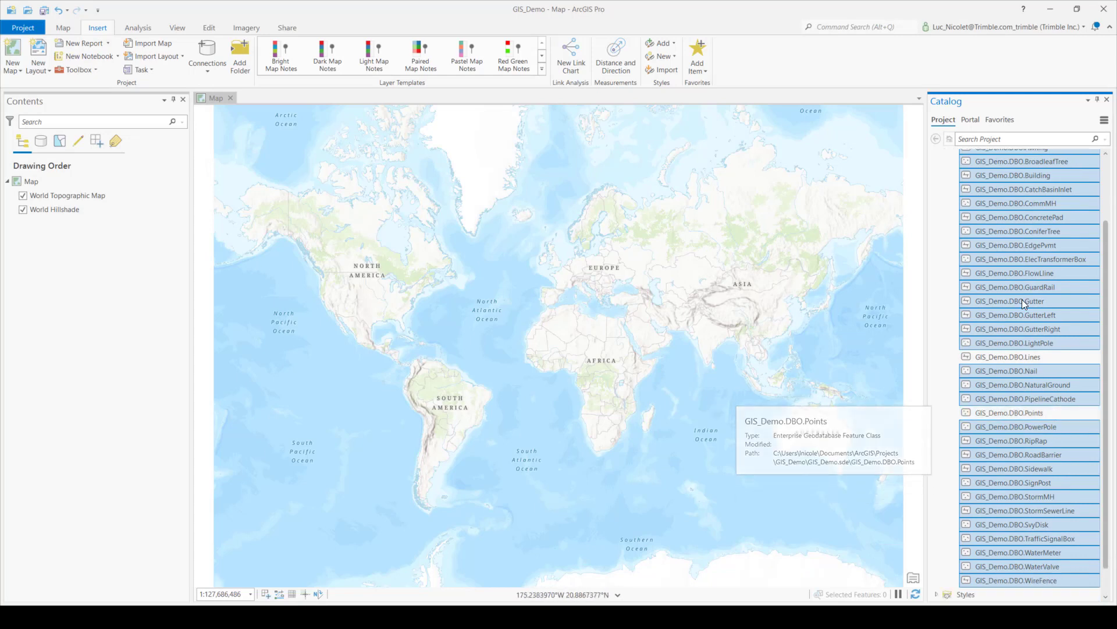
double_click(1017, 175)
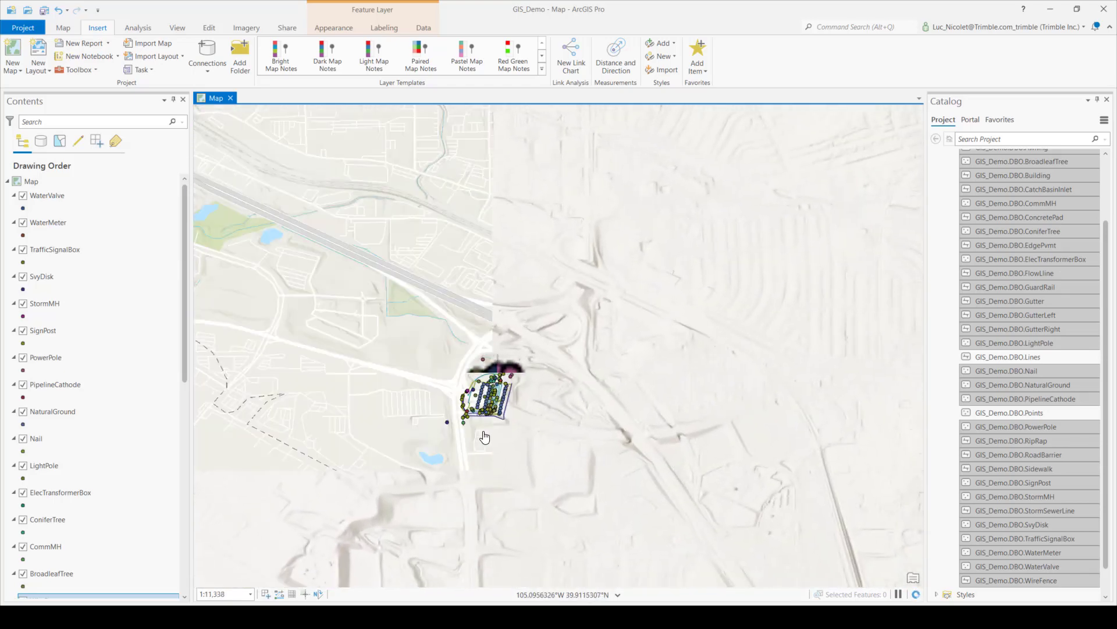
- Zoom in on the mapped site features and bring up the Edit tools
scroll("up", 3)
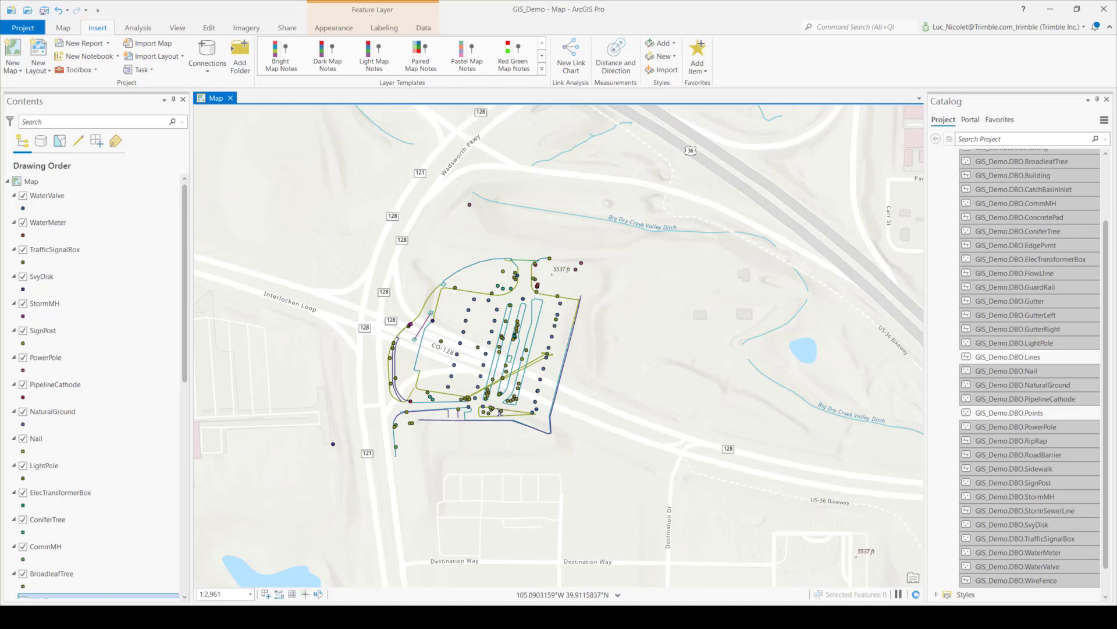
left_click(208, 27)
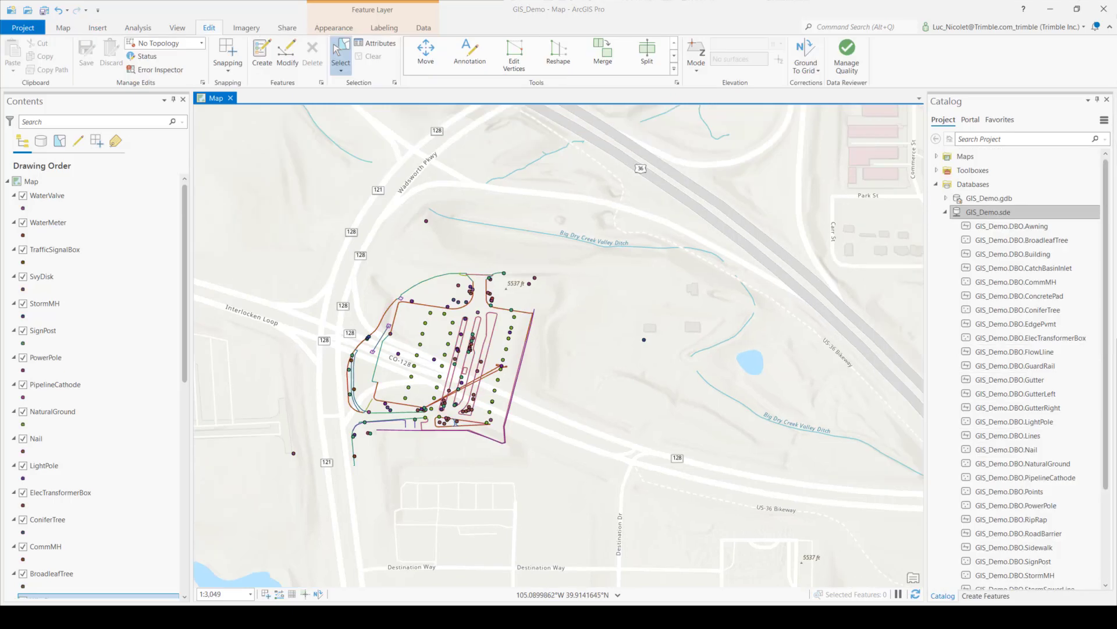
mouse_move(208, 27)
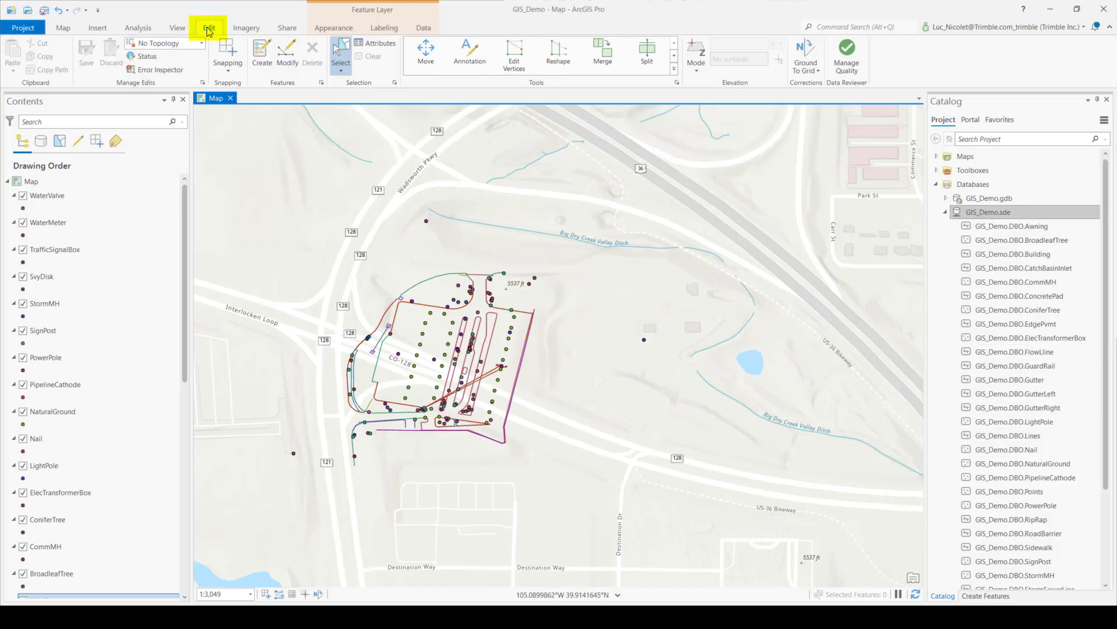
- Place a new BroadleafTree point just southwest of the site
left_click(262, 54)
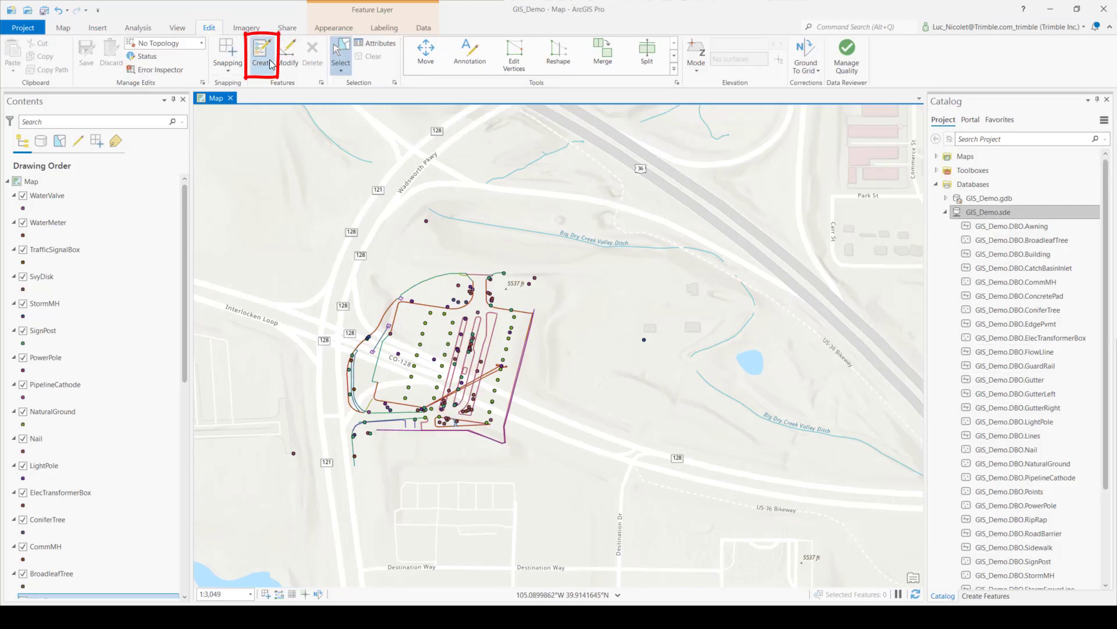
left_click(261, 53)
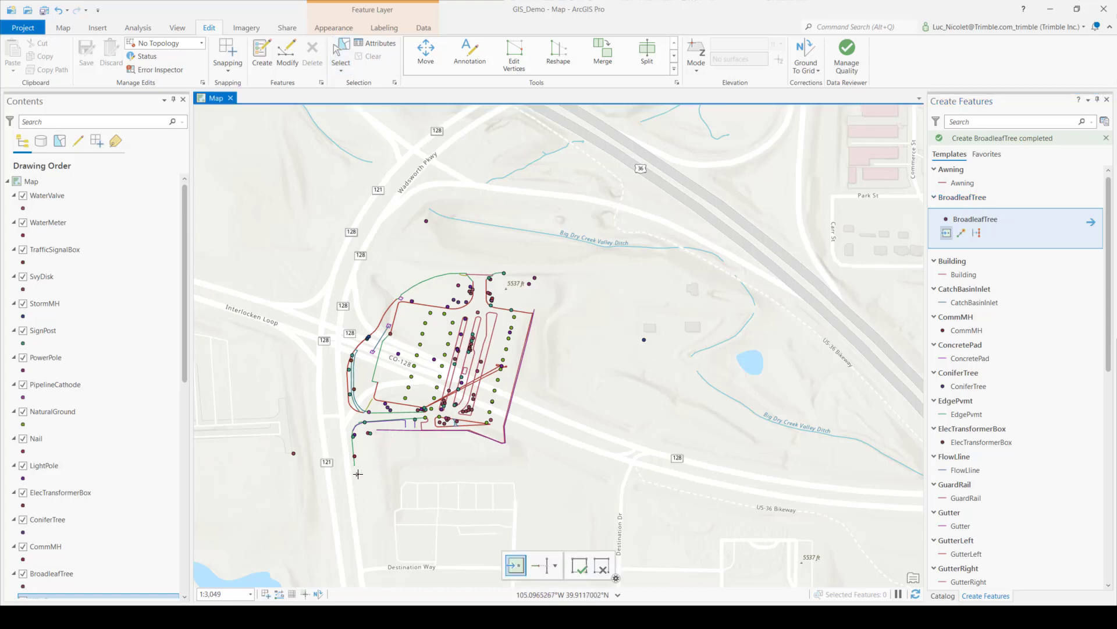
left_click(358, 474)
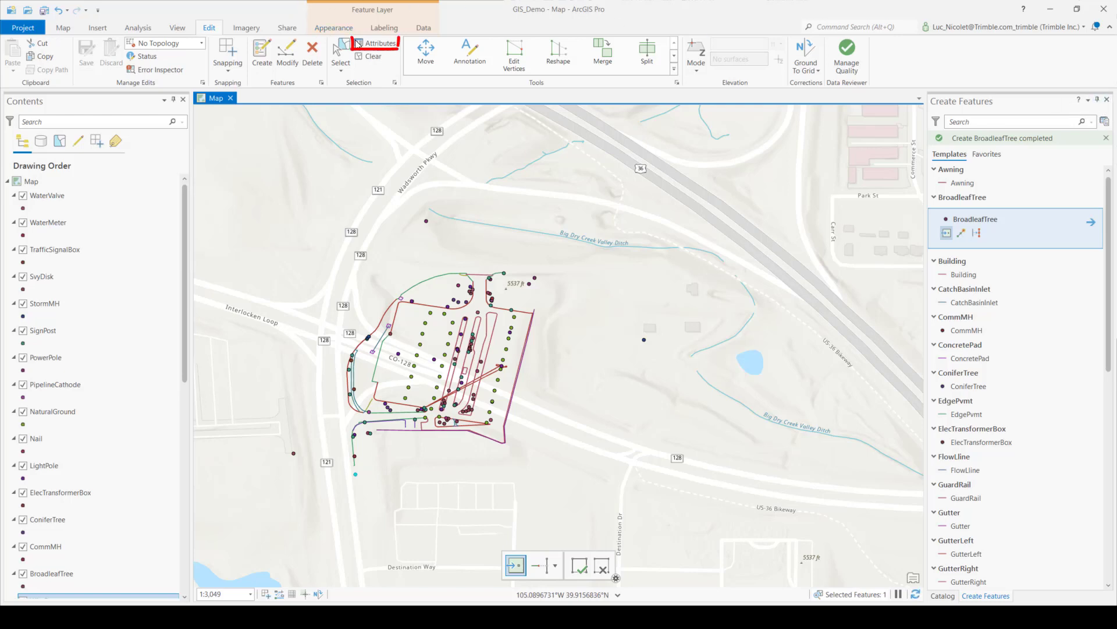
- Give the new tree Trunk 2, Spread 5 and Type Apple, and apply
left_click(379, 42)
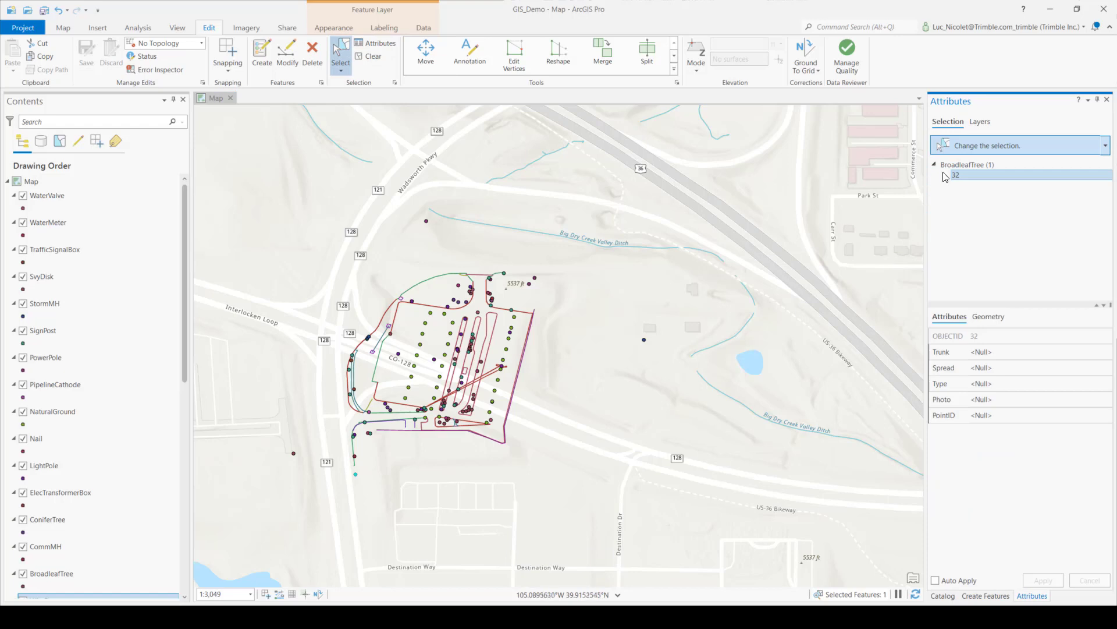
left_click(1020, 352)
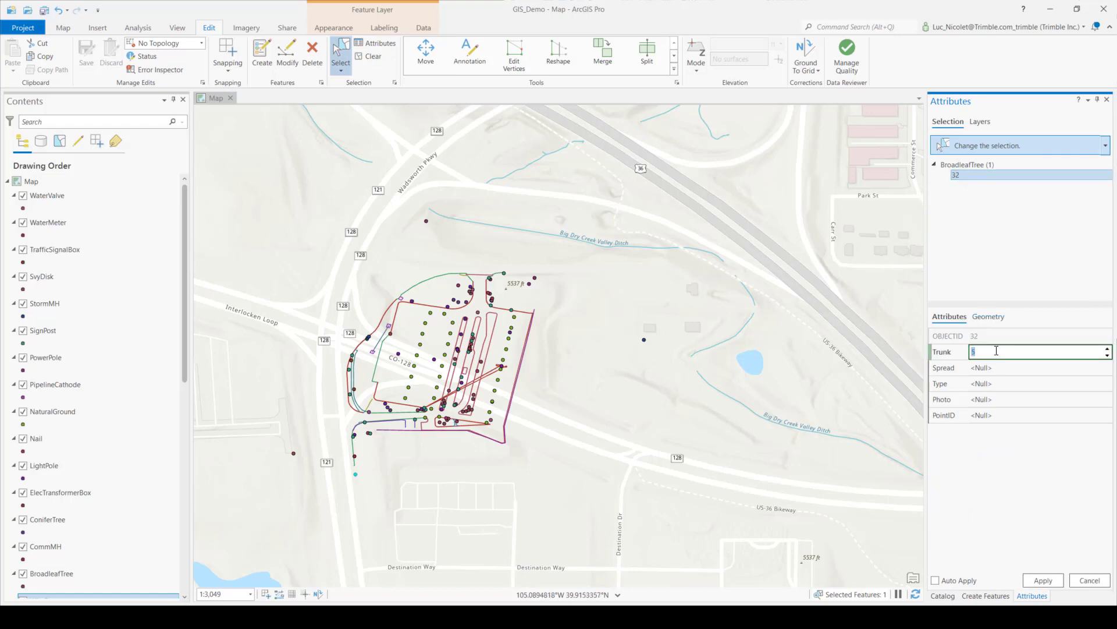
type("2")
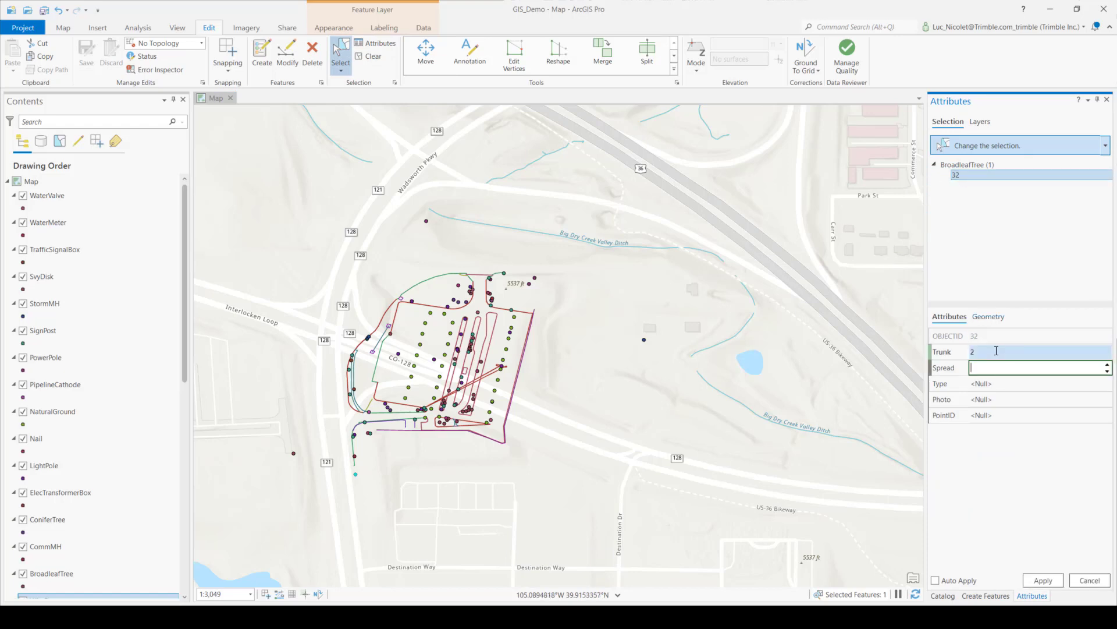
type("5")
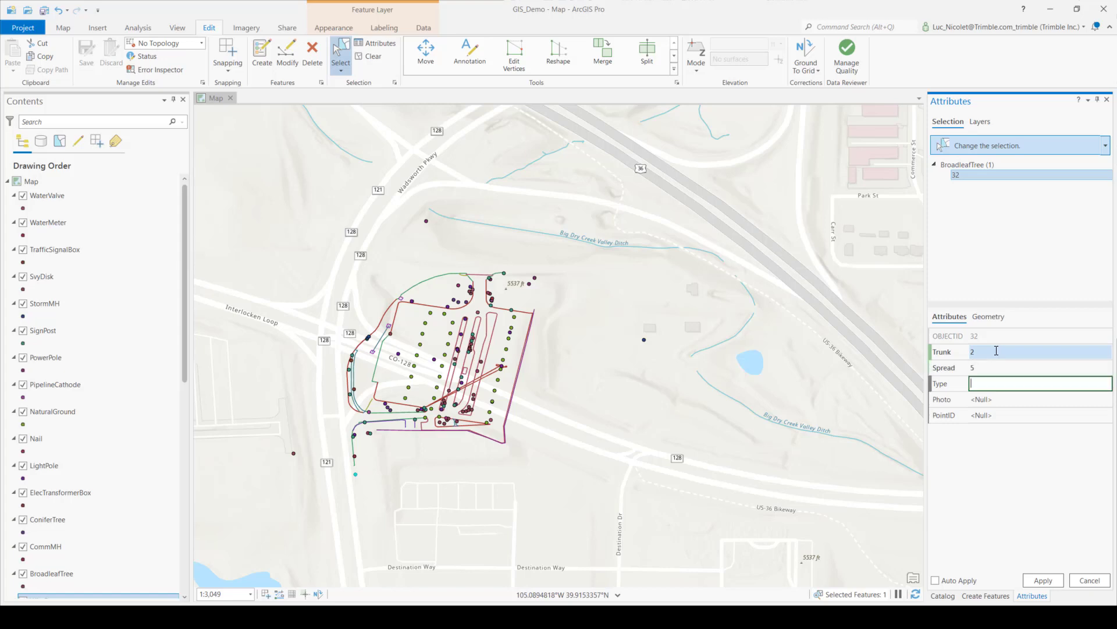
type("Apple")
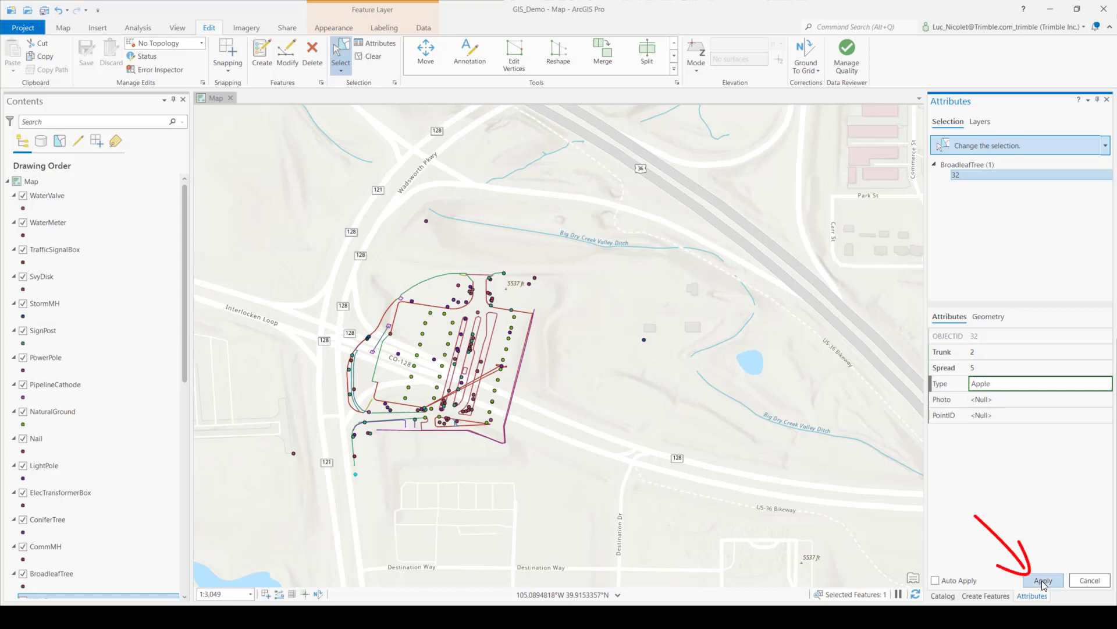
left_click(1042, 580)
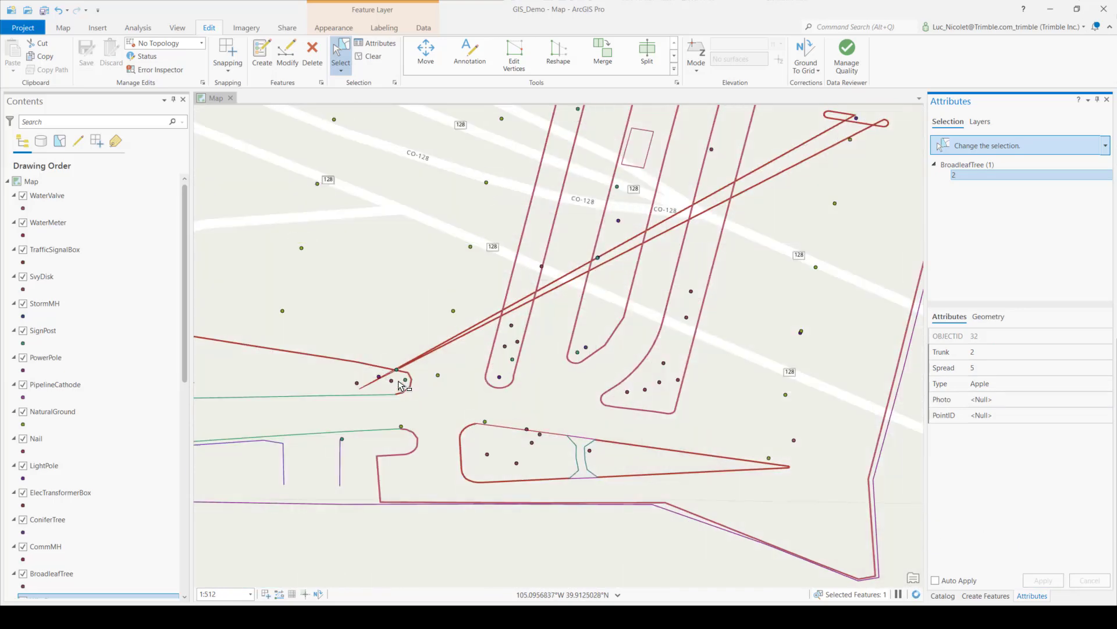
- Select the Hickory tree and change its Spread to 11
left_click(399, 381)
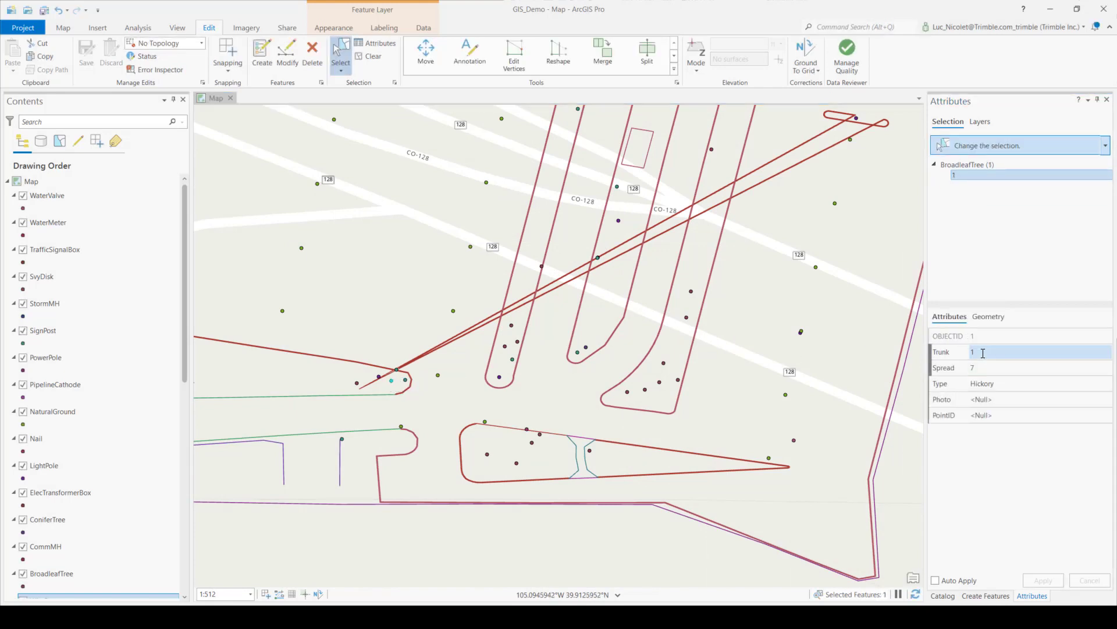
left_click(998, 367)
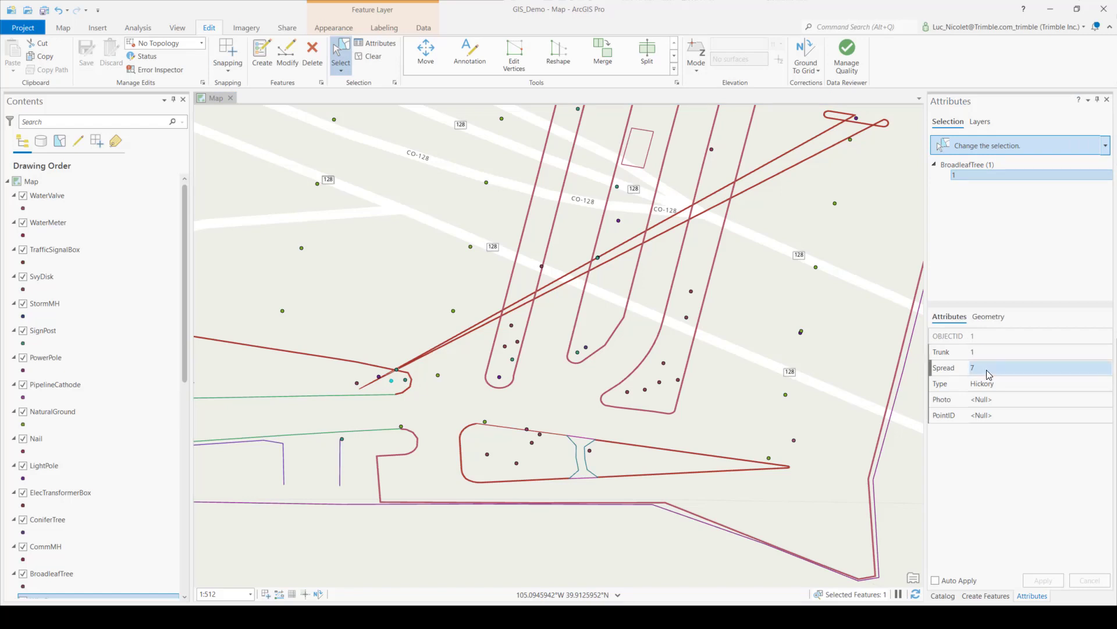
type("11")
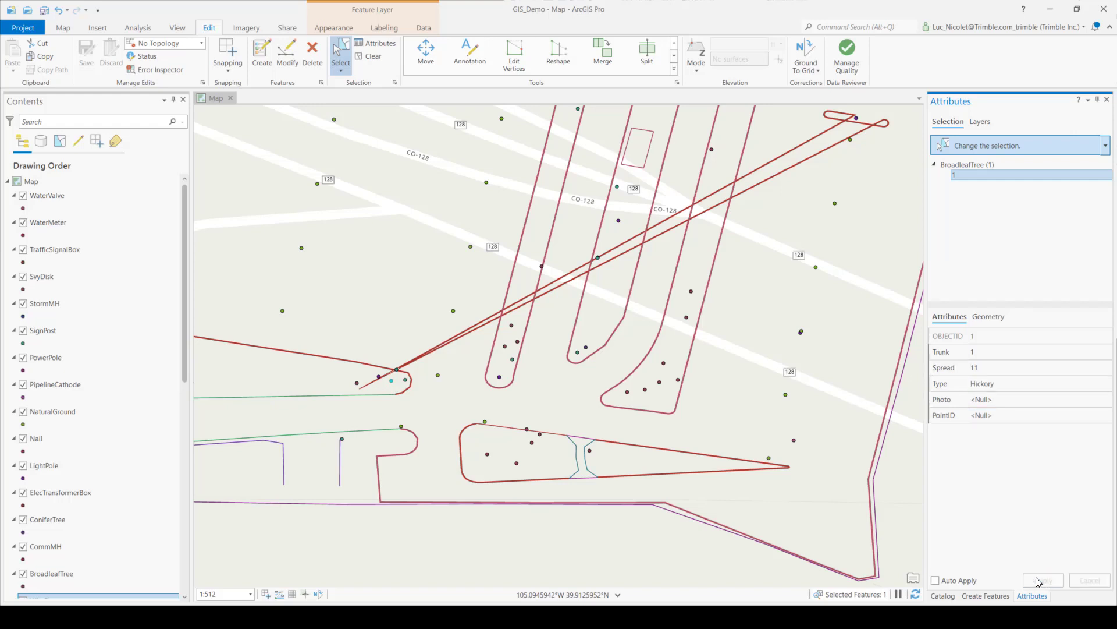
mouse_move(759, 415)
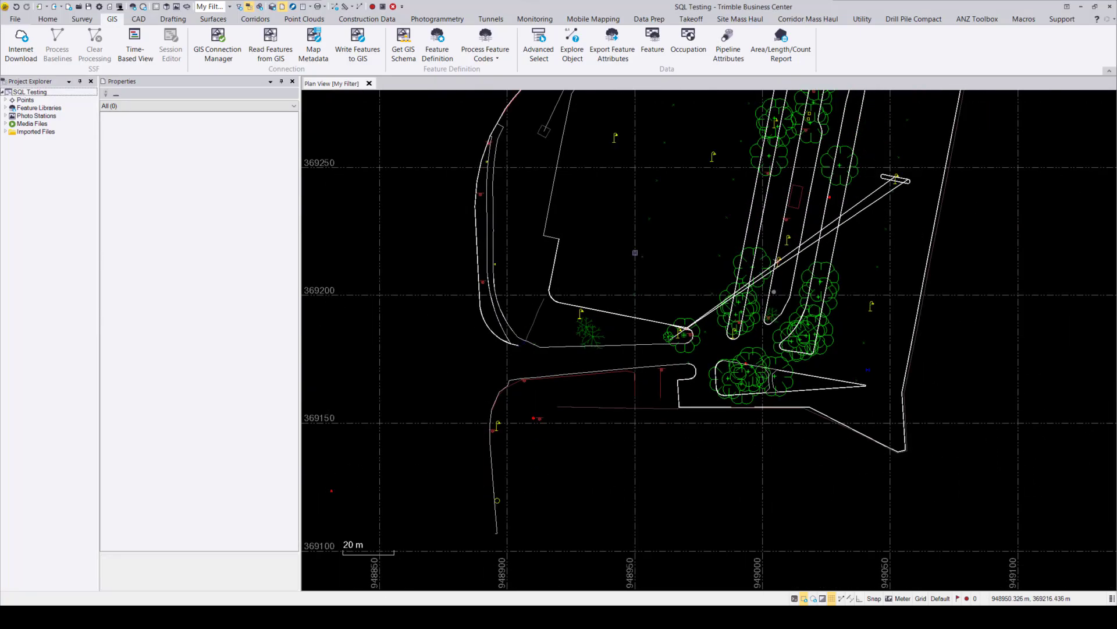
- Read the tree feature types from the GIS_Demo connection back into the project
left_click(217, 44)
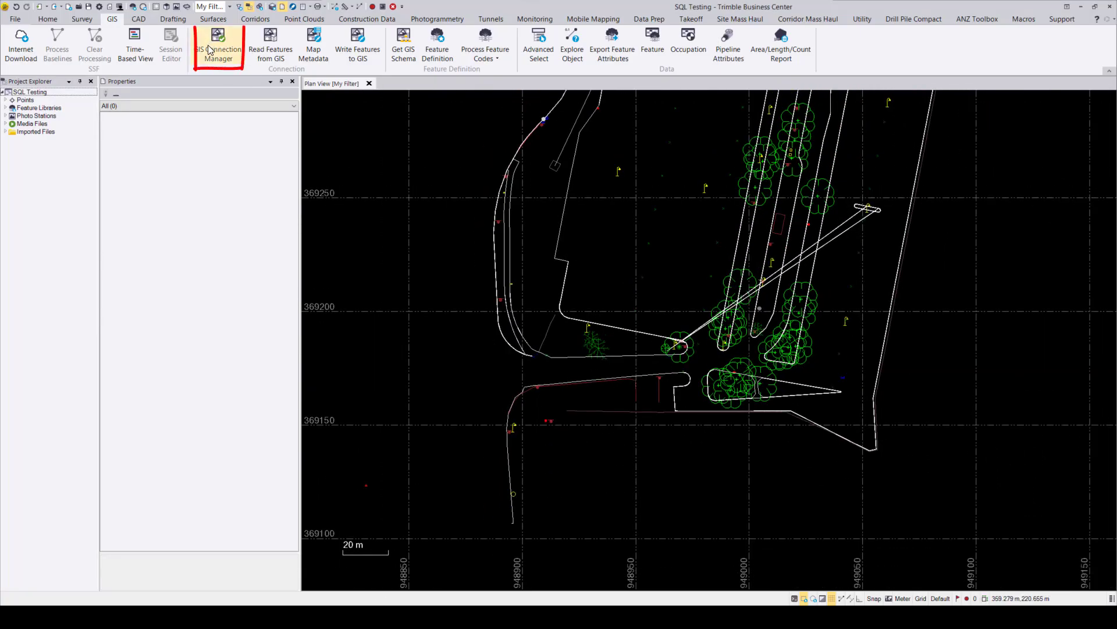
left_click(219, 49)
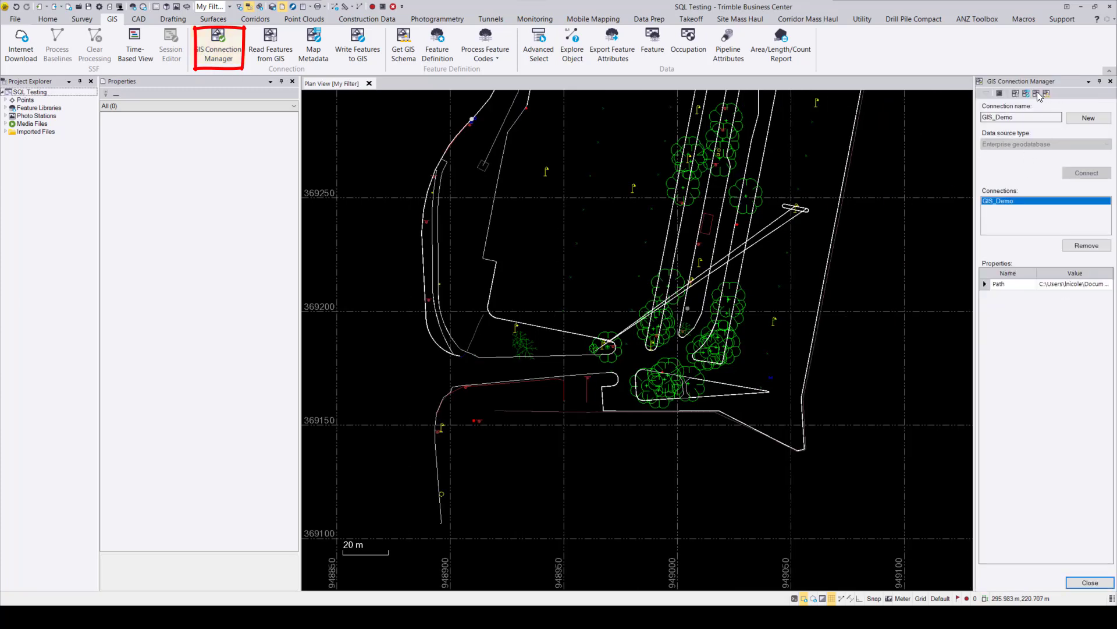
left_click(1047, 93)
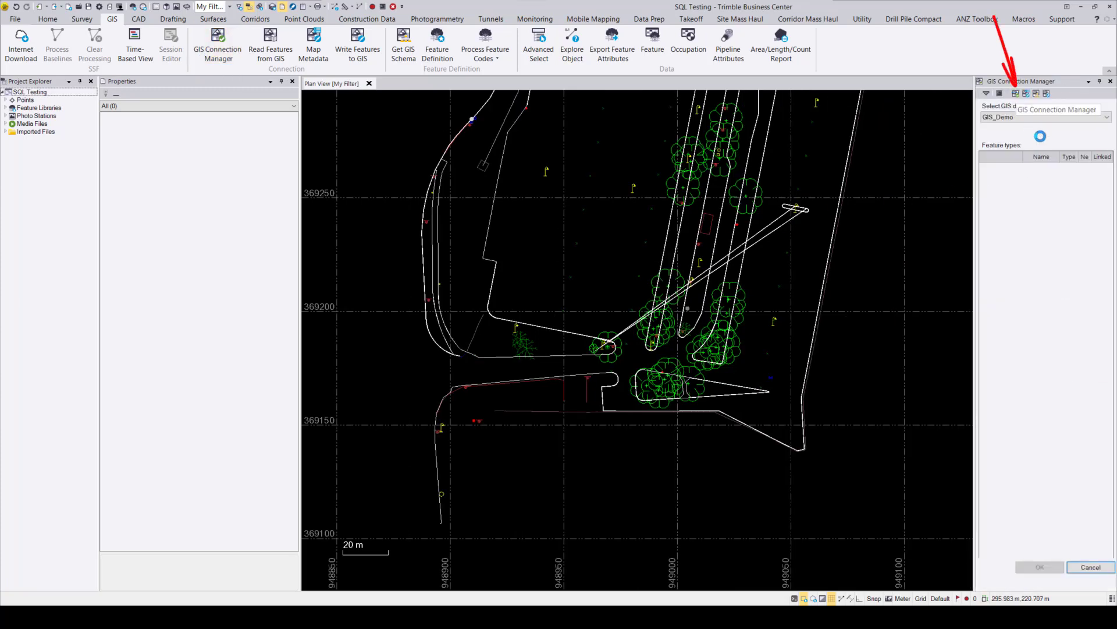
left_click(270, 44)
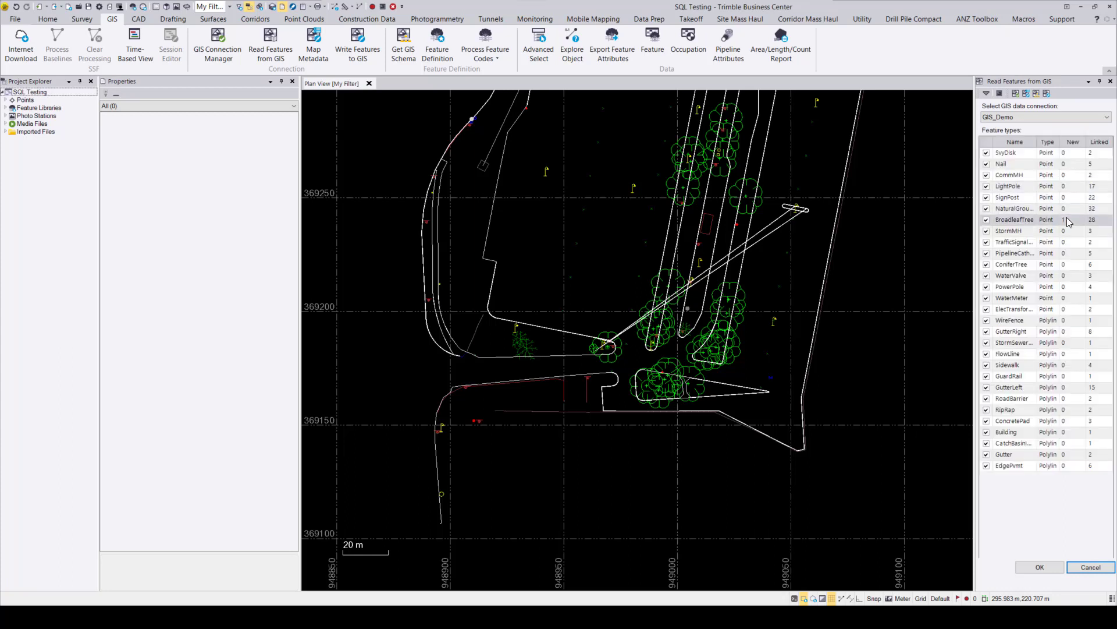
left_click(1039, 566)
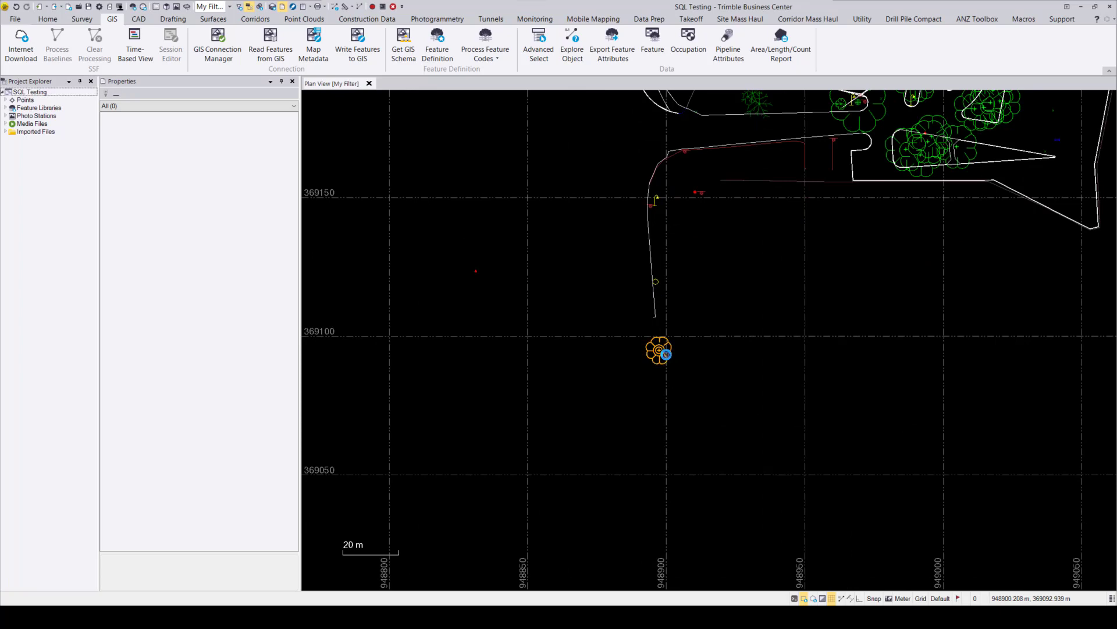
- Give the imported BroadleafTree Trunk 1.00, Spread 3 and Type Oak
left_click(658, 349)
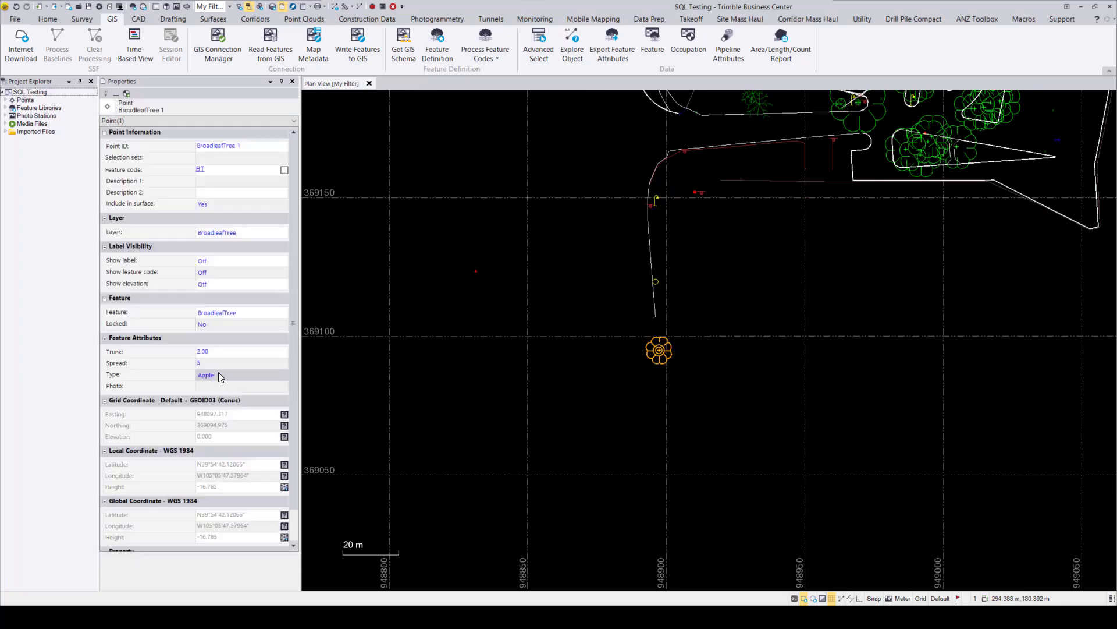
left_click(236, 363)
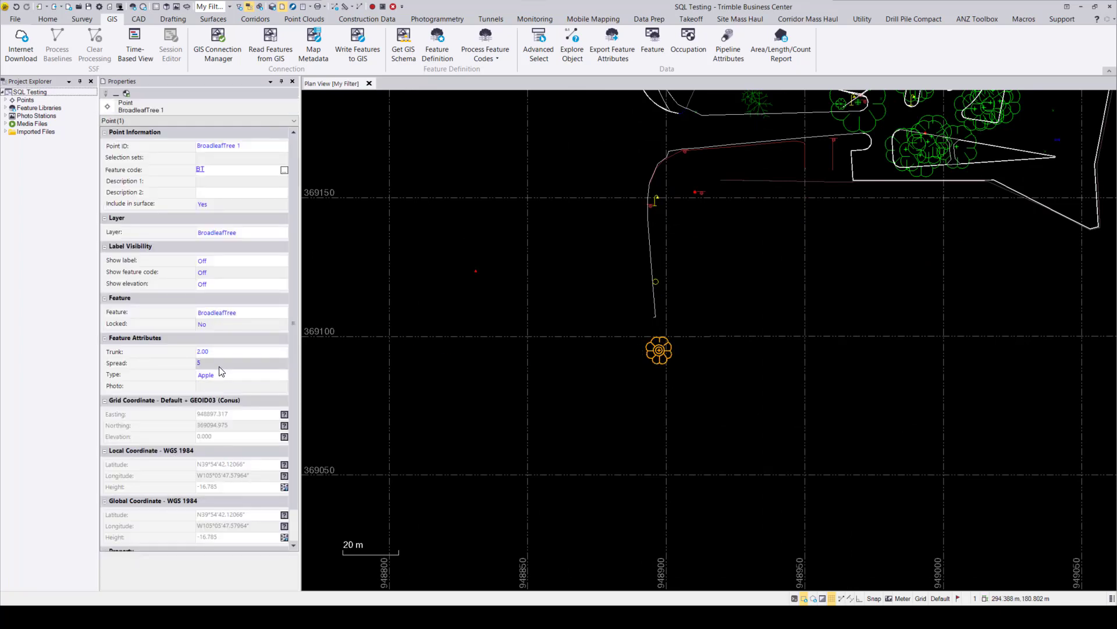
left_click(238, 363)
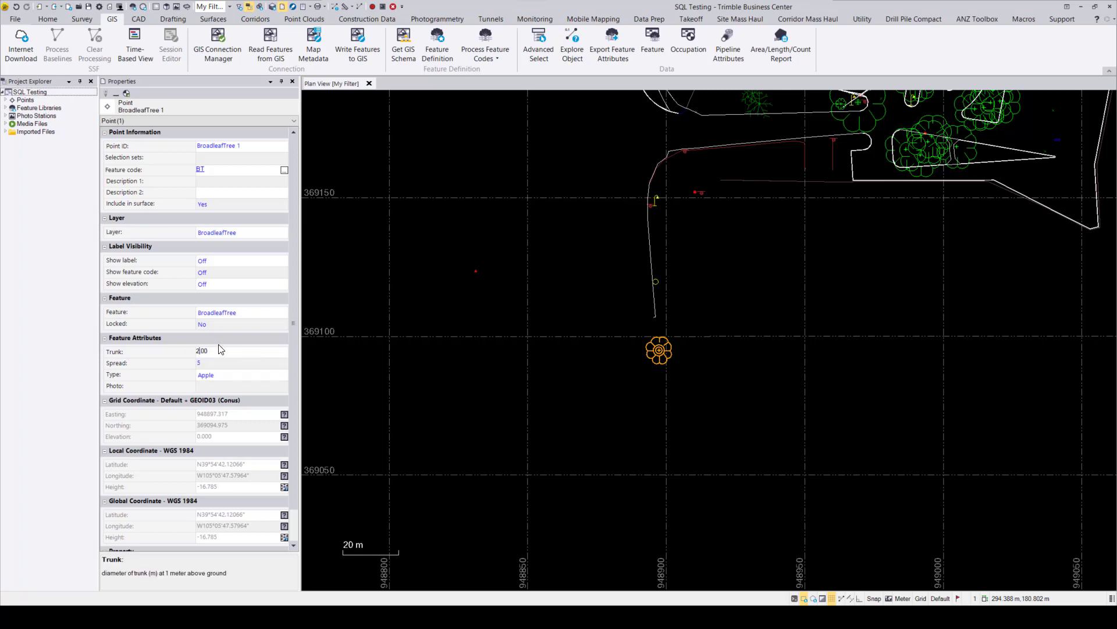
type("100")
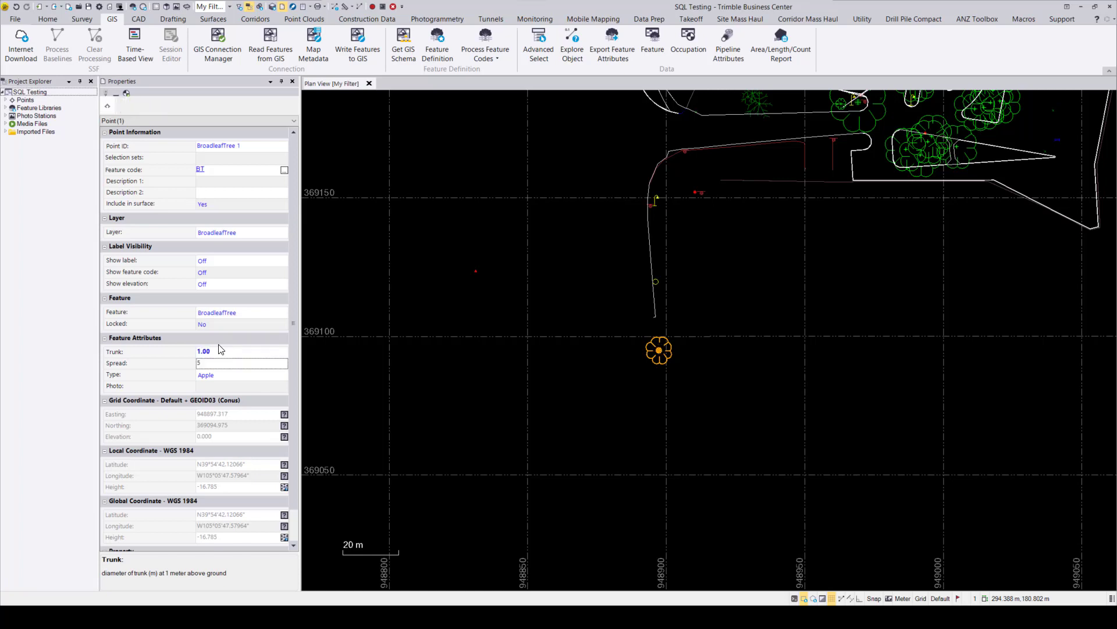
left_click(241, 362)
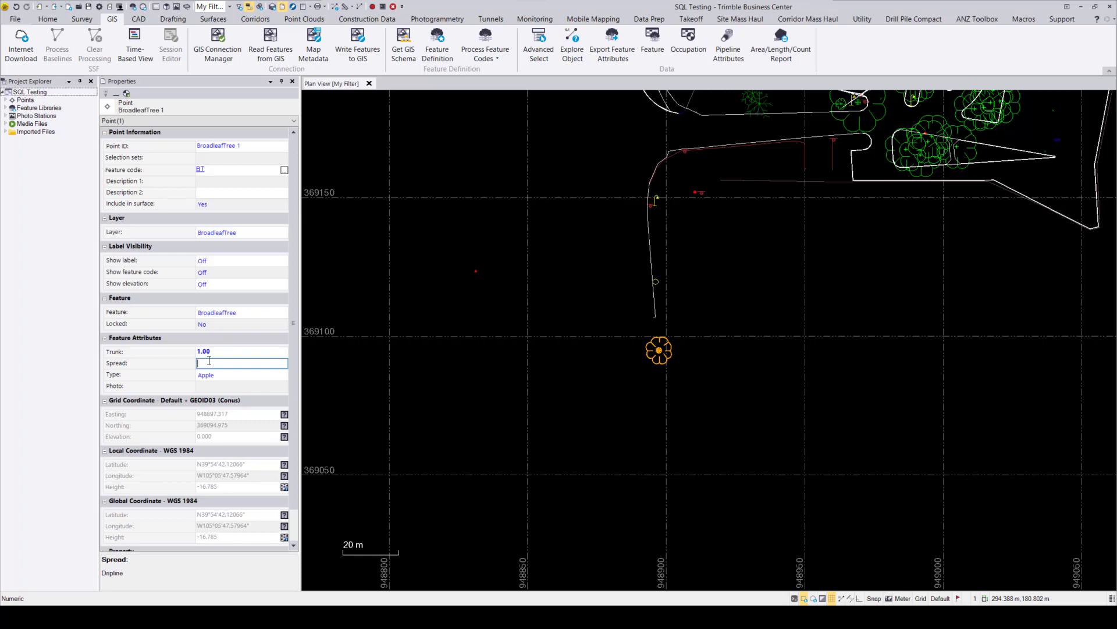
type("3")
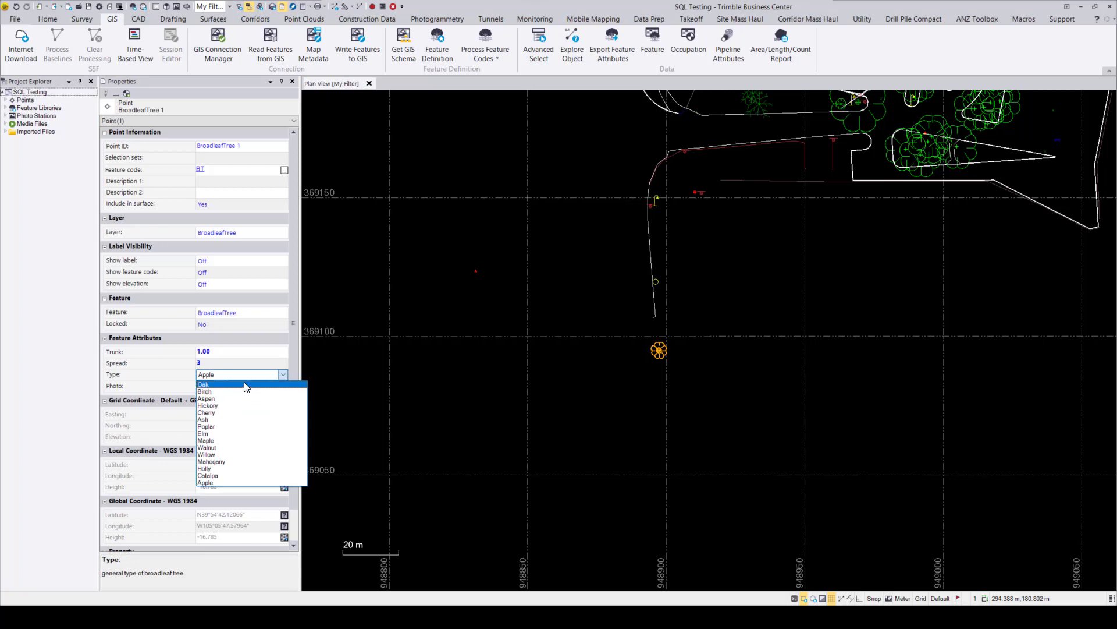
left_click(203, 384)
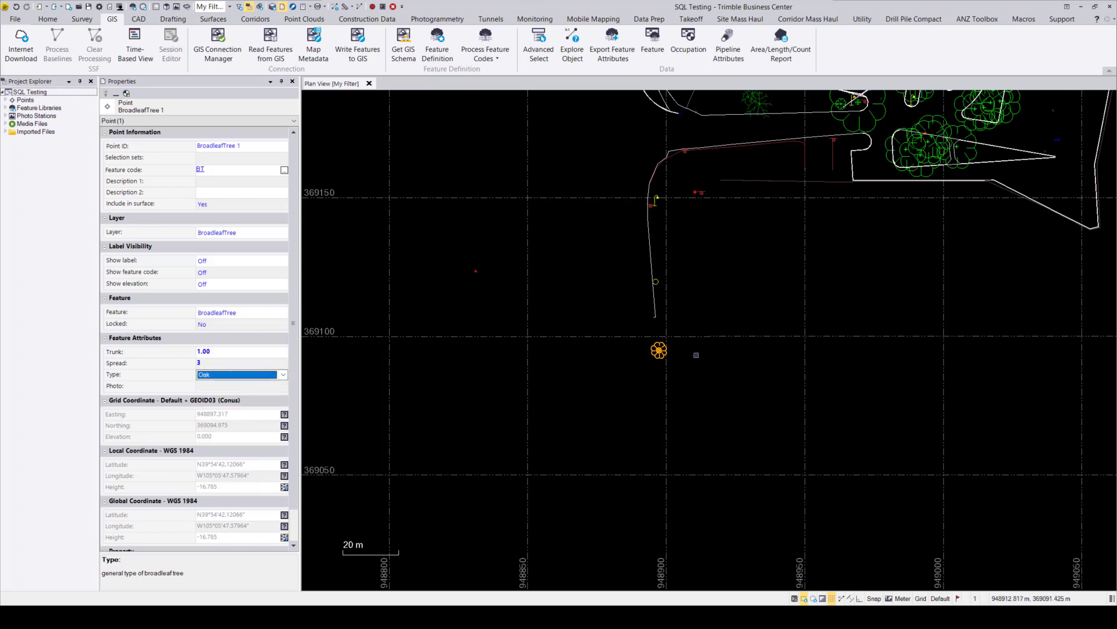
left_click(241, 386)
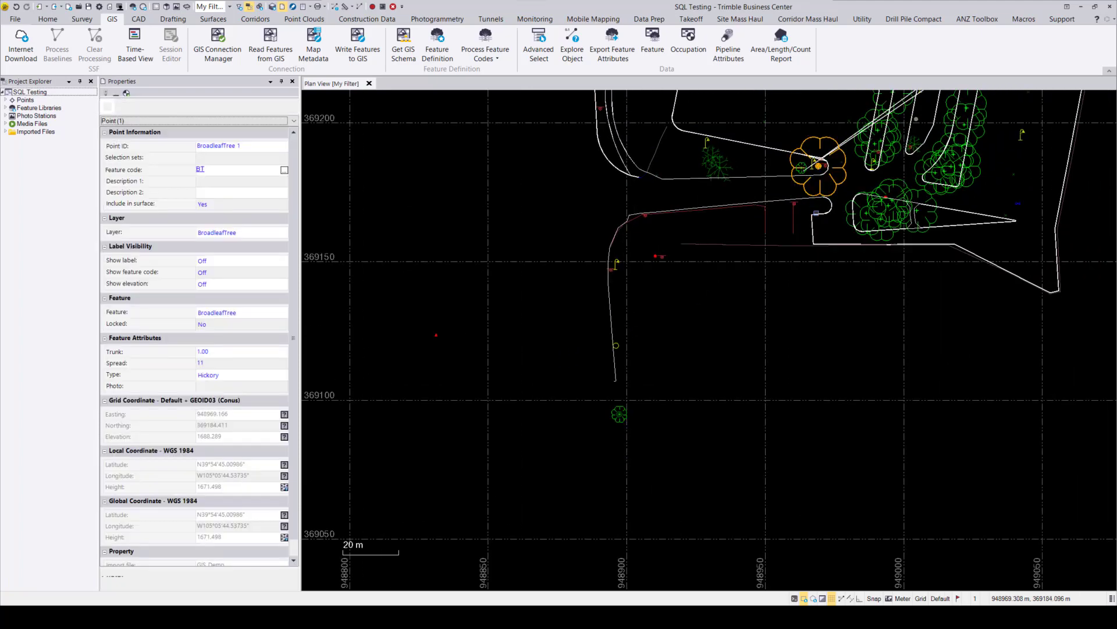
- Set the Hickory tree's Spread to 7 and write both edited trees to GIS_Demo
left_click(235, 363)
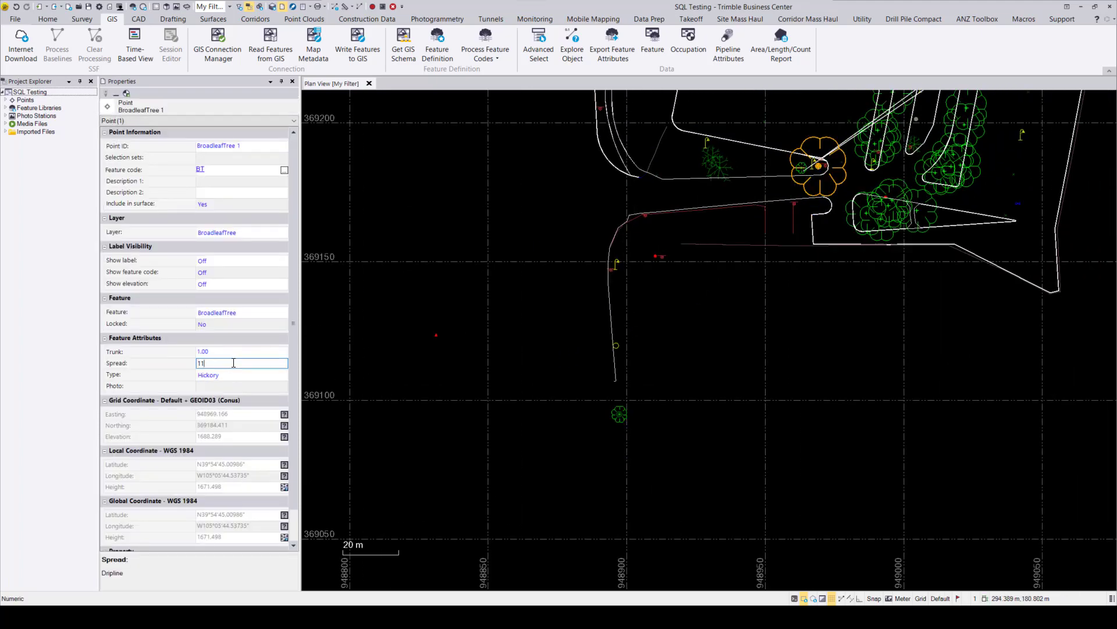
type("7")
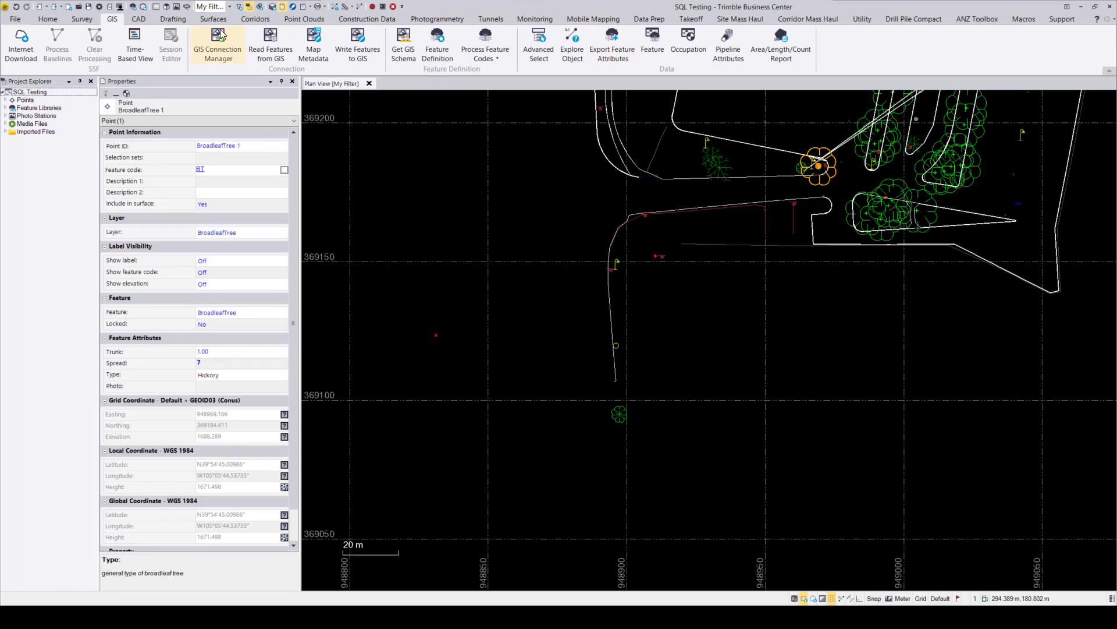
left_click(217, 41)
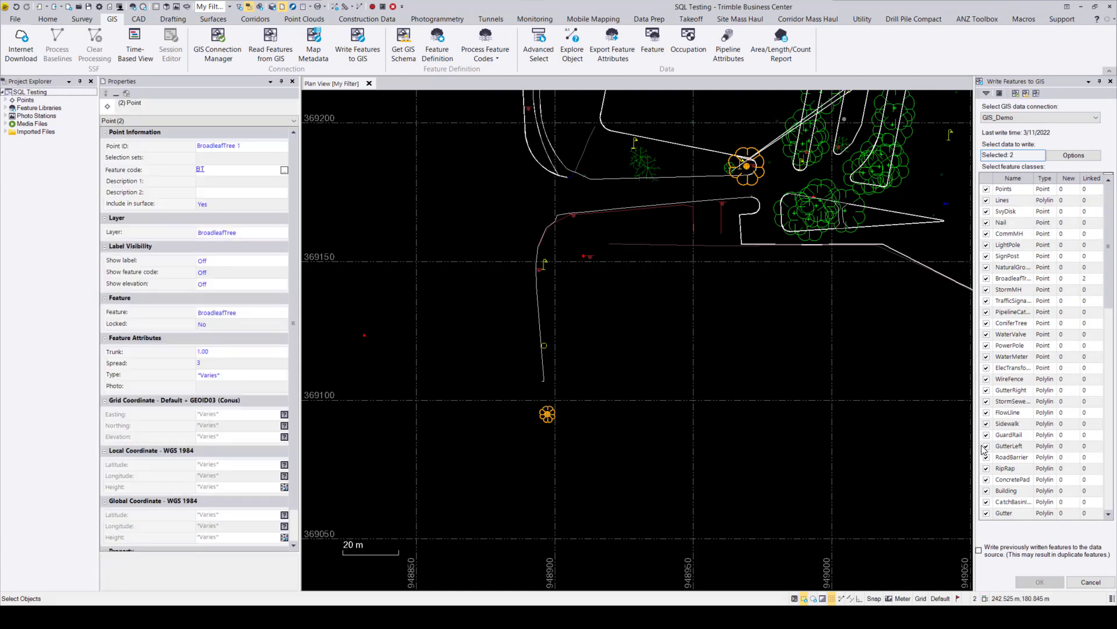
left_click(979, 551)
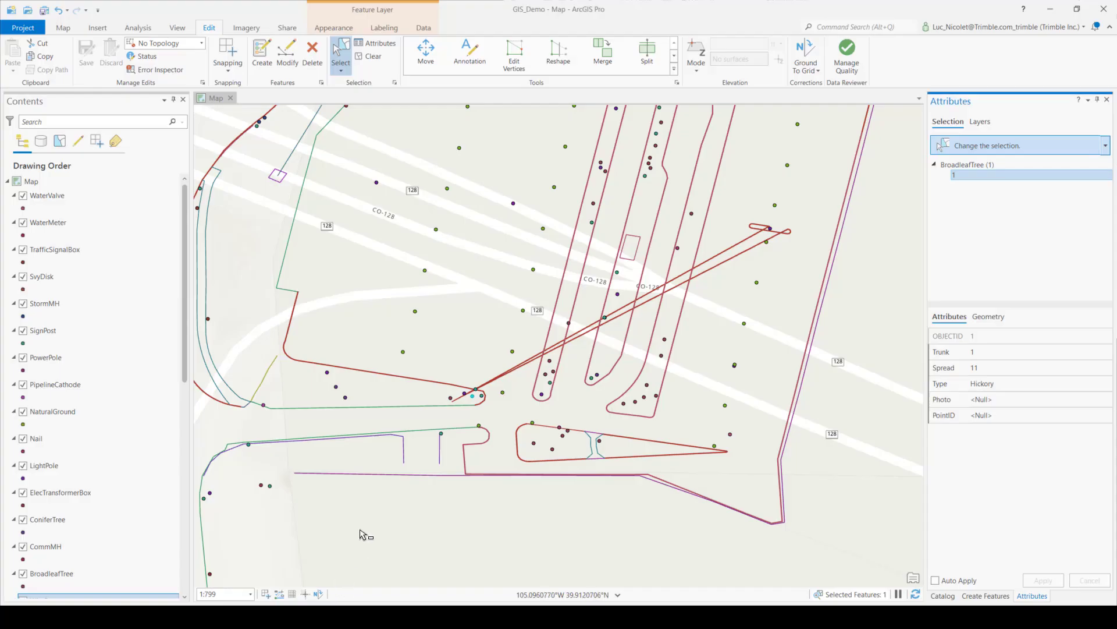
- Select the new tree point and verify its attributes read Trunk 1, Spread 3, Oak, then zoom out
left_click(63, 28)
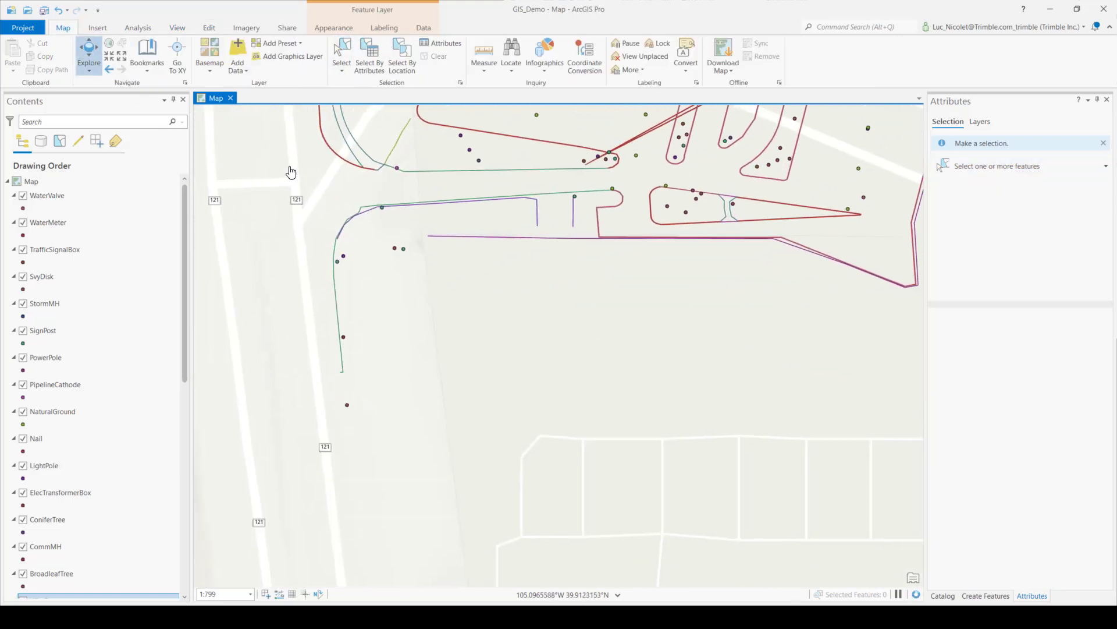
left_click(341, 54)
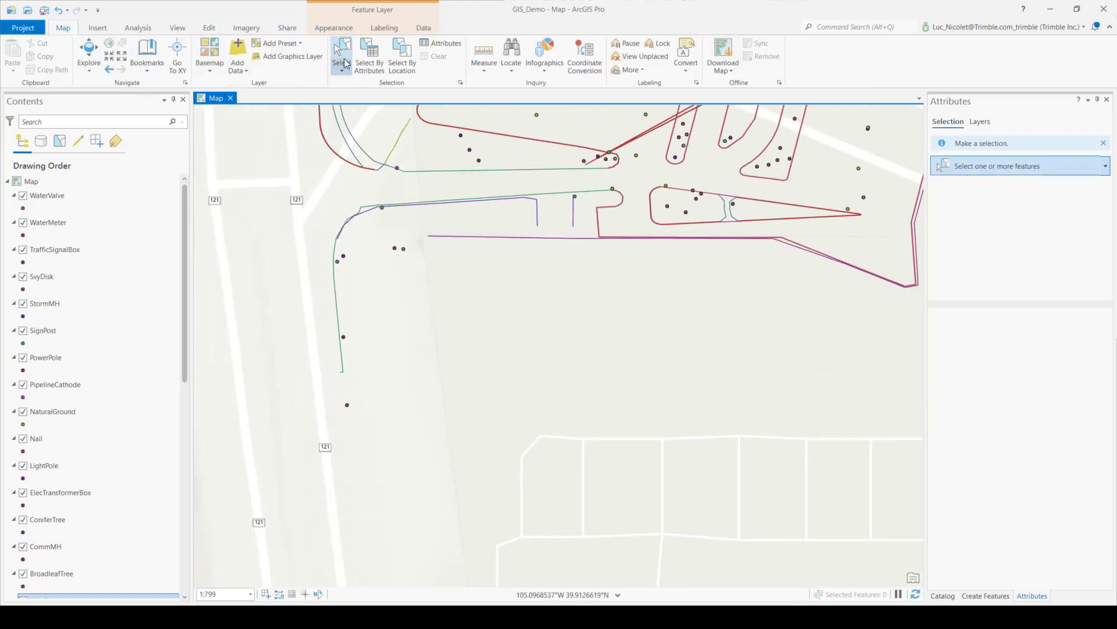
left_click(340, 56)
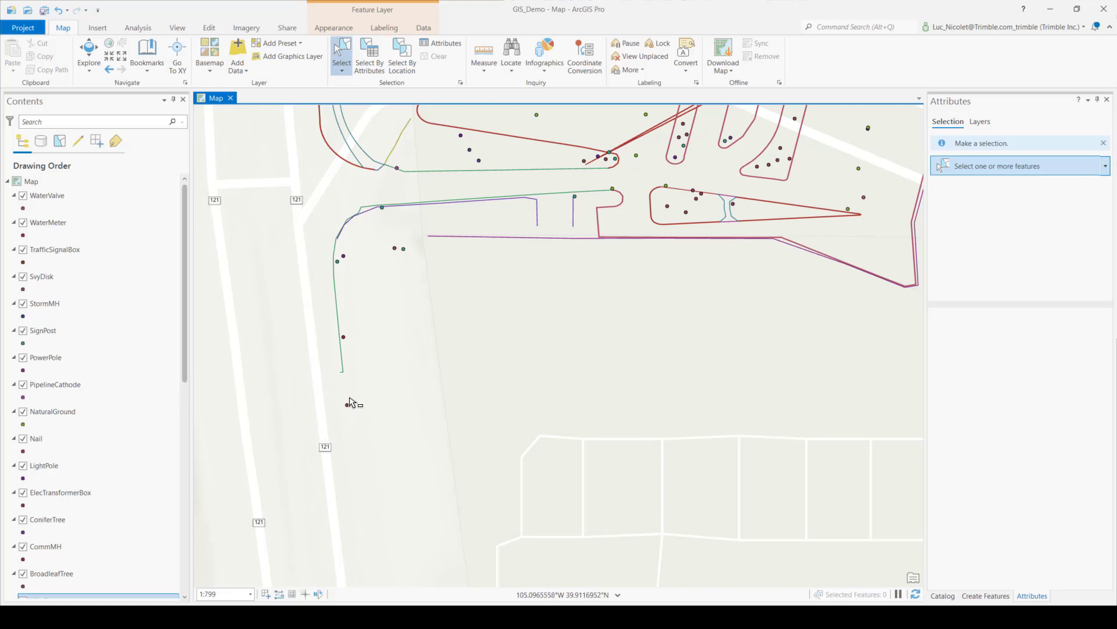
left_click(347, 405)
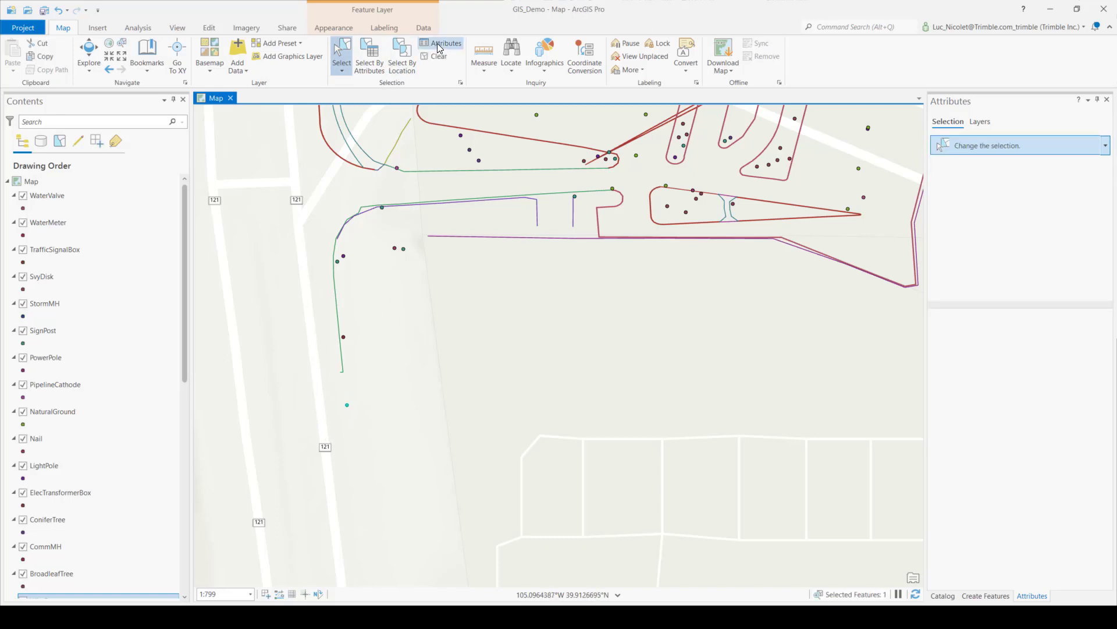
left_click(447, 44)
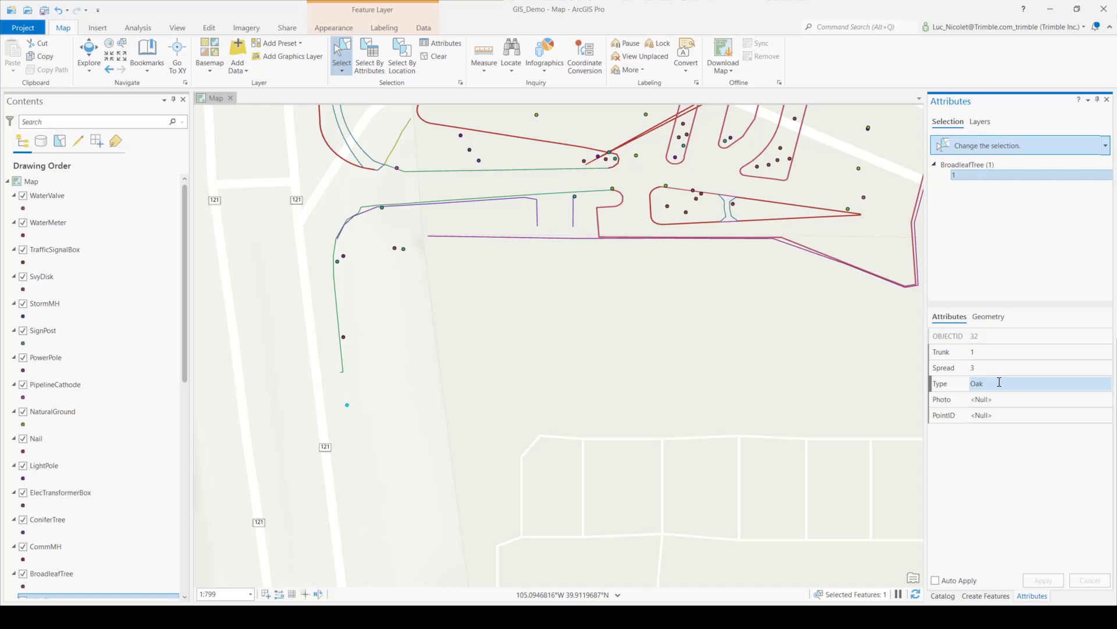
left_click(1019, 351)
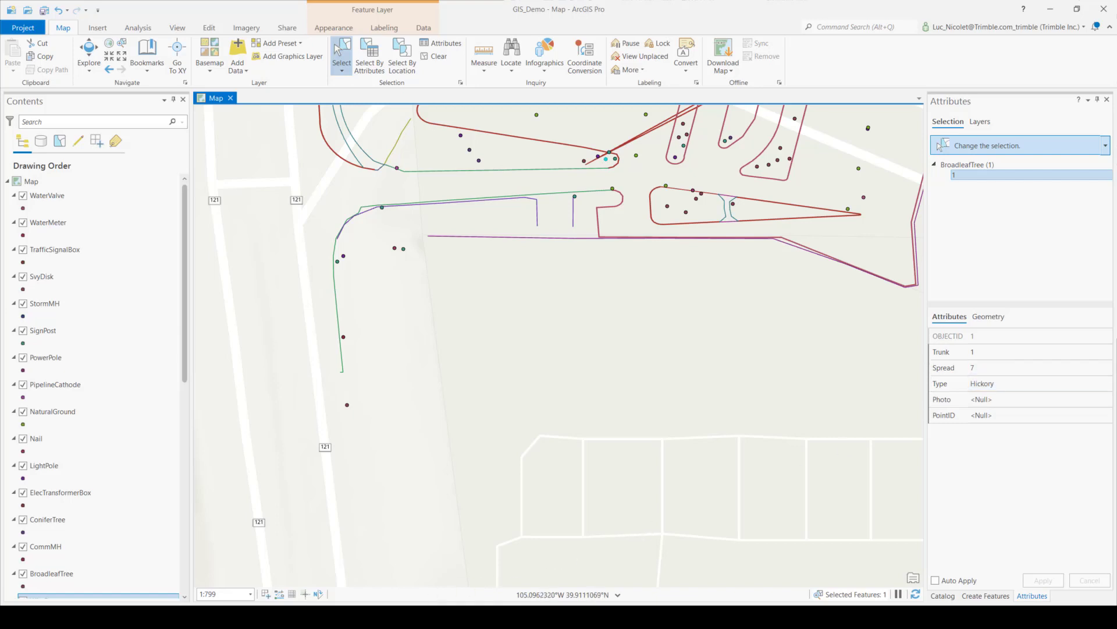
scroll("down", 3)
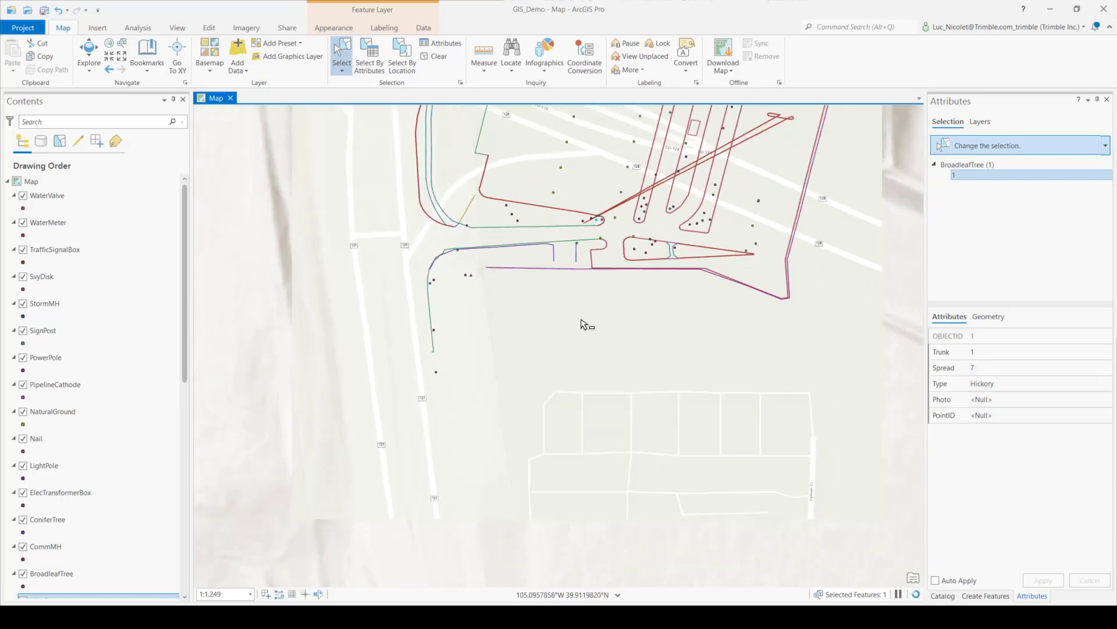
scroll("down", 3)
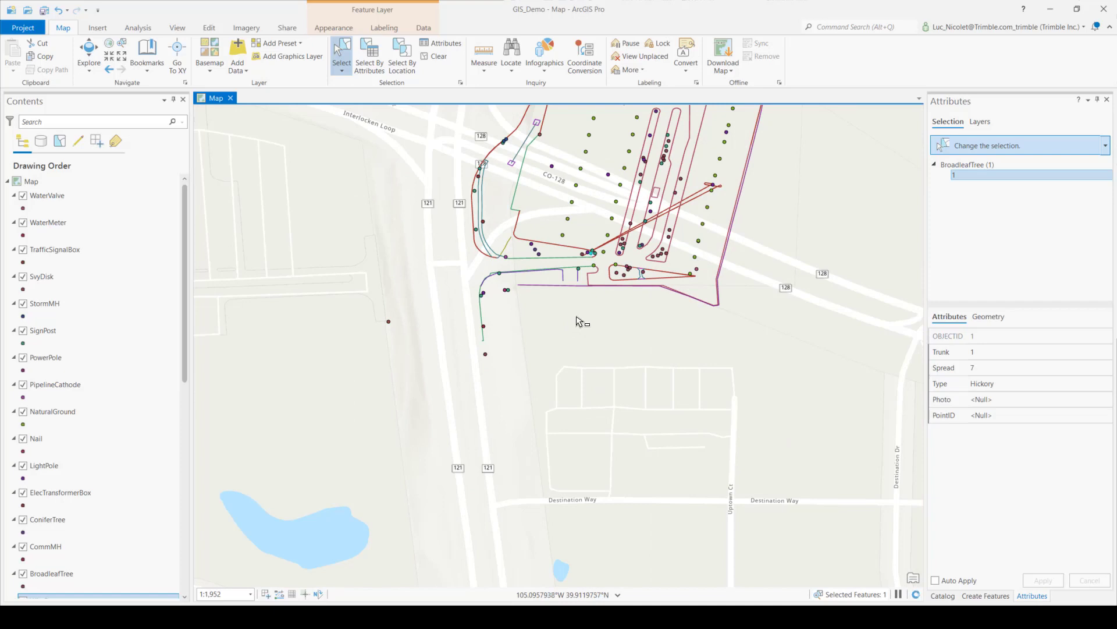